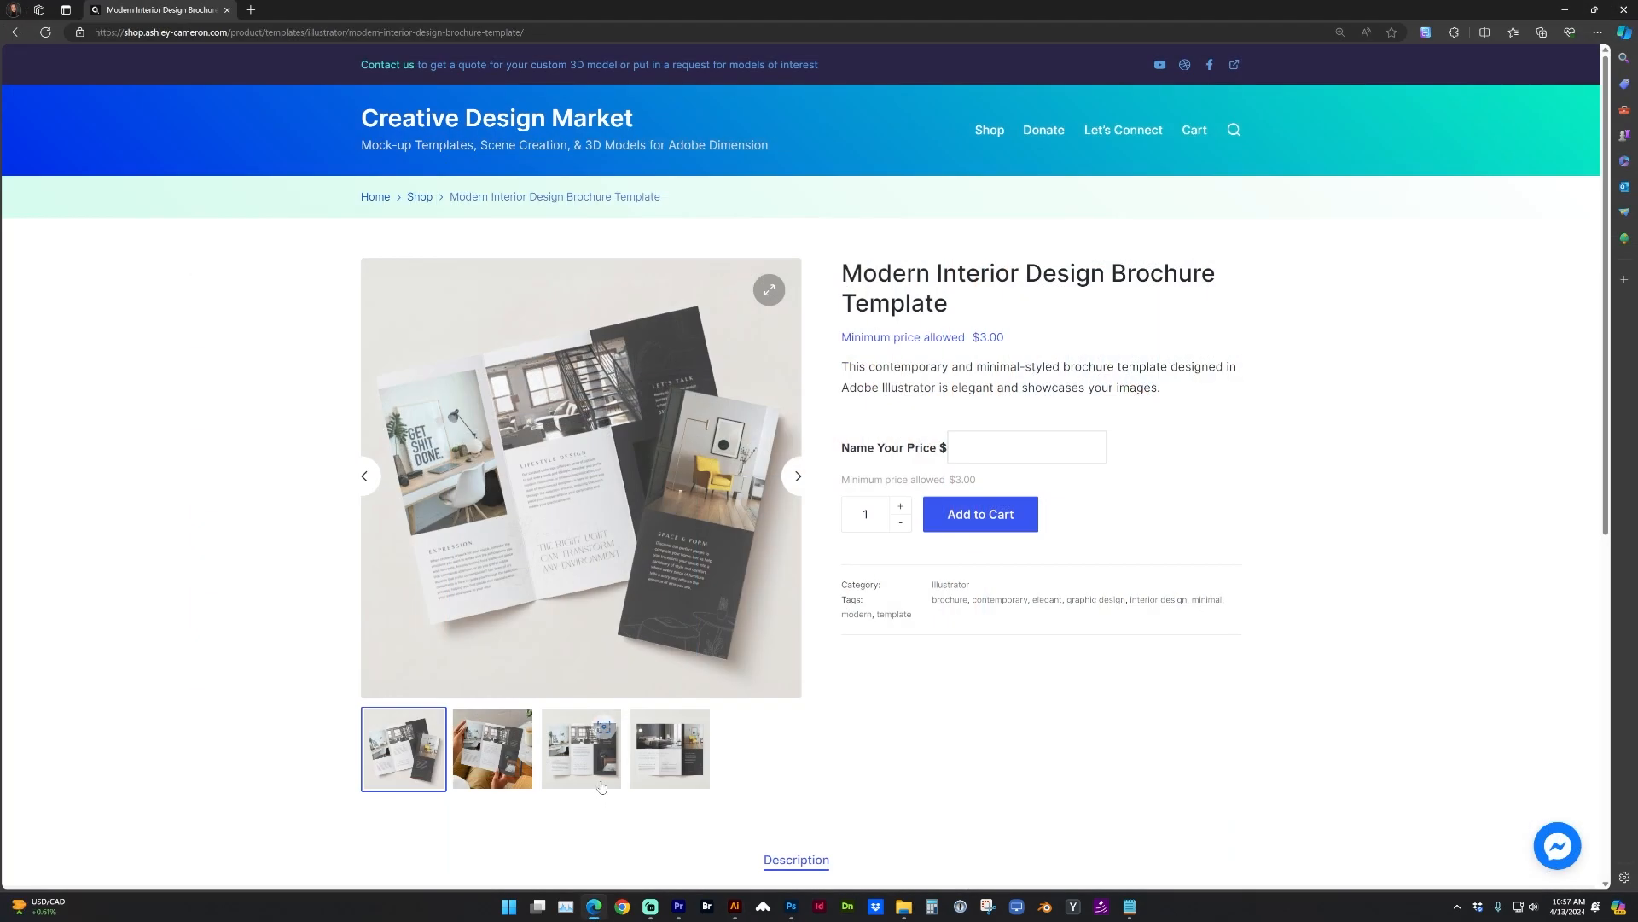
- Browse other preview photos of the brochure template on the product page
{"action": "left_click", "coordinate": [581, 749]}
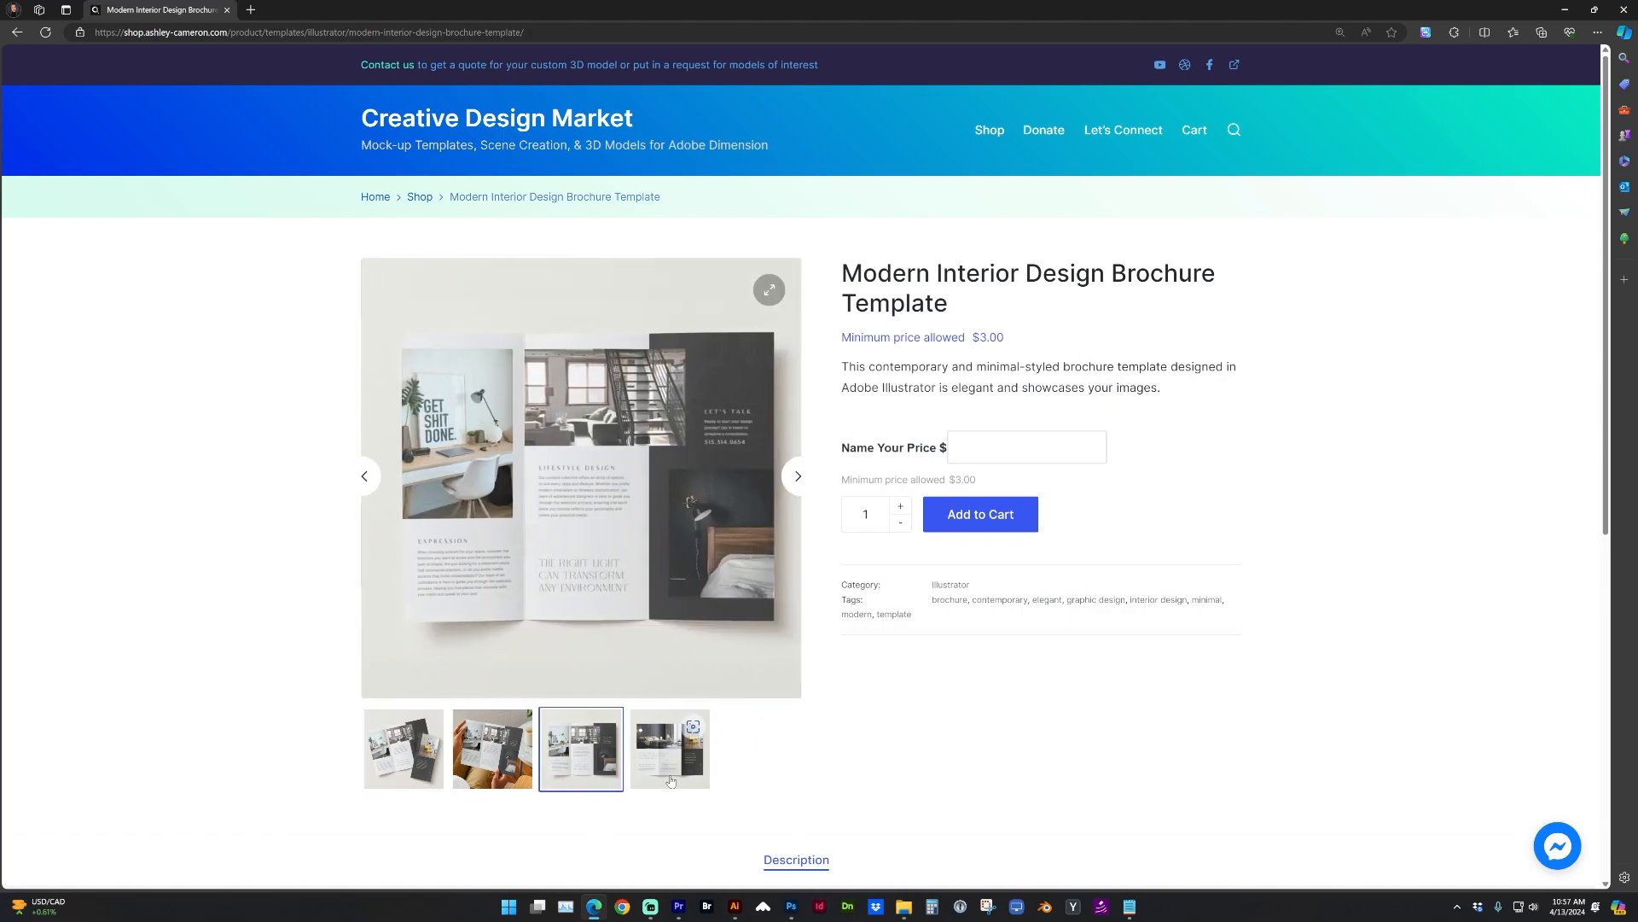
{"action": "left_click", "coordinate": [669, 749]}
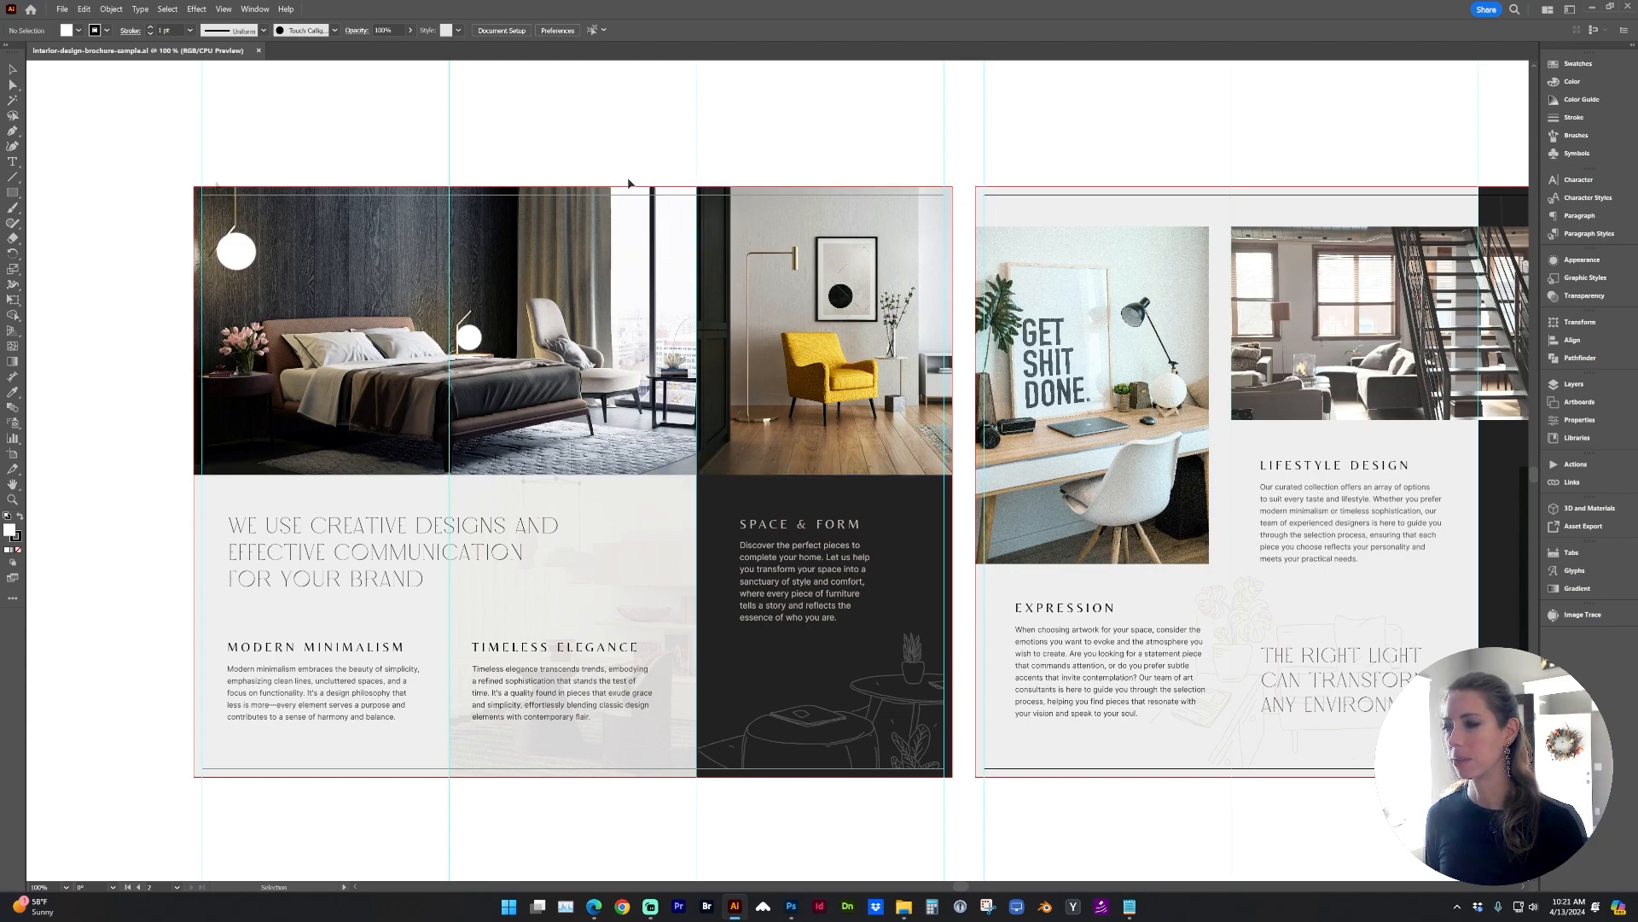
- Package the brochure with links, fonts and report into the Brochure Demo folder
{"action": "left_click", "coordinate": [61, 9]}
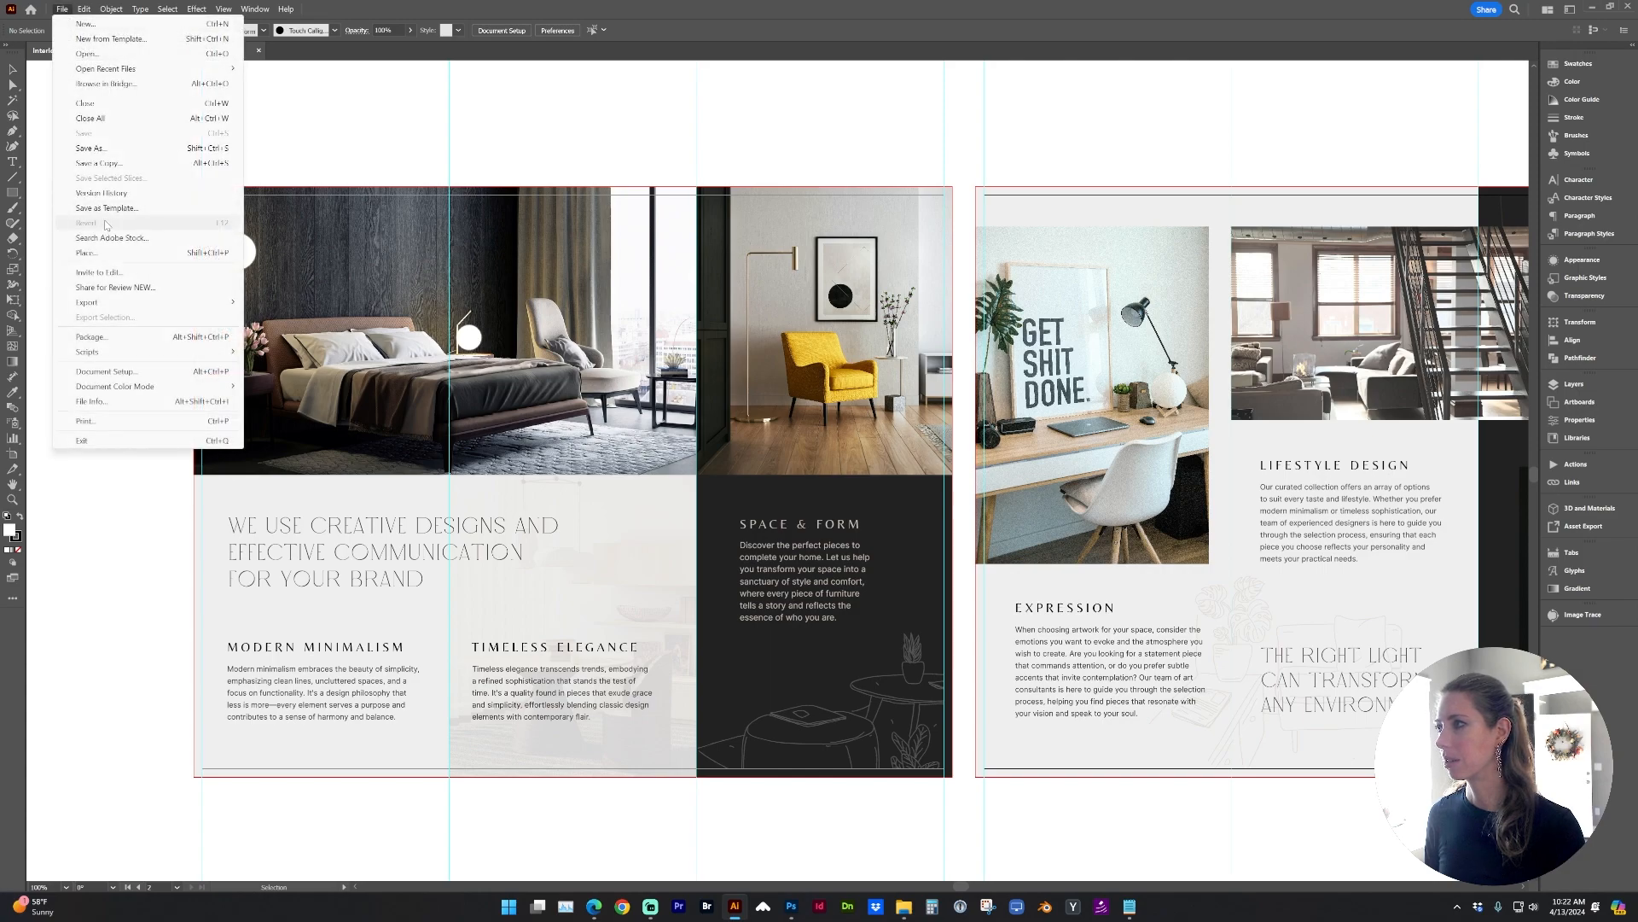
{"action": "left_click", "coordinate": [93, 336]}
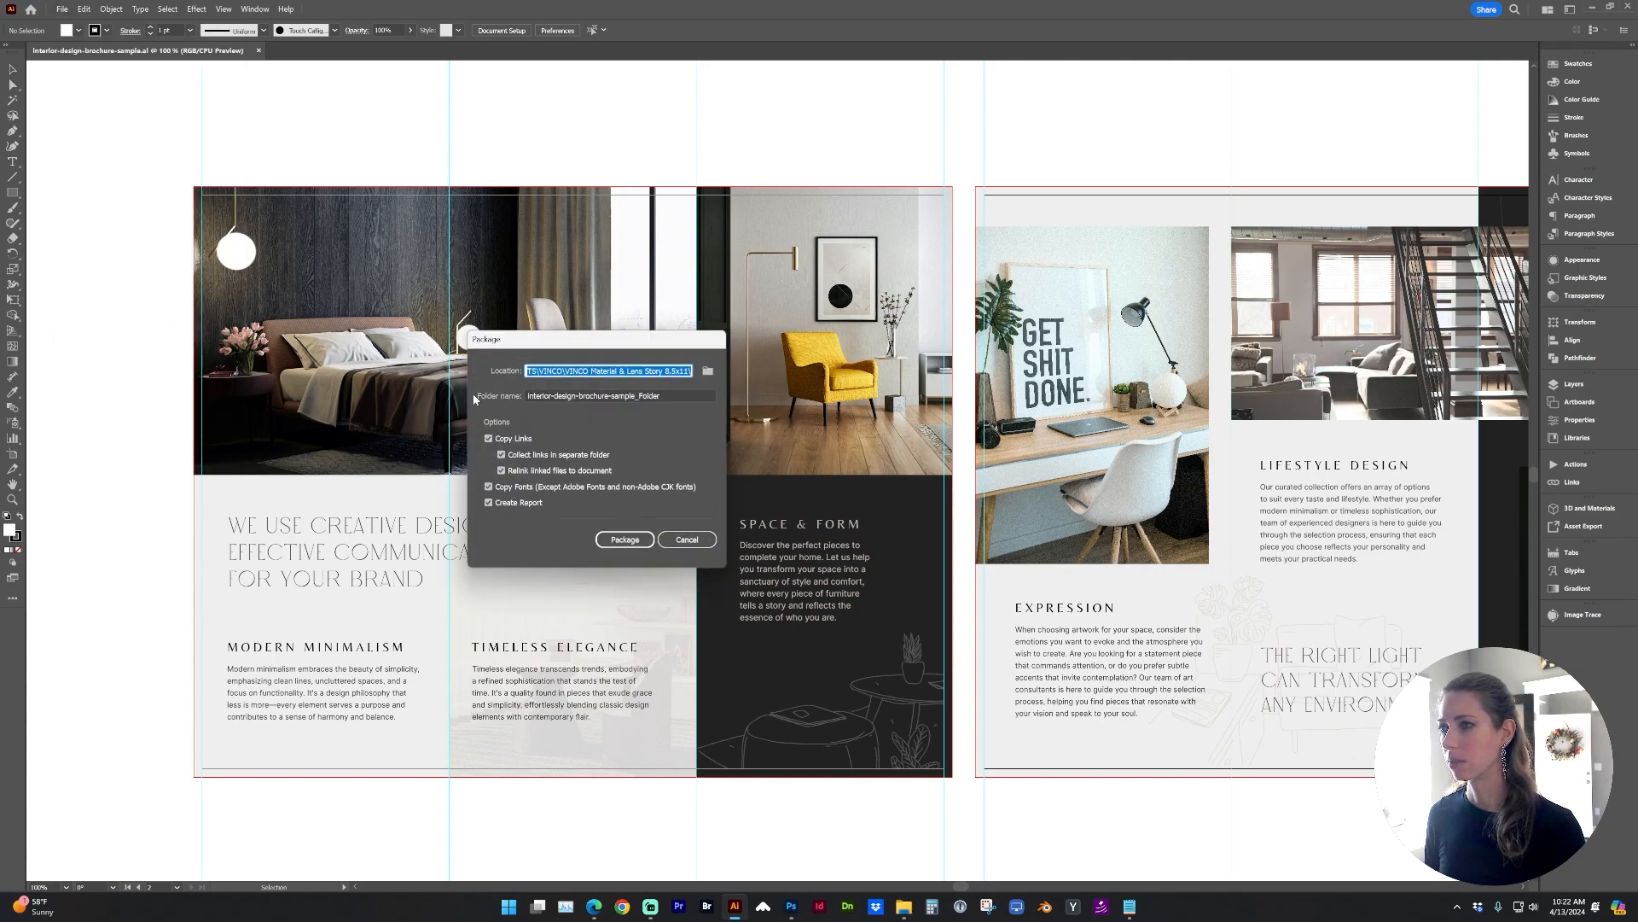
{"action": "left_click", "coordinate": [707, 370]}
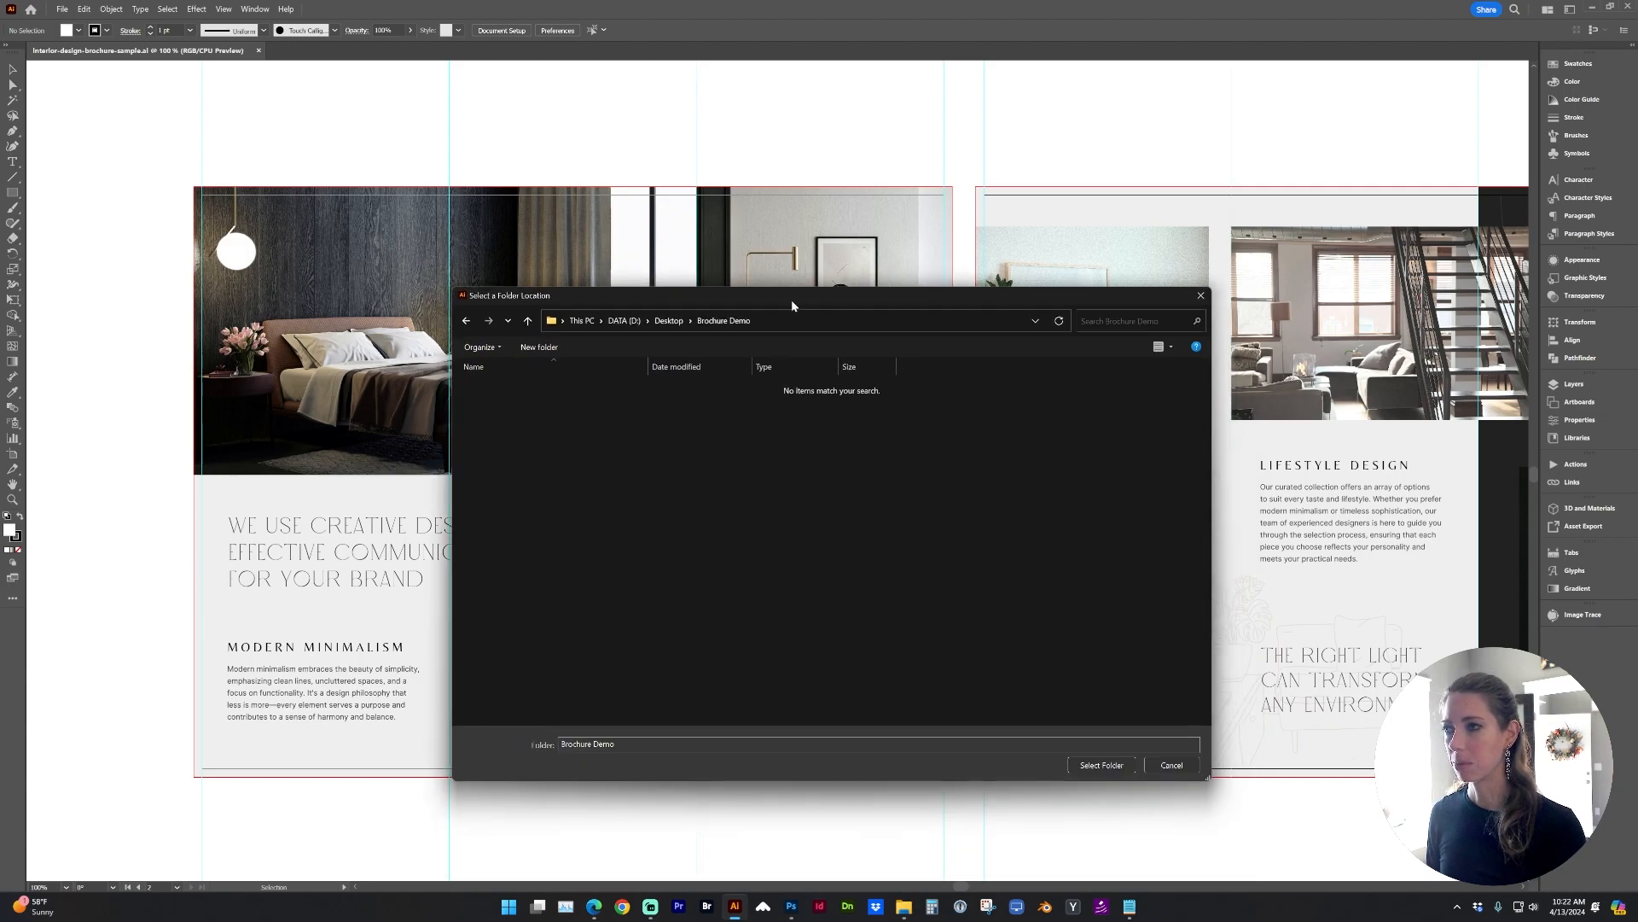
{"action": "left_click", "coordinate": [1100, 764]}
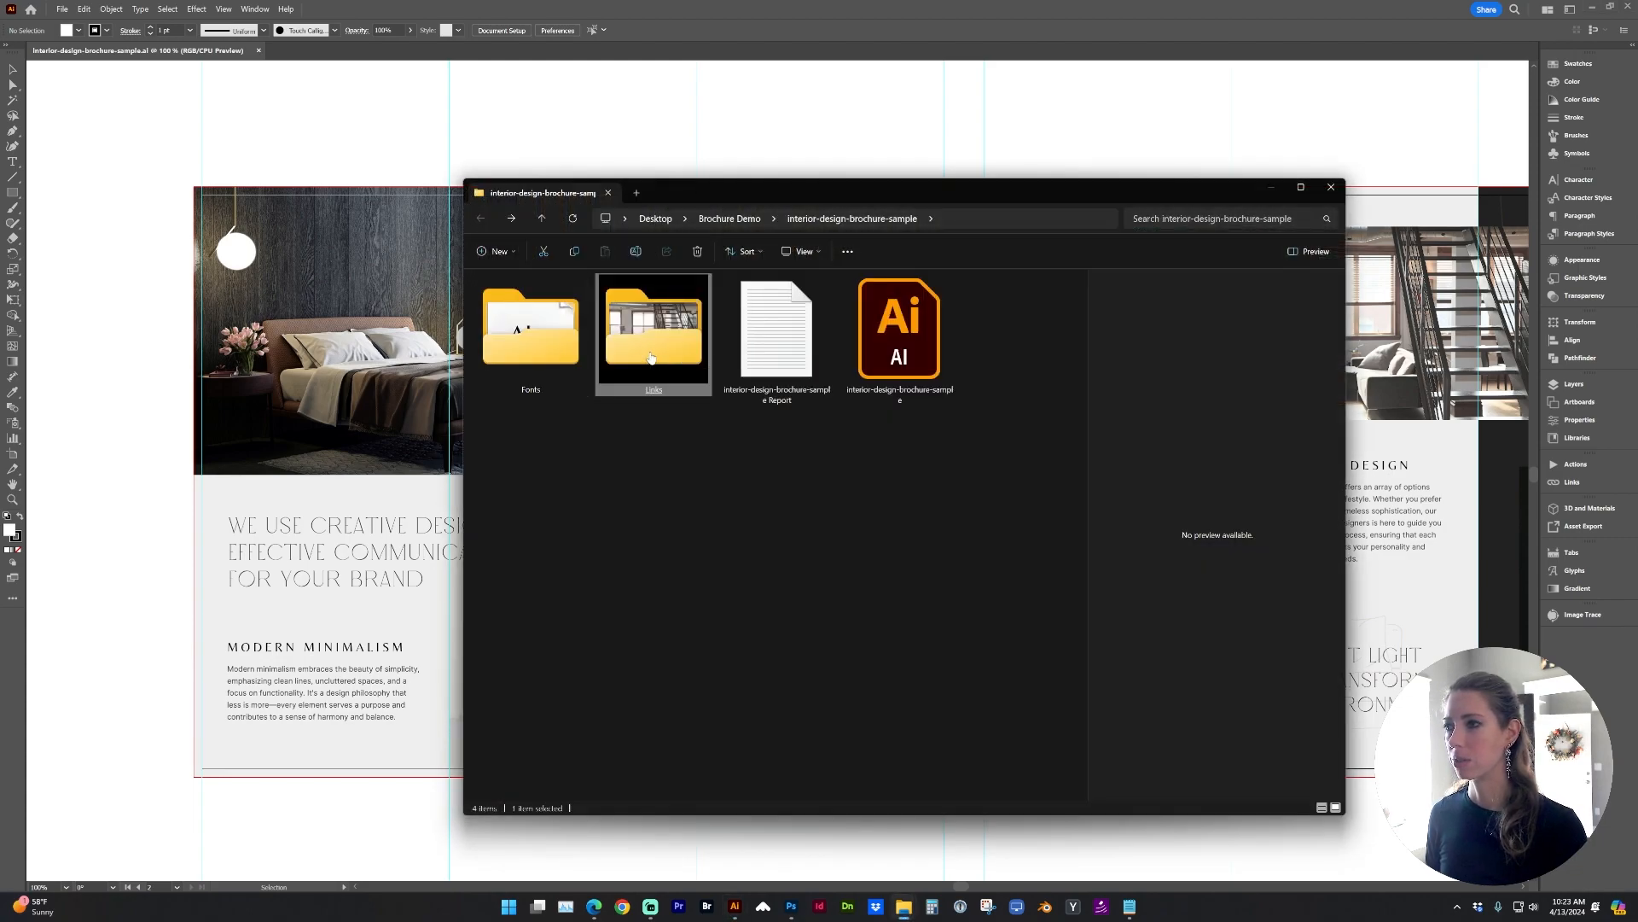
- Open the package's Links folder to see the six collected brochure photos
{"action": "double_click", "coordinate": [653, 326]}
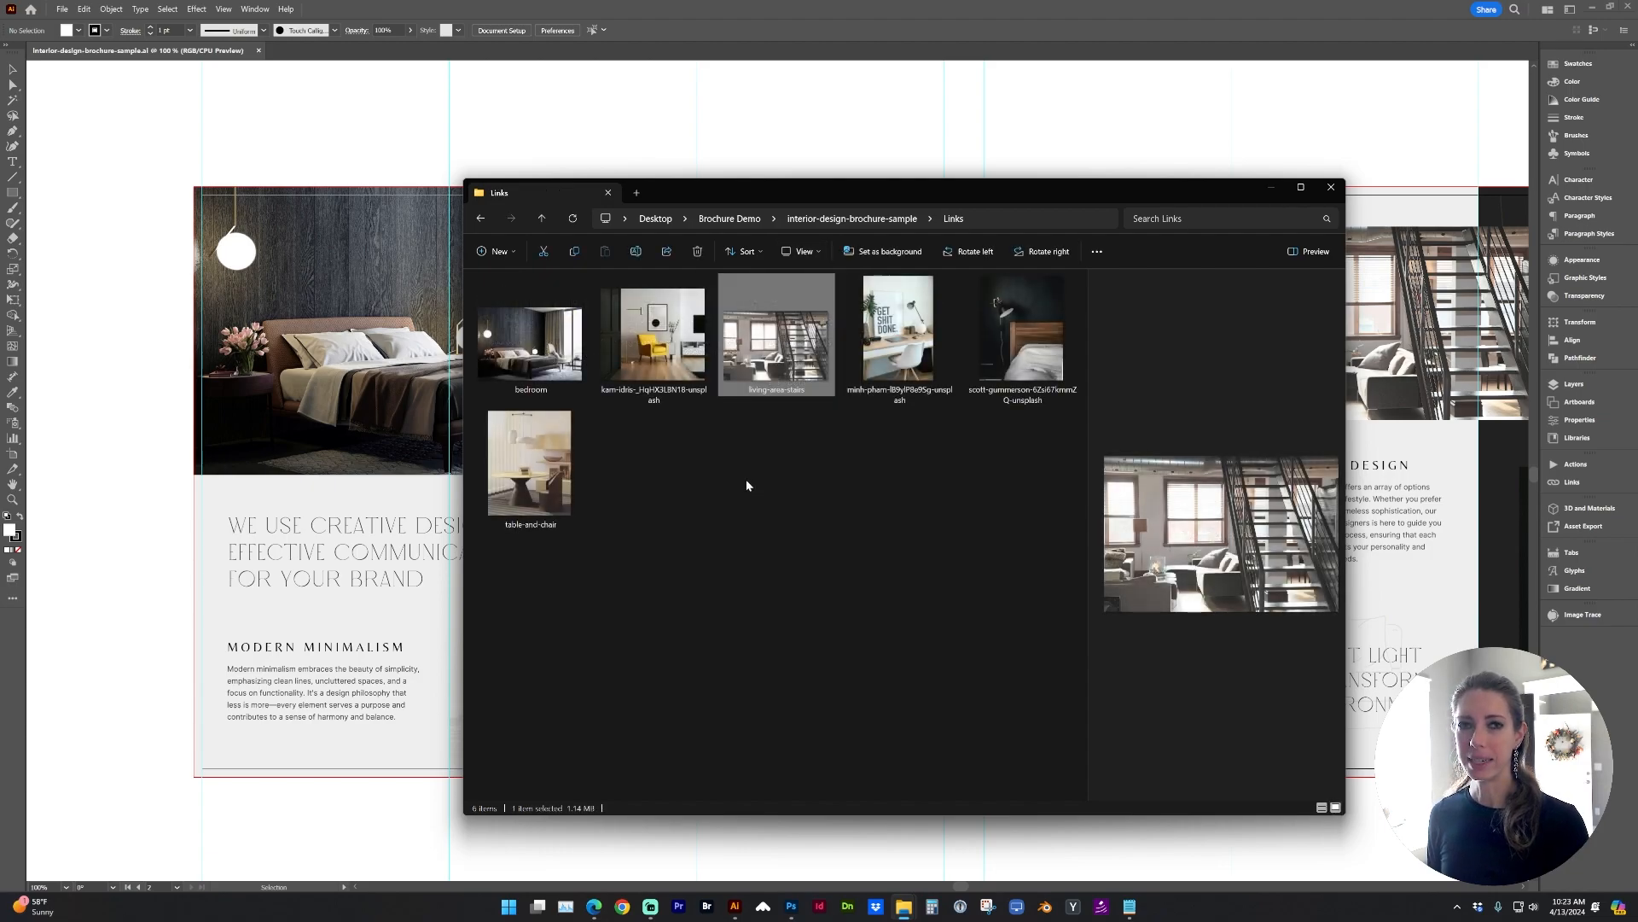
{"action": "mouse_move", "coordinate": [826, 492]}
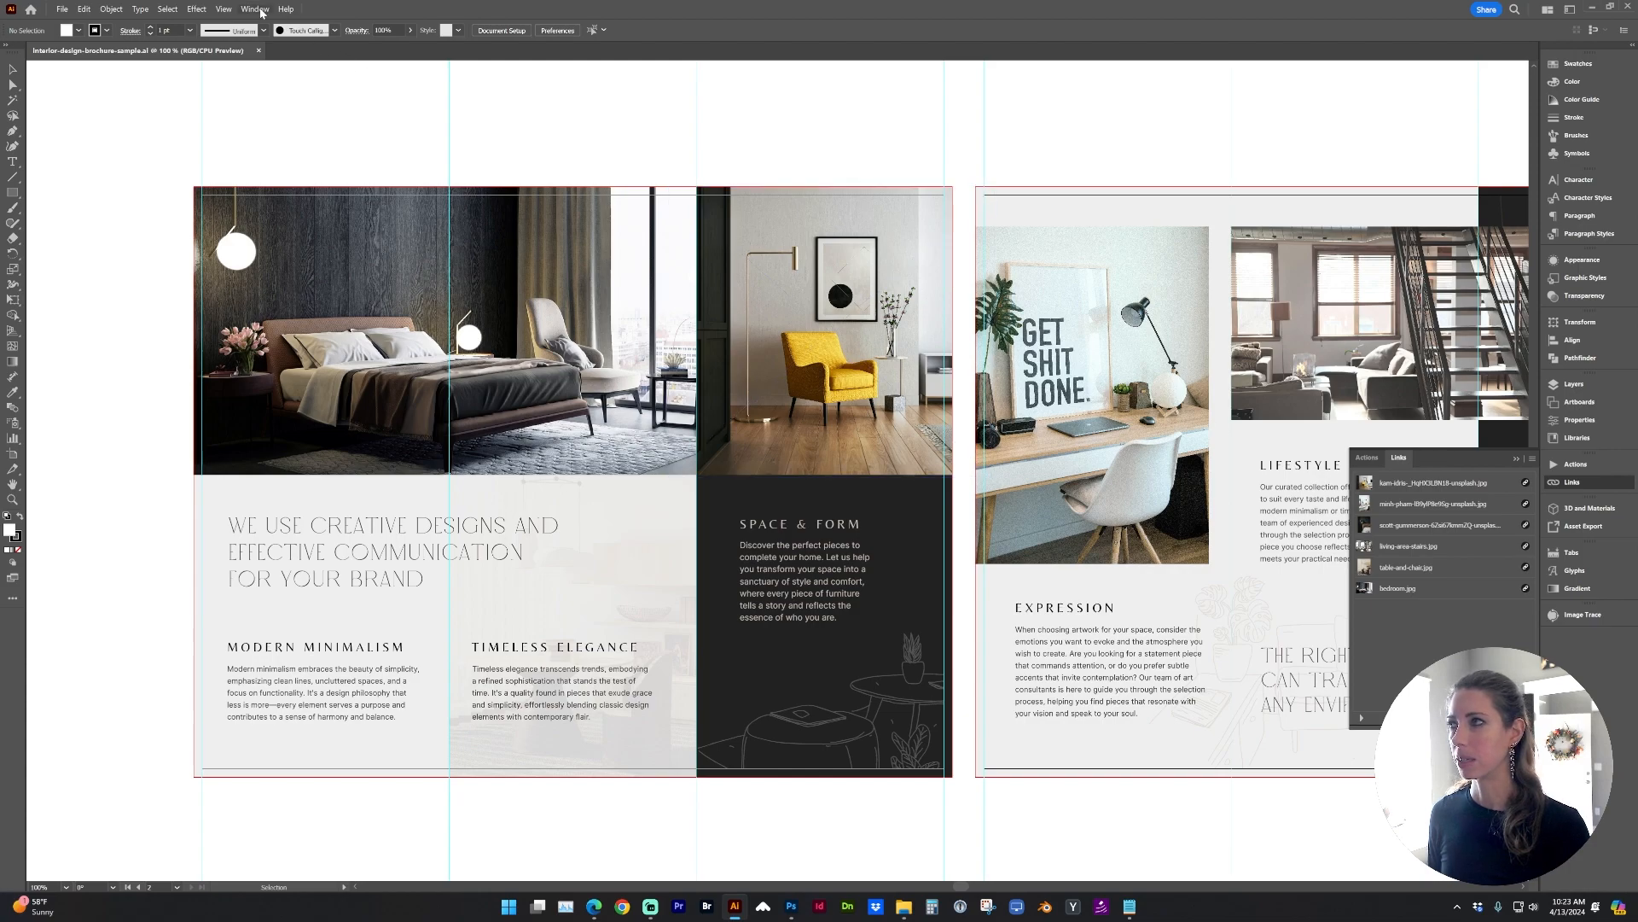
- From the Links panel, open the yellow armchair photo for editing in Photoshop
{"action": "left_click", "coordinate": [254, 9]}
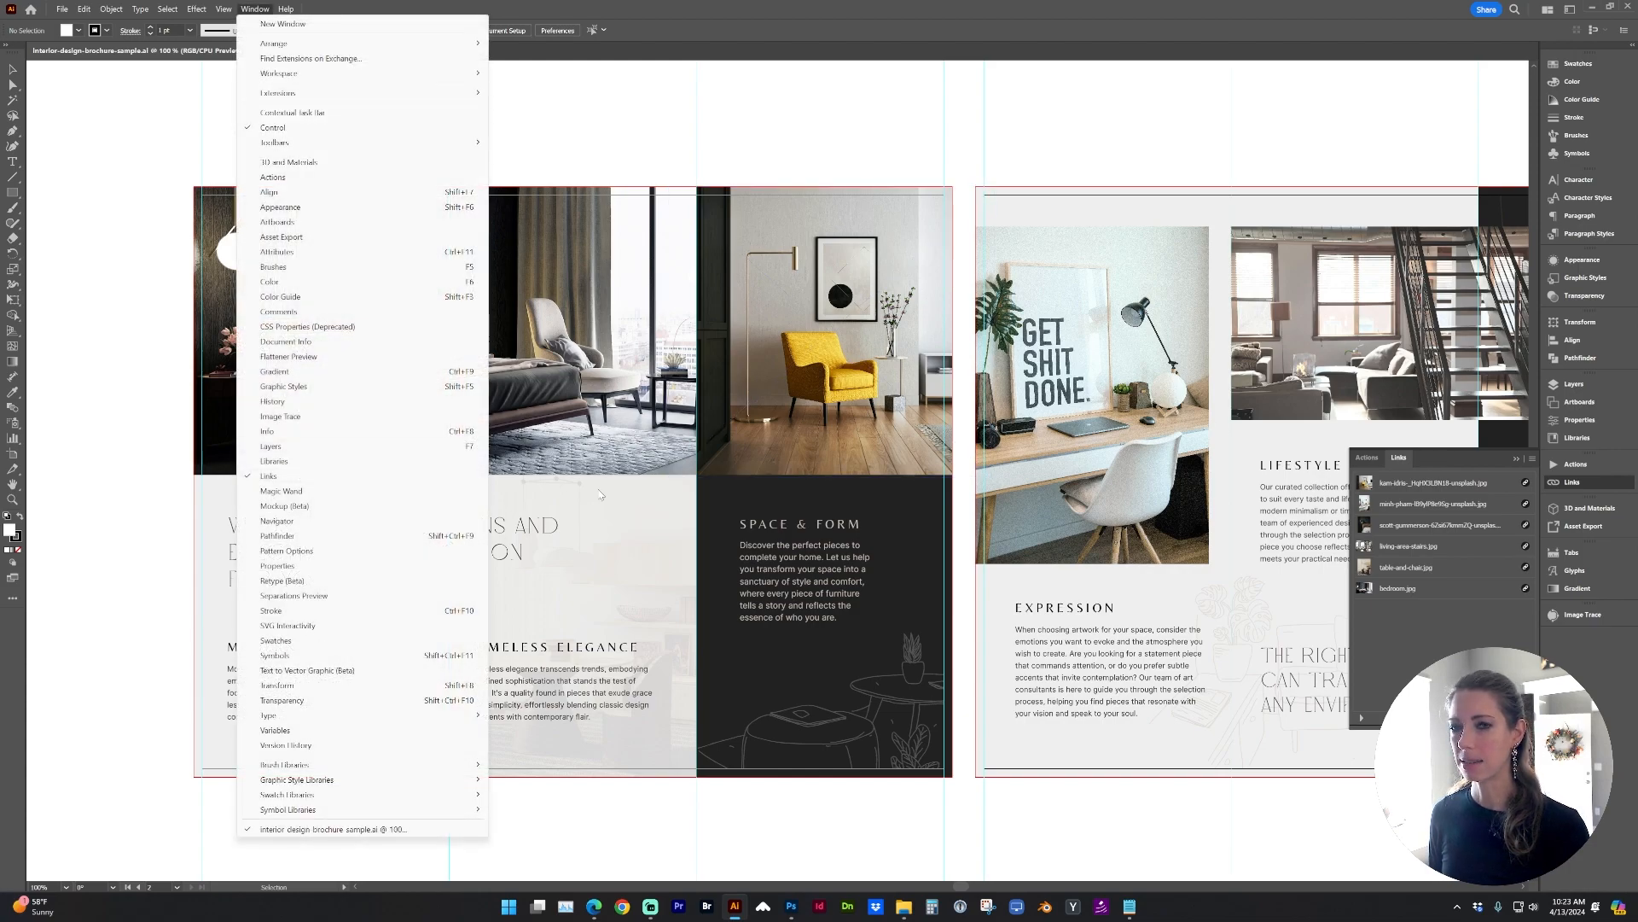
{"action": "left_click", "coordinate": [246, 8]}
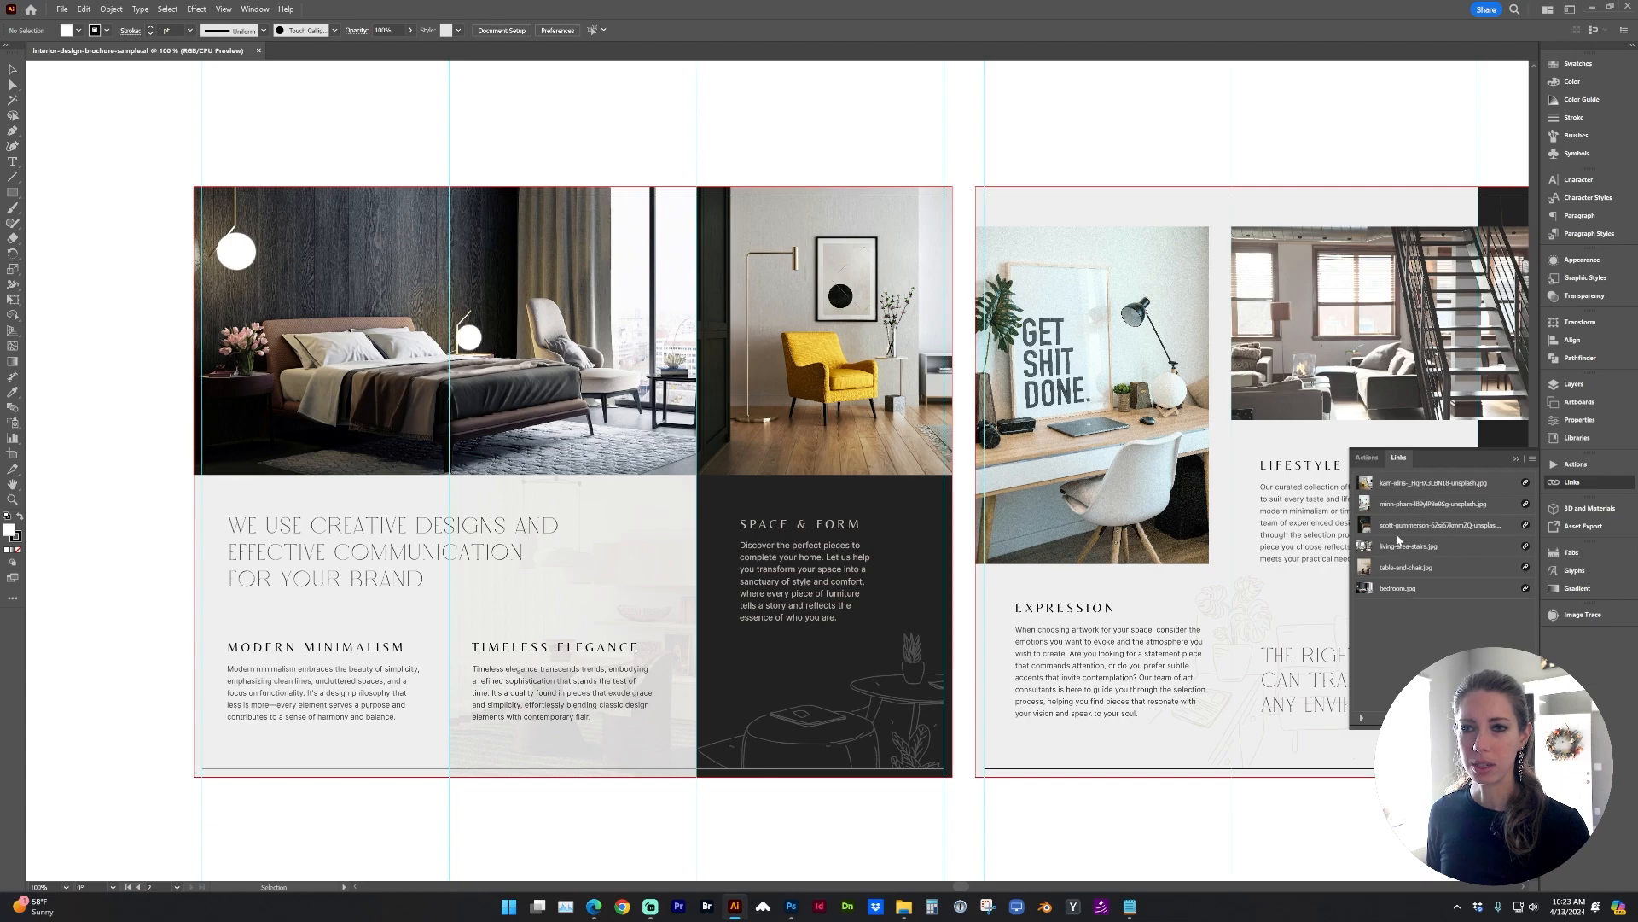
{"action": "mouse_move", "coordinate": [1469, 484]}
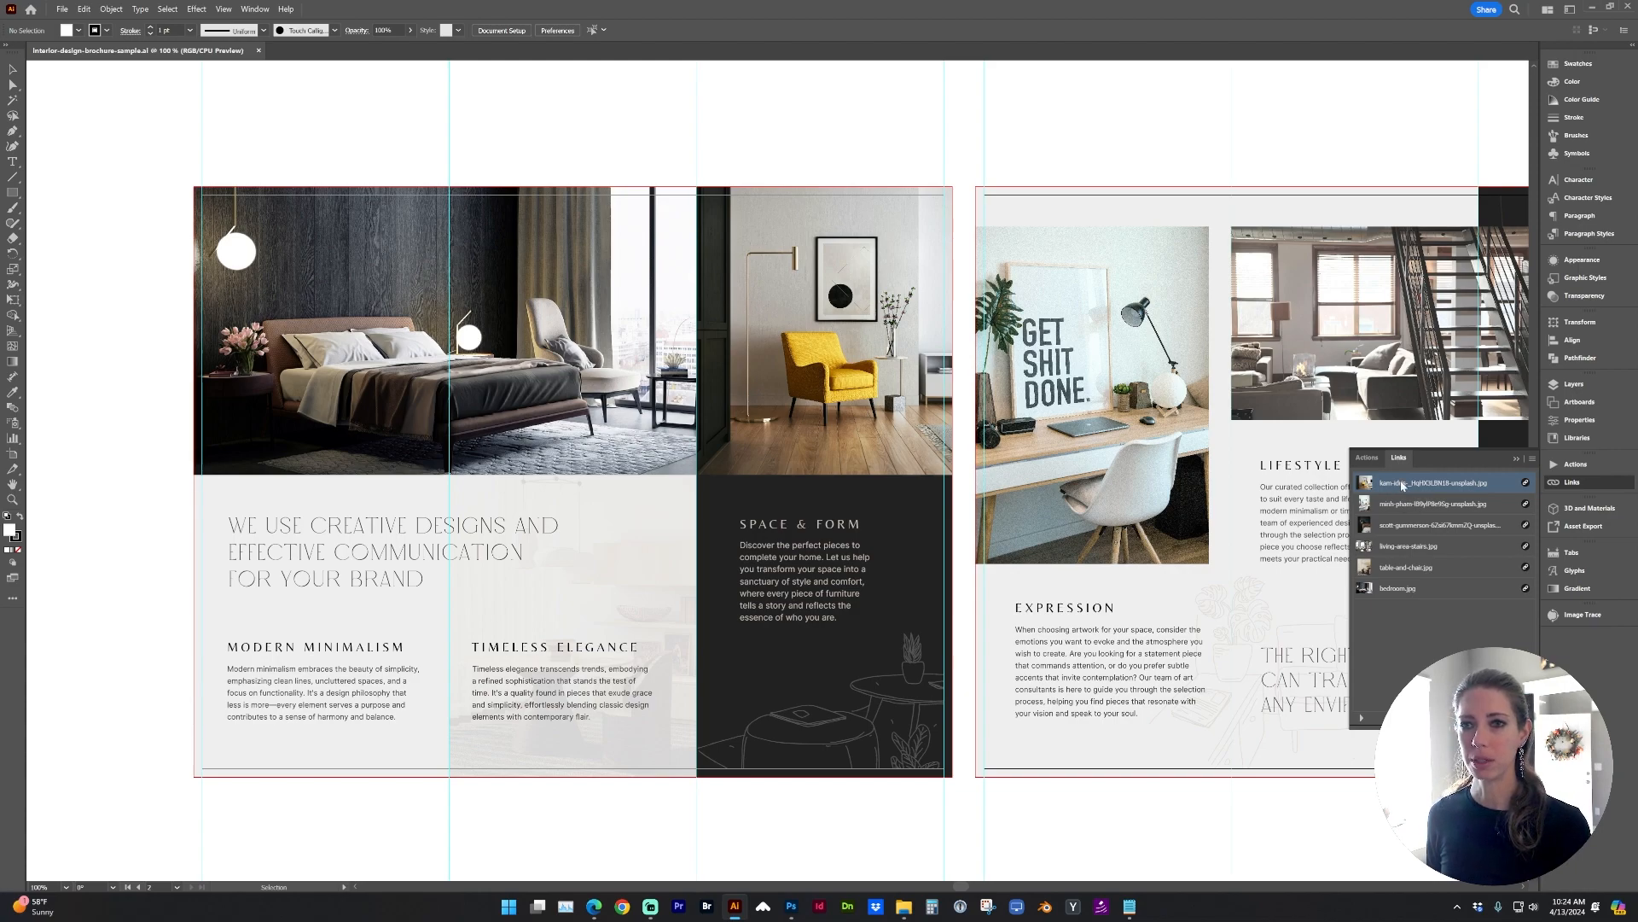
{"action": "mouse_move", "coordinate": [1473, 481]}
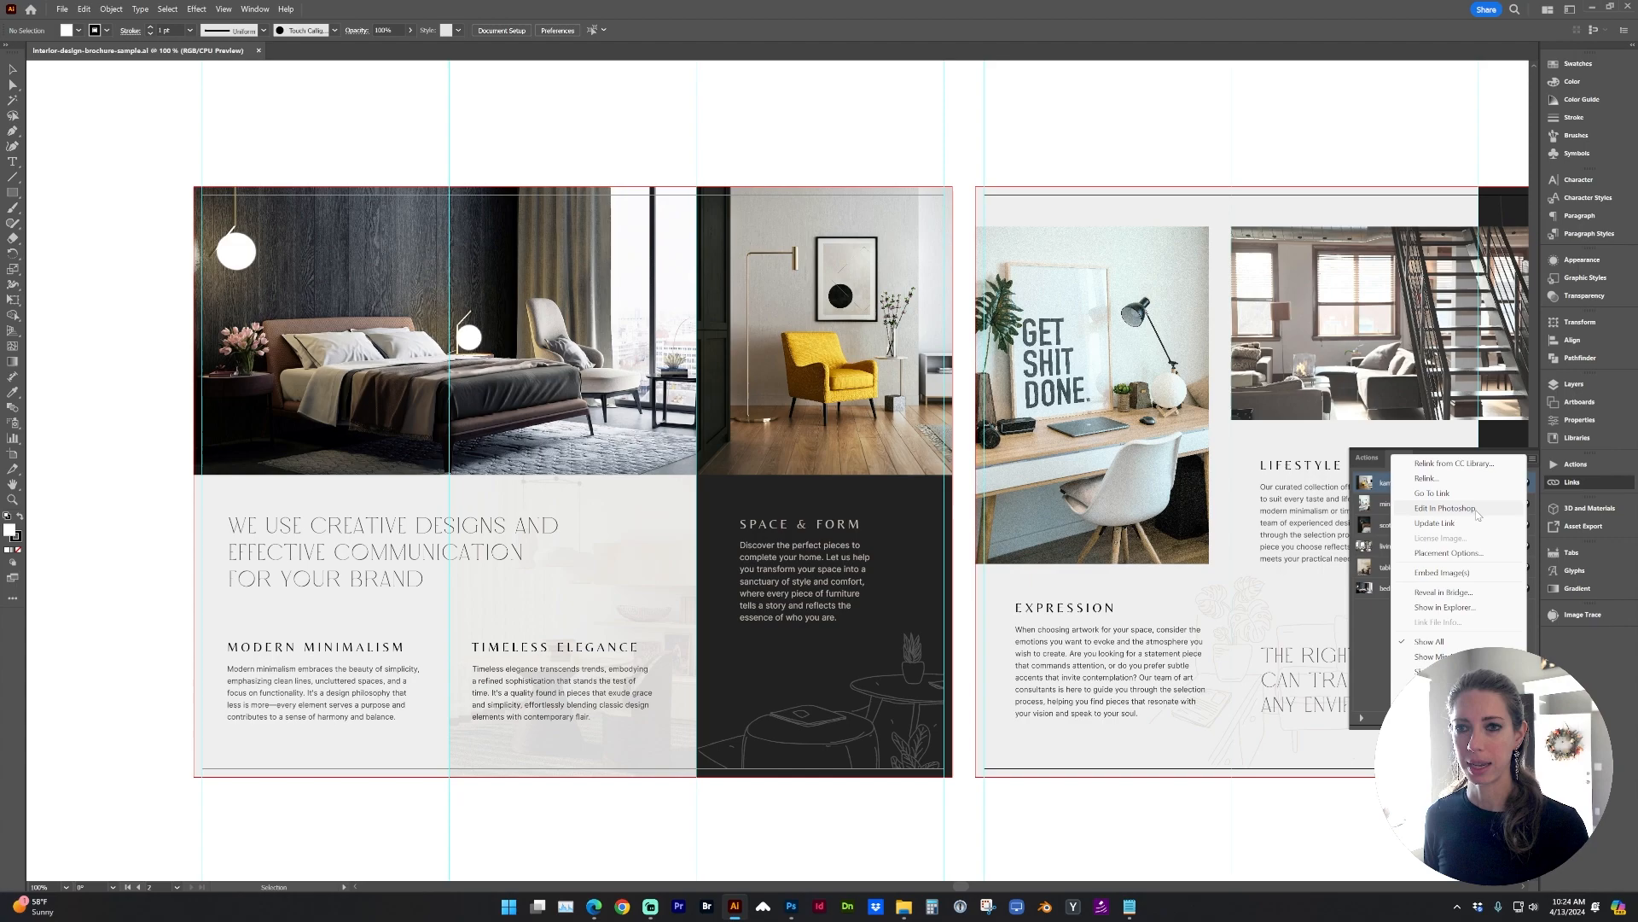
{"action": "left_click", "coordinate": [1442, 509]}
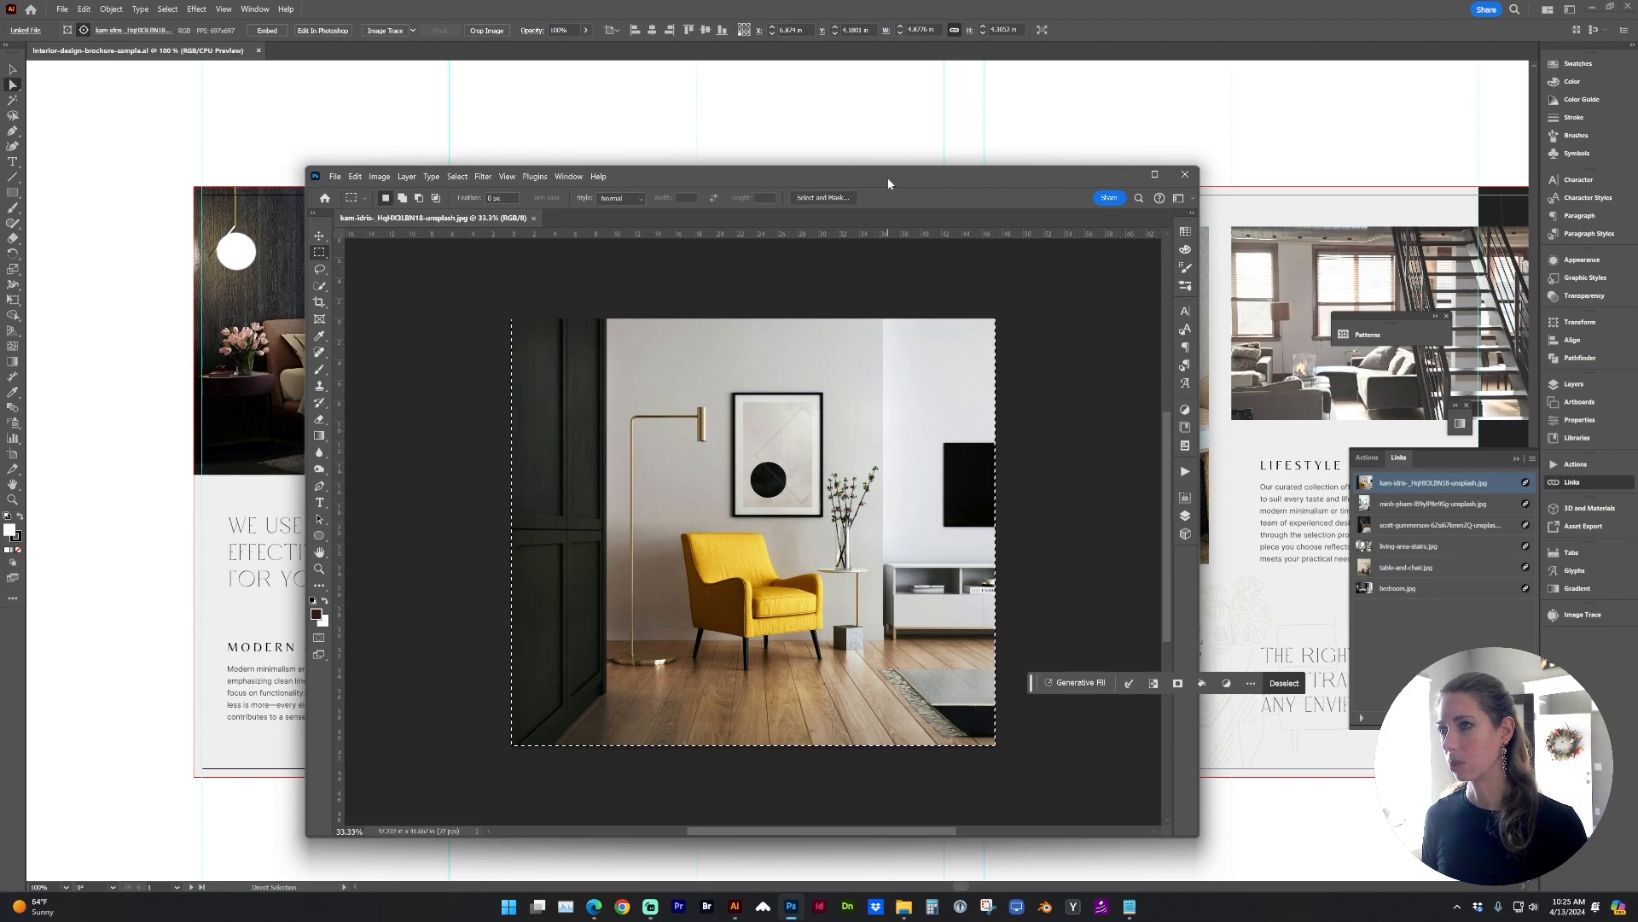
{"action": "left_click", "coordinate": [1185, 174]}
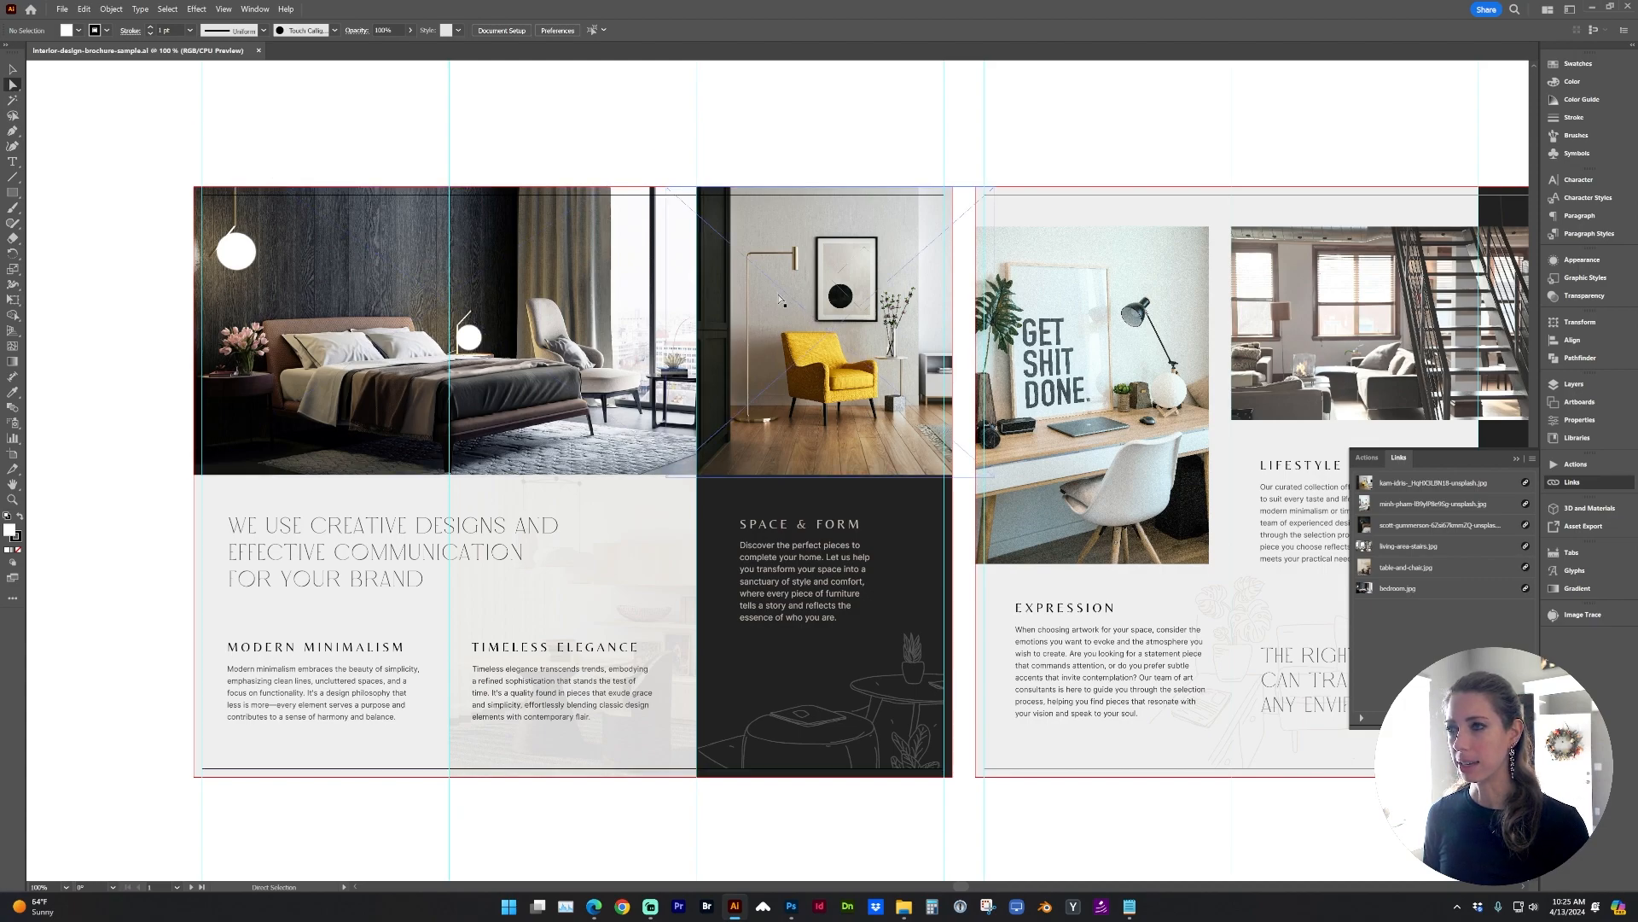
{"action": "left_click", "coordinate": [1440, 482]}
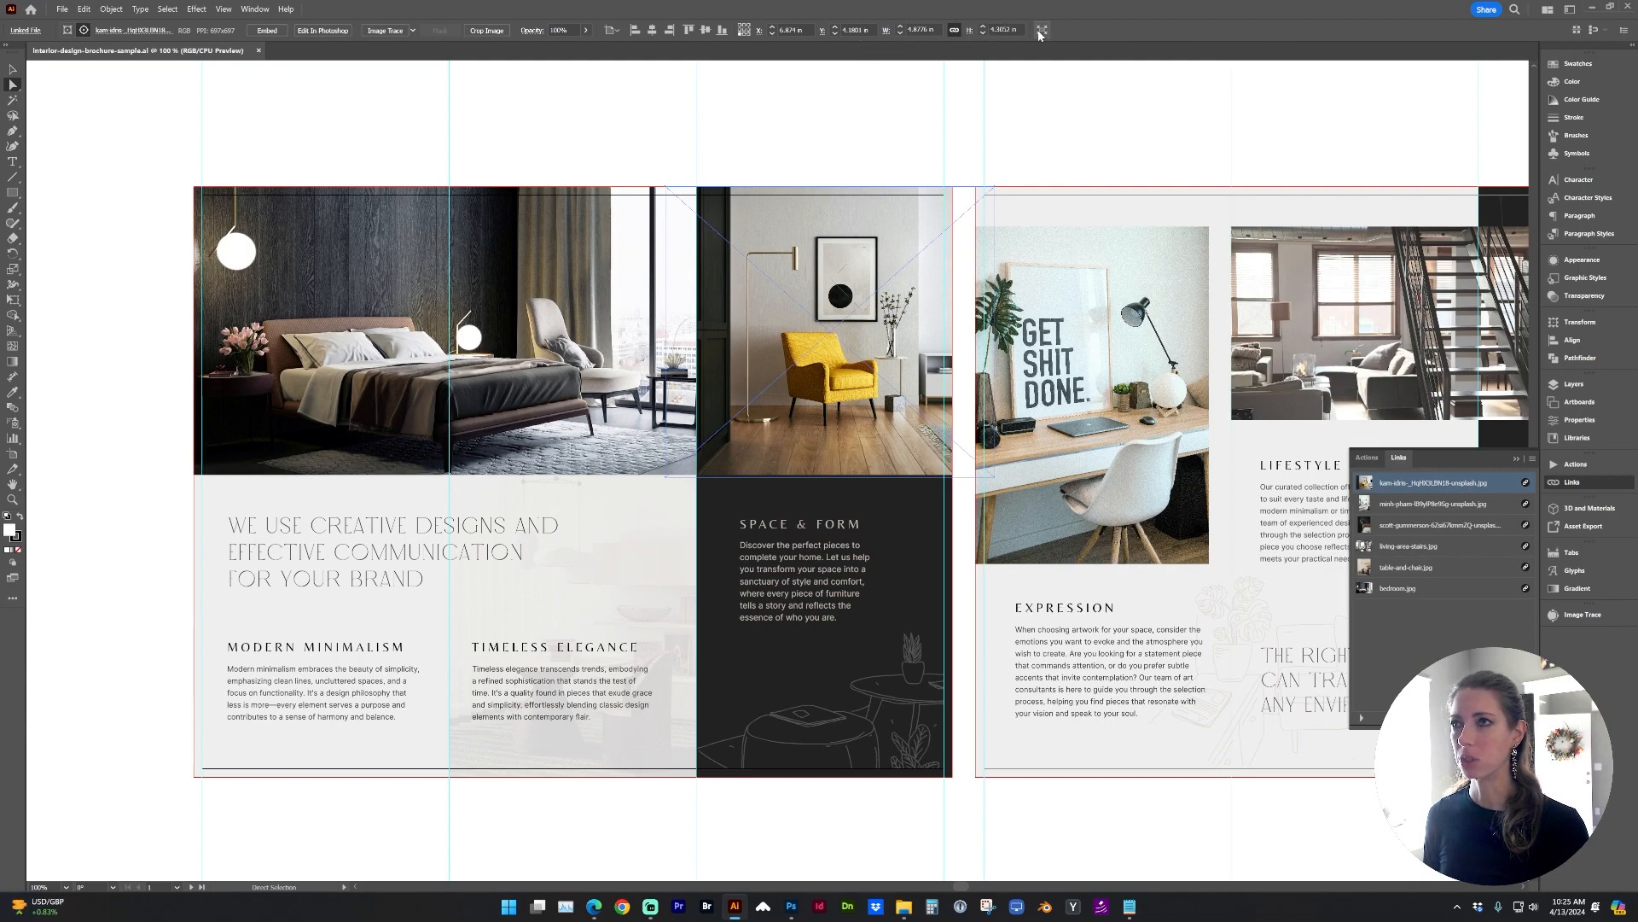
{"action": "mouse_move", "coordinate": [922, 29]}
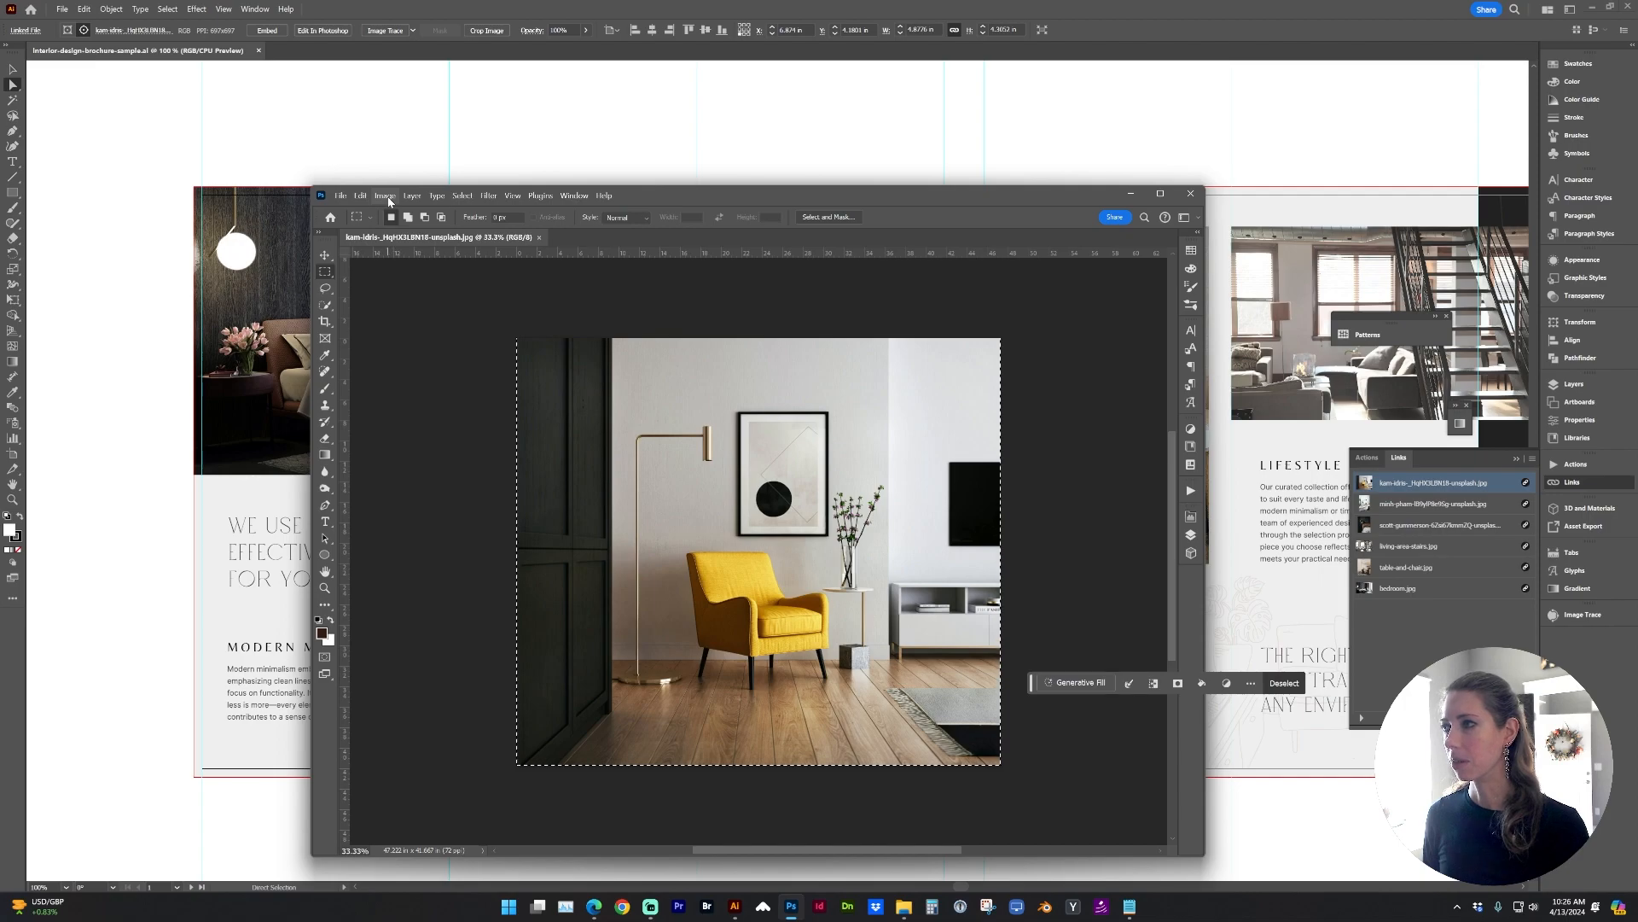
- Resample the armchair photo to 5 × 4.402 inches at 300 pixels/inch
{"action": "left_click", "coordinate": [384, 195]}
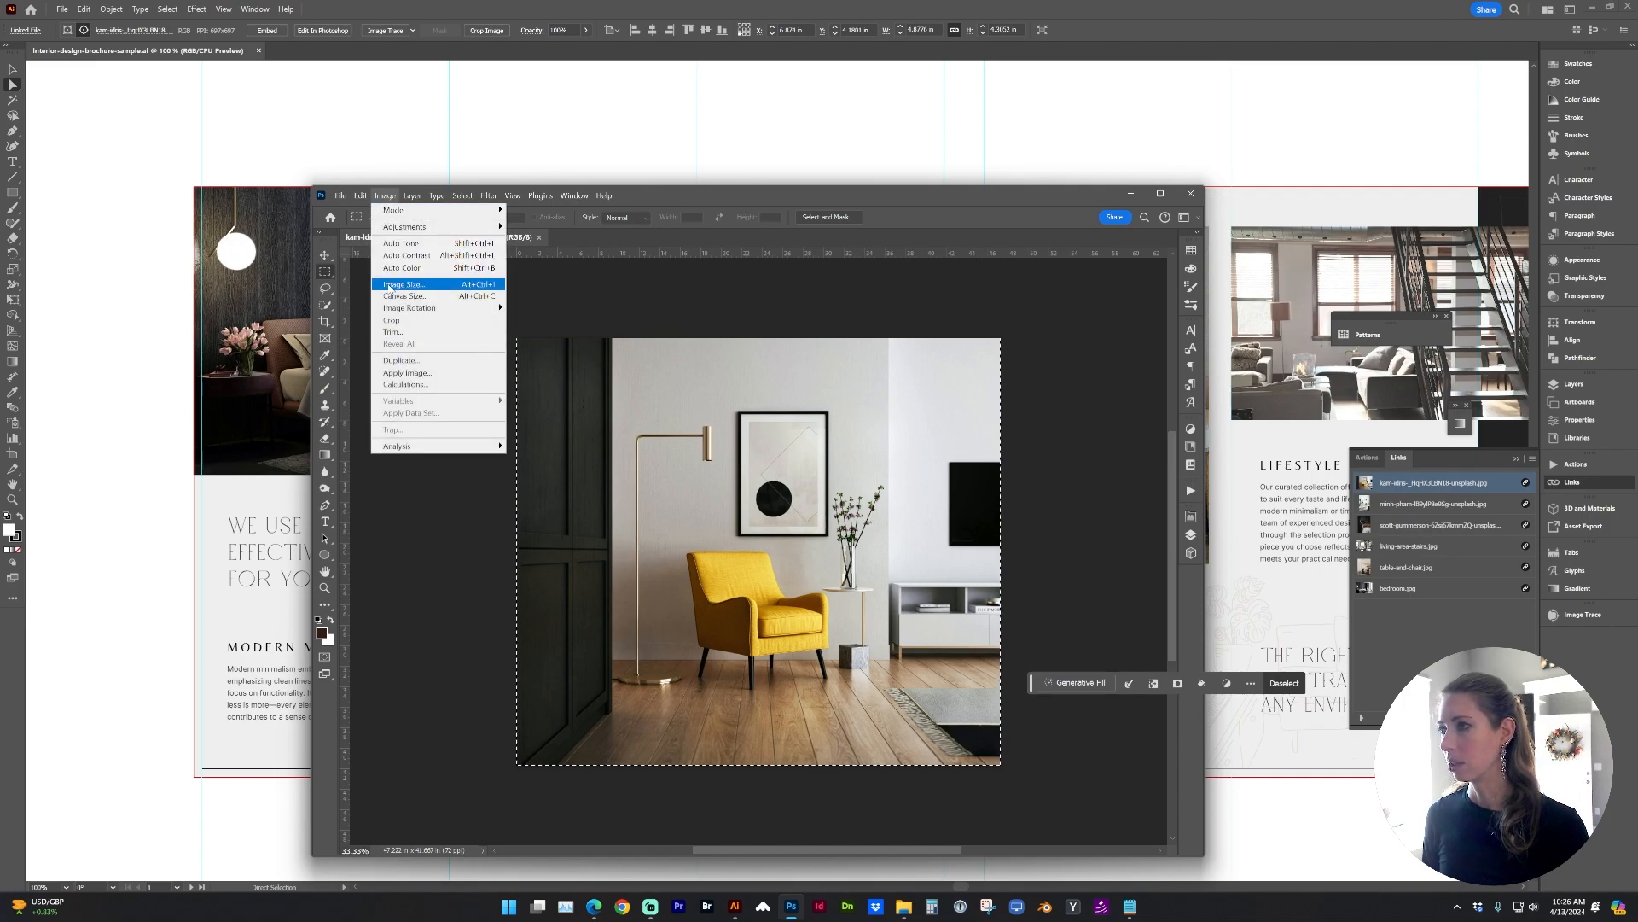
{"action": "left_click", "coordinate": [402, 284]}
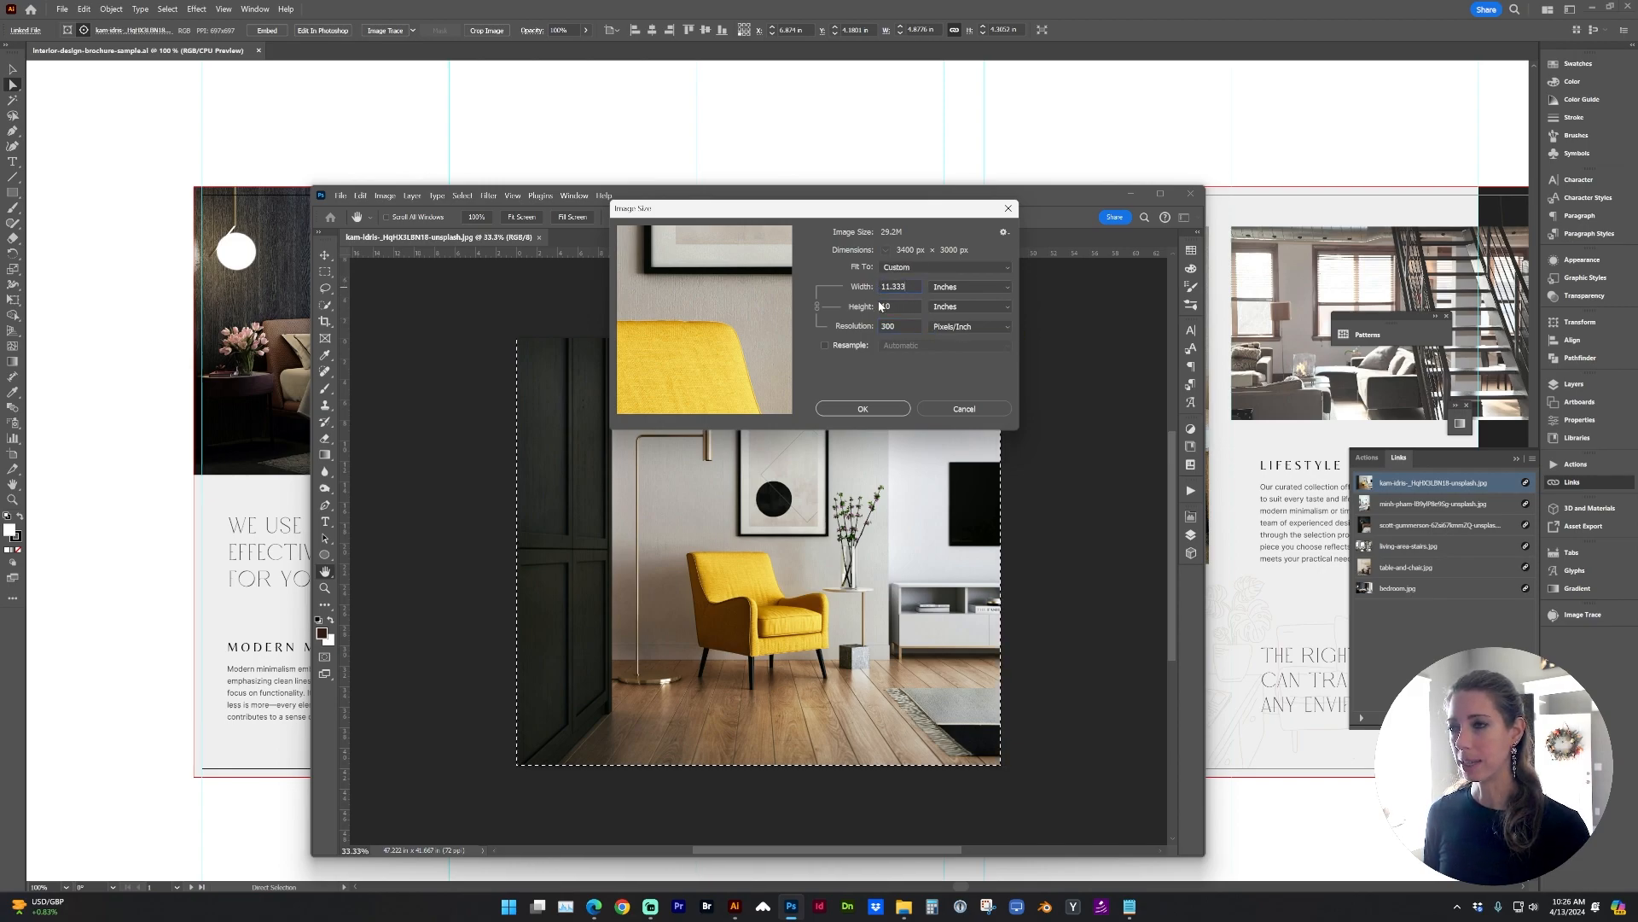
{"action": "left_click", "coordinate": [826, 345]}
{"action": "type", "text": "5"}
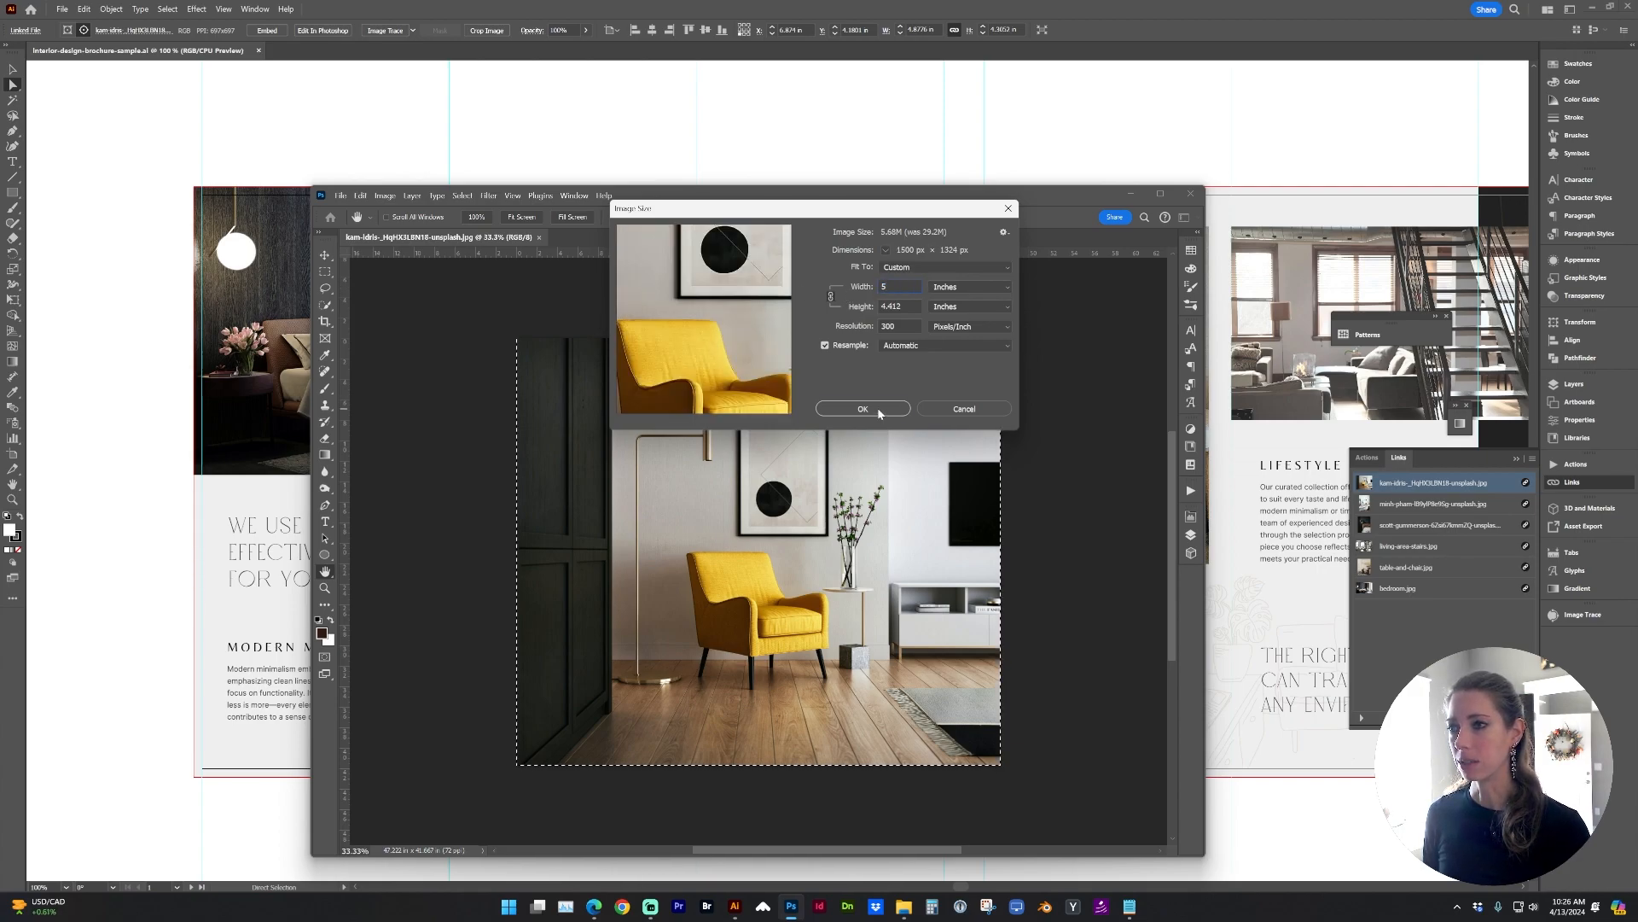
{"action": "left_click", "coordinate": [862, 408]}
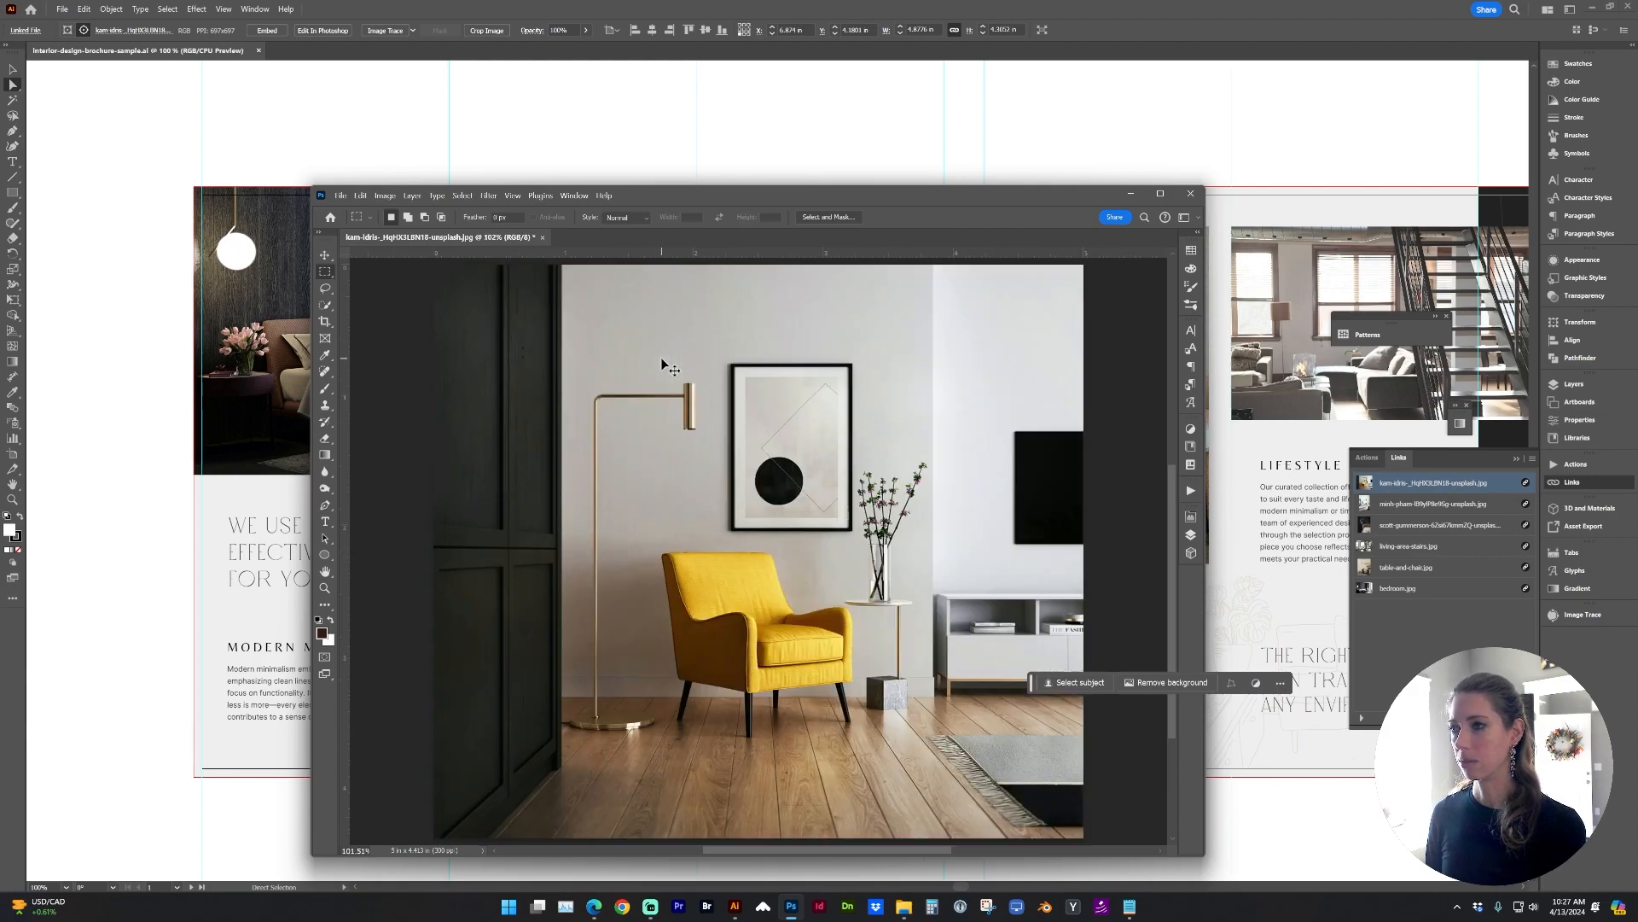
{"action": "mouse_move", "coordinate": [660, 357]}
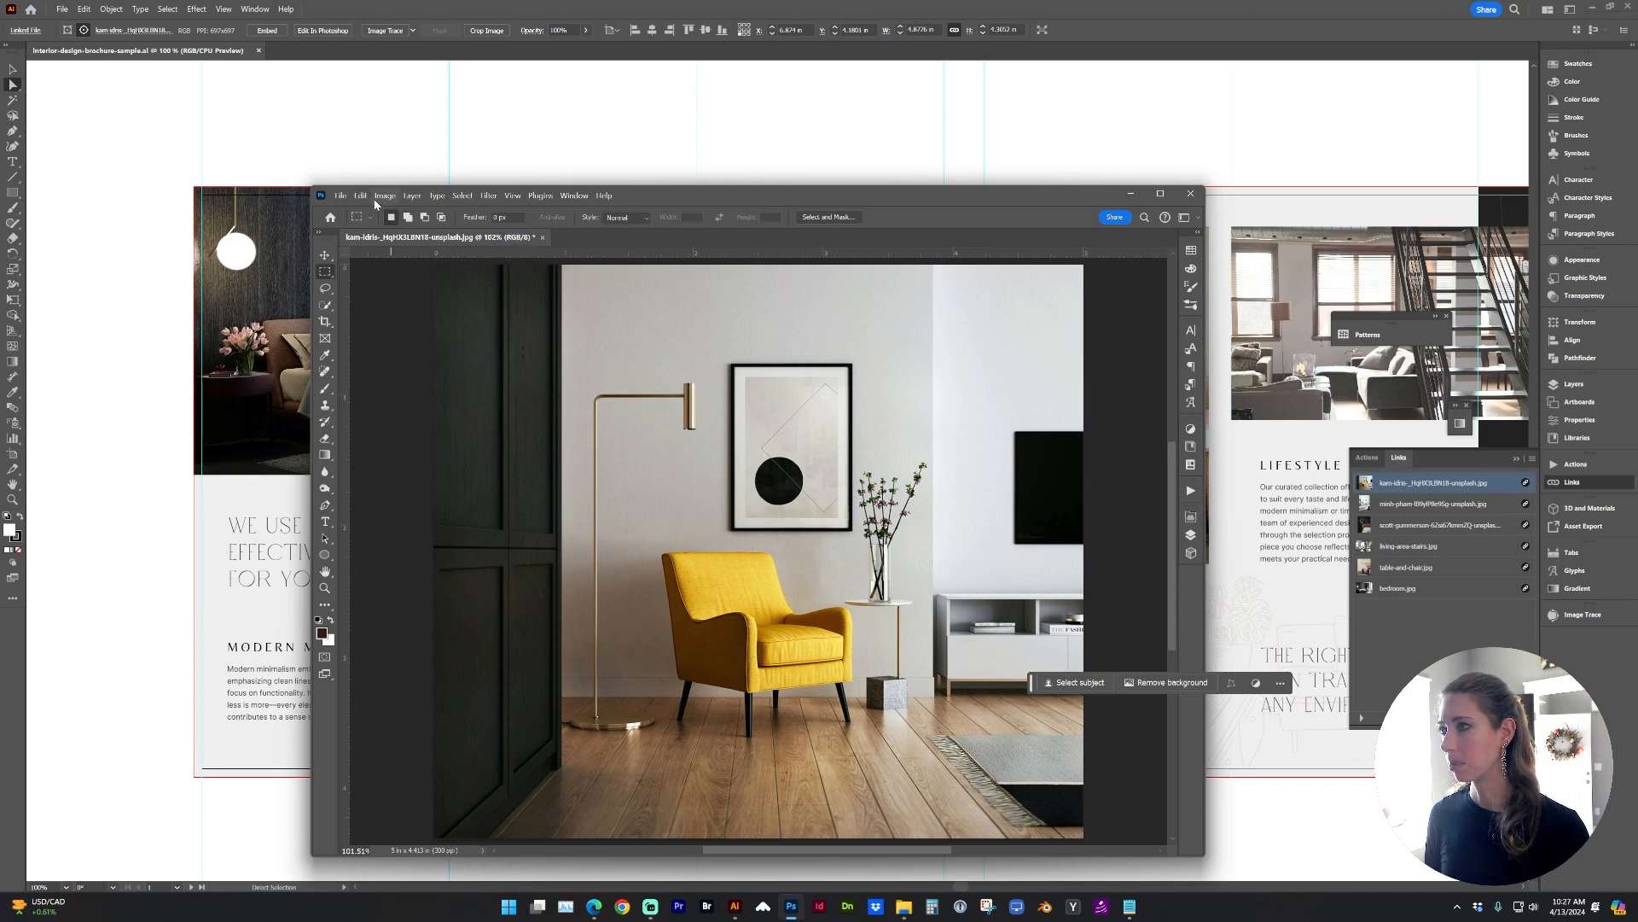
- Convert the armchair photo to CMYK and close all images to return to Illustrator
{"action": "left_click", "coordinate": [384, 194]}
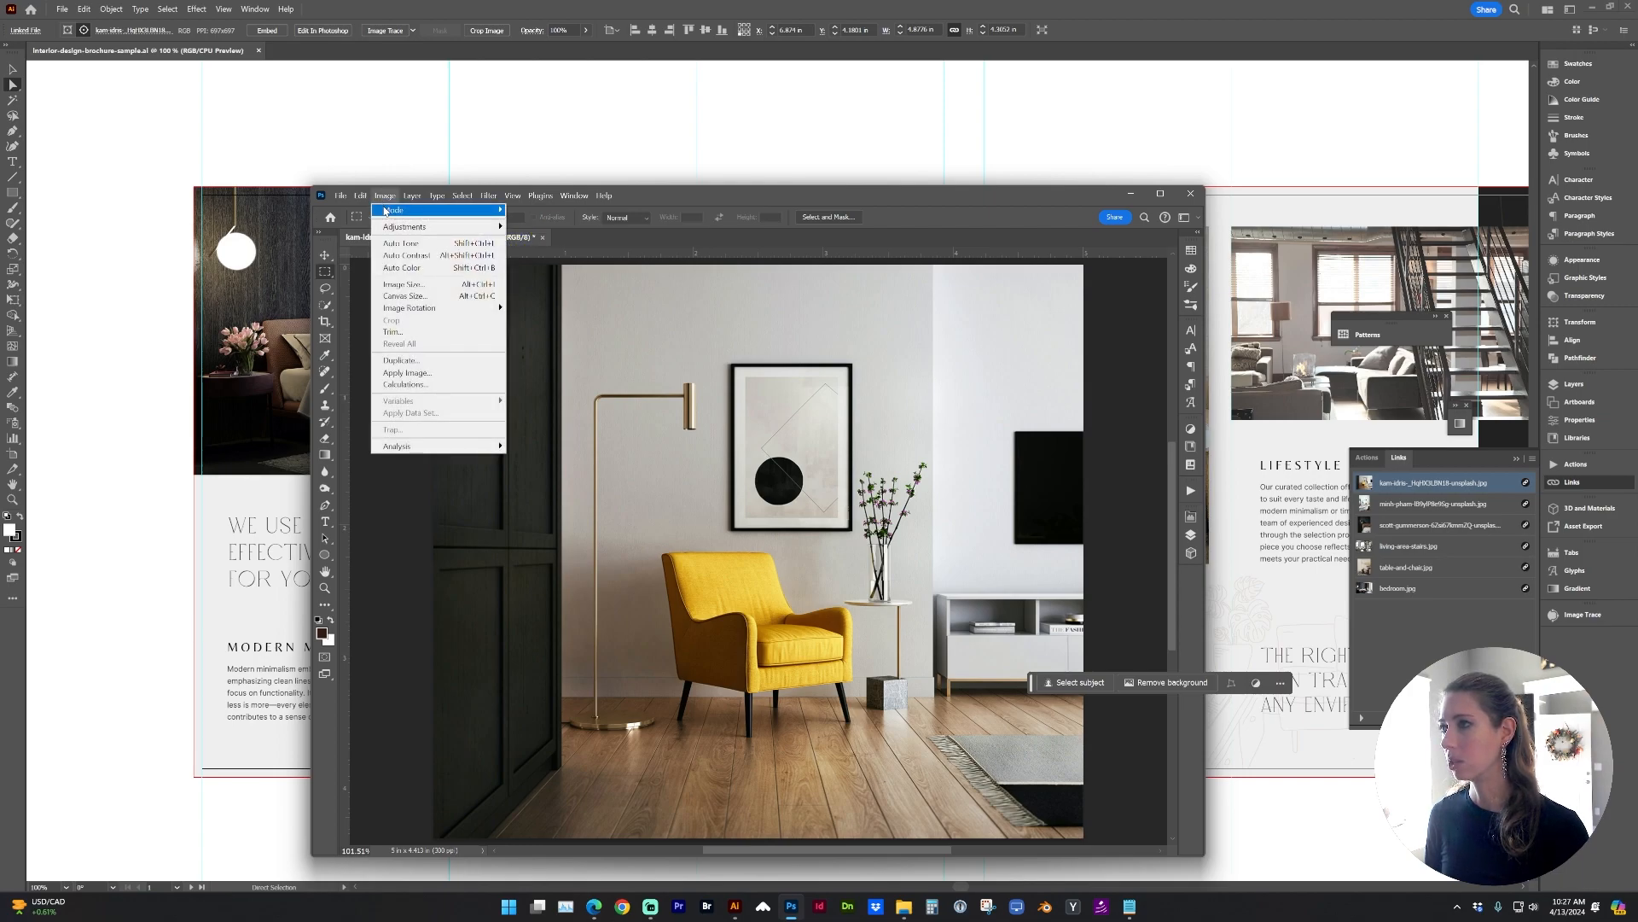
{"action": "left_click", "coordinate": [392, 210]}
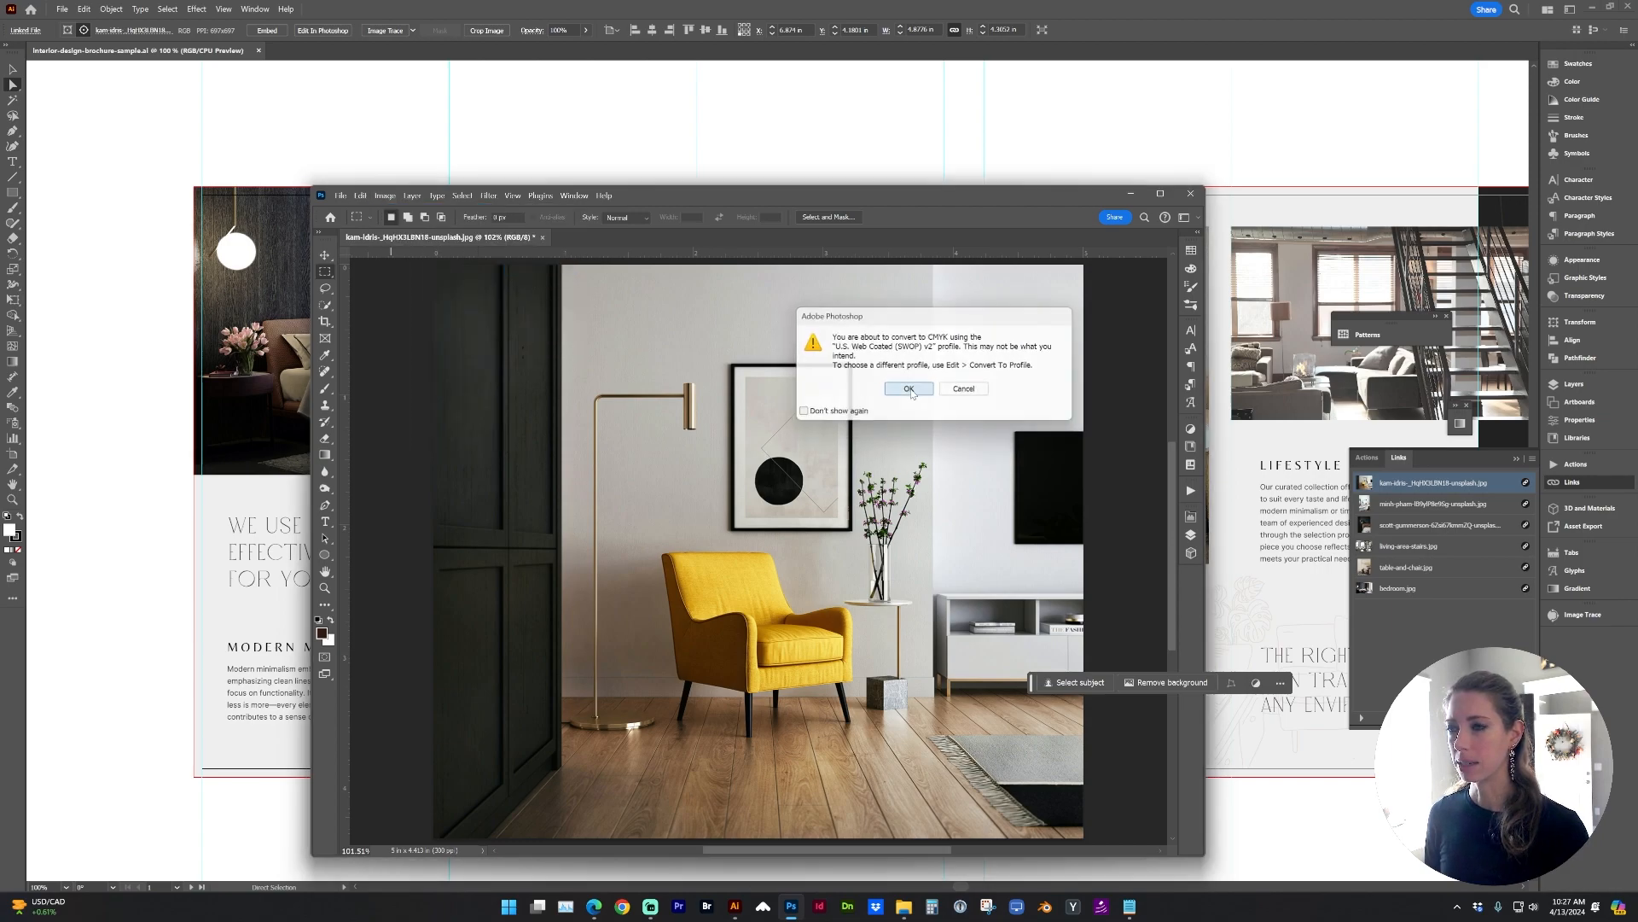
{"action": "left_click", "coordinate": [907, 389]}
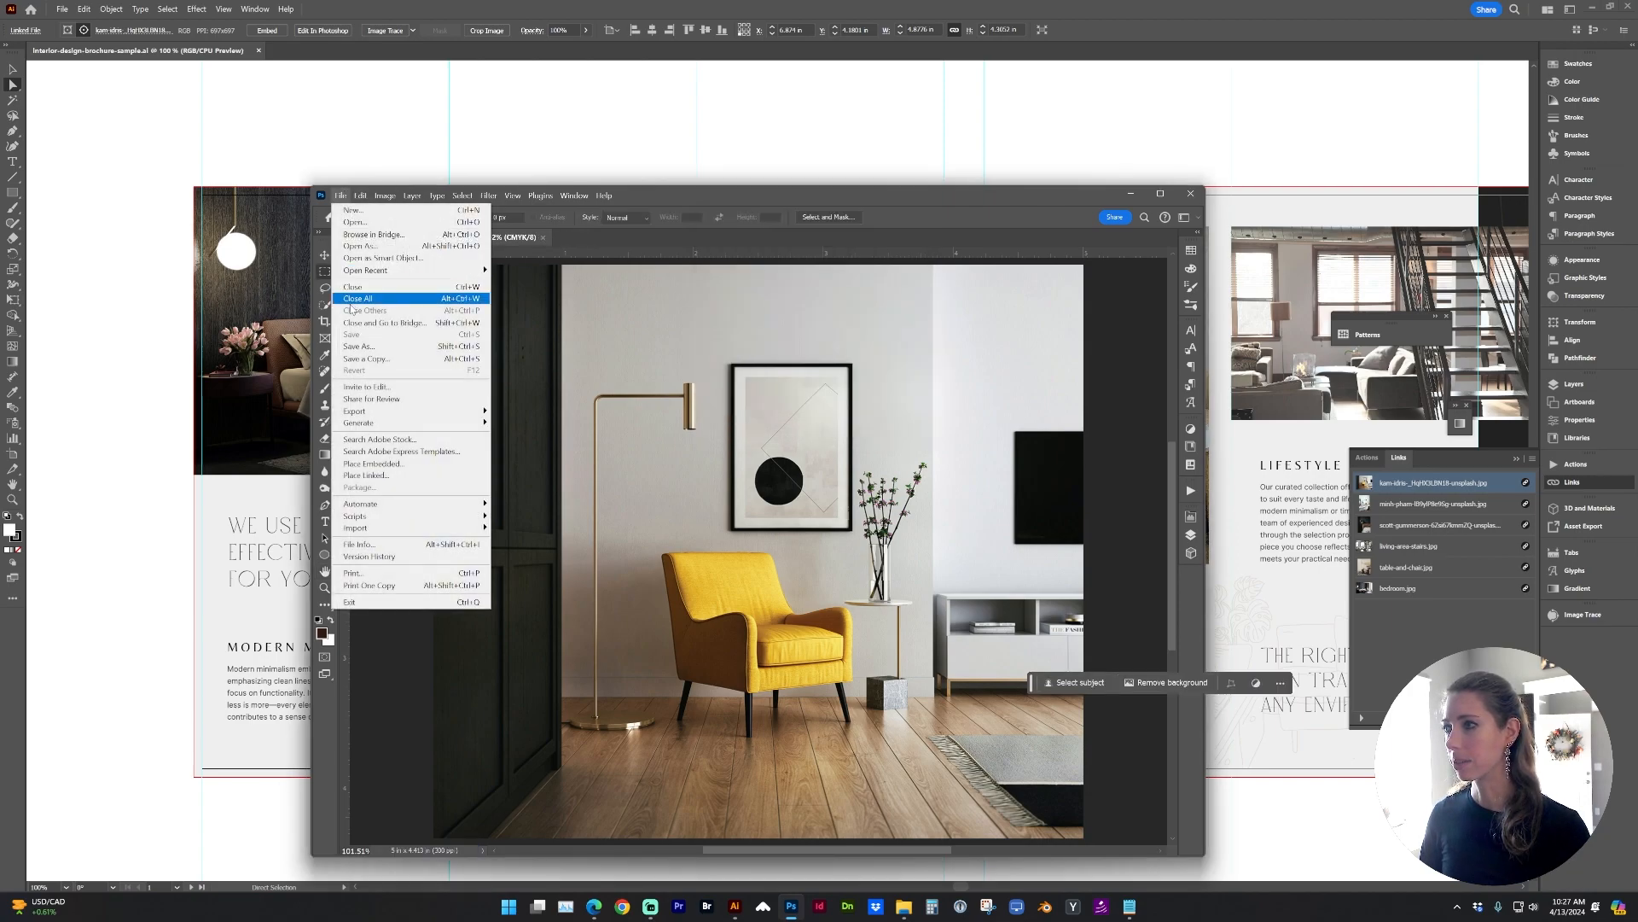
{"action": "left_click", "coordinate": [357, 297]}
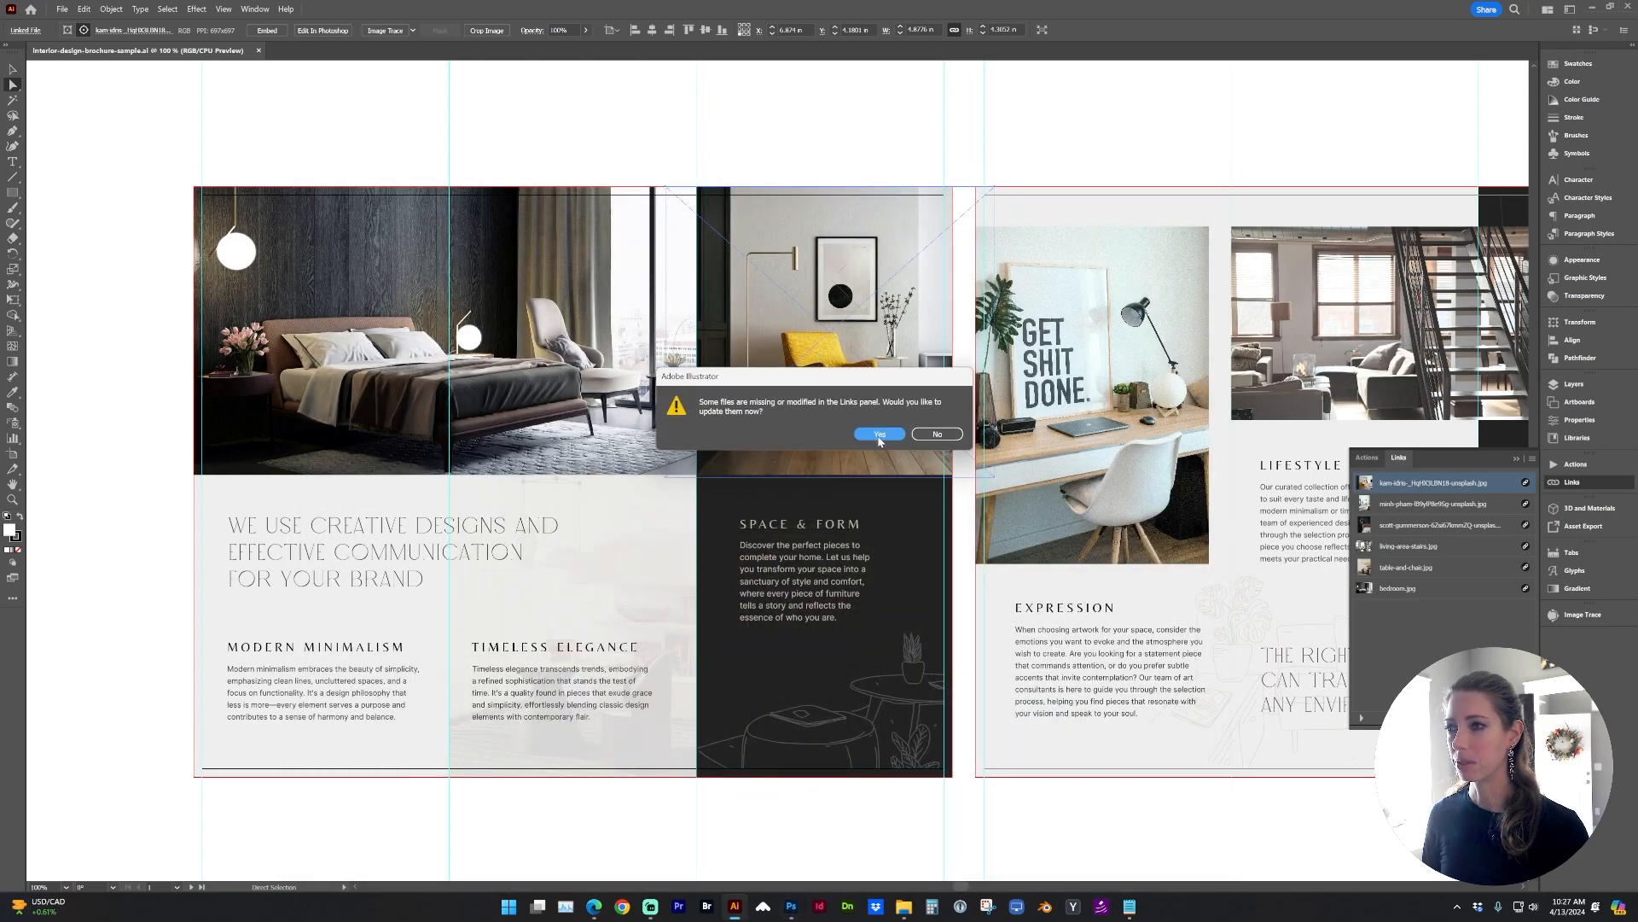
- Update the modified links, then open bedroom.jpg for editing in Photoshop
{"action": "left_click", "coordinate": [879, 433]}
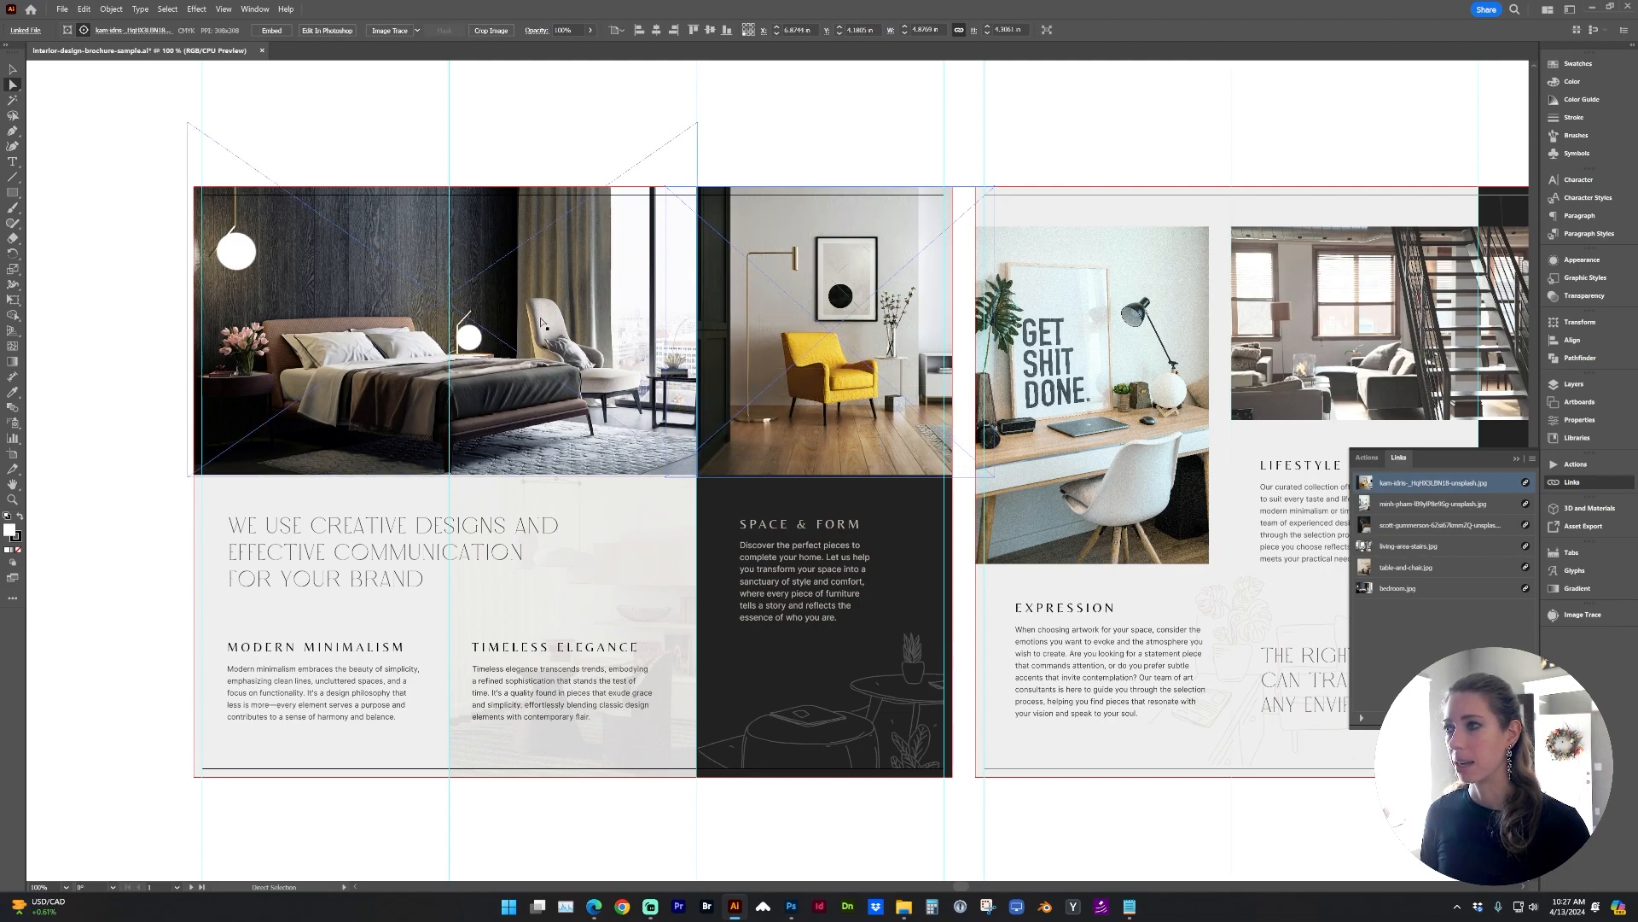
{"action": "left_click", "coordinate": [1400, 587]}
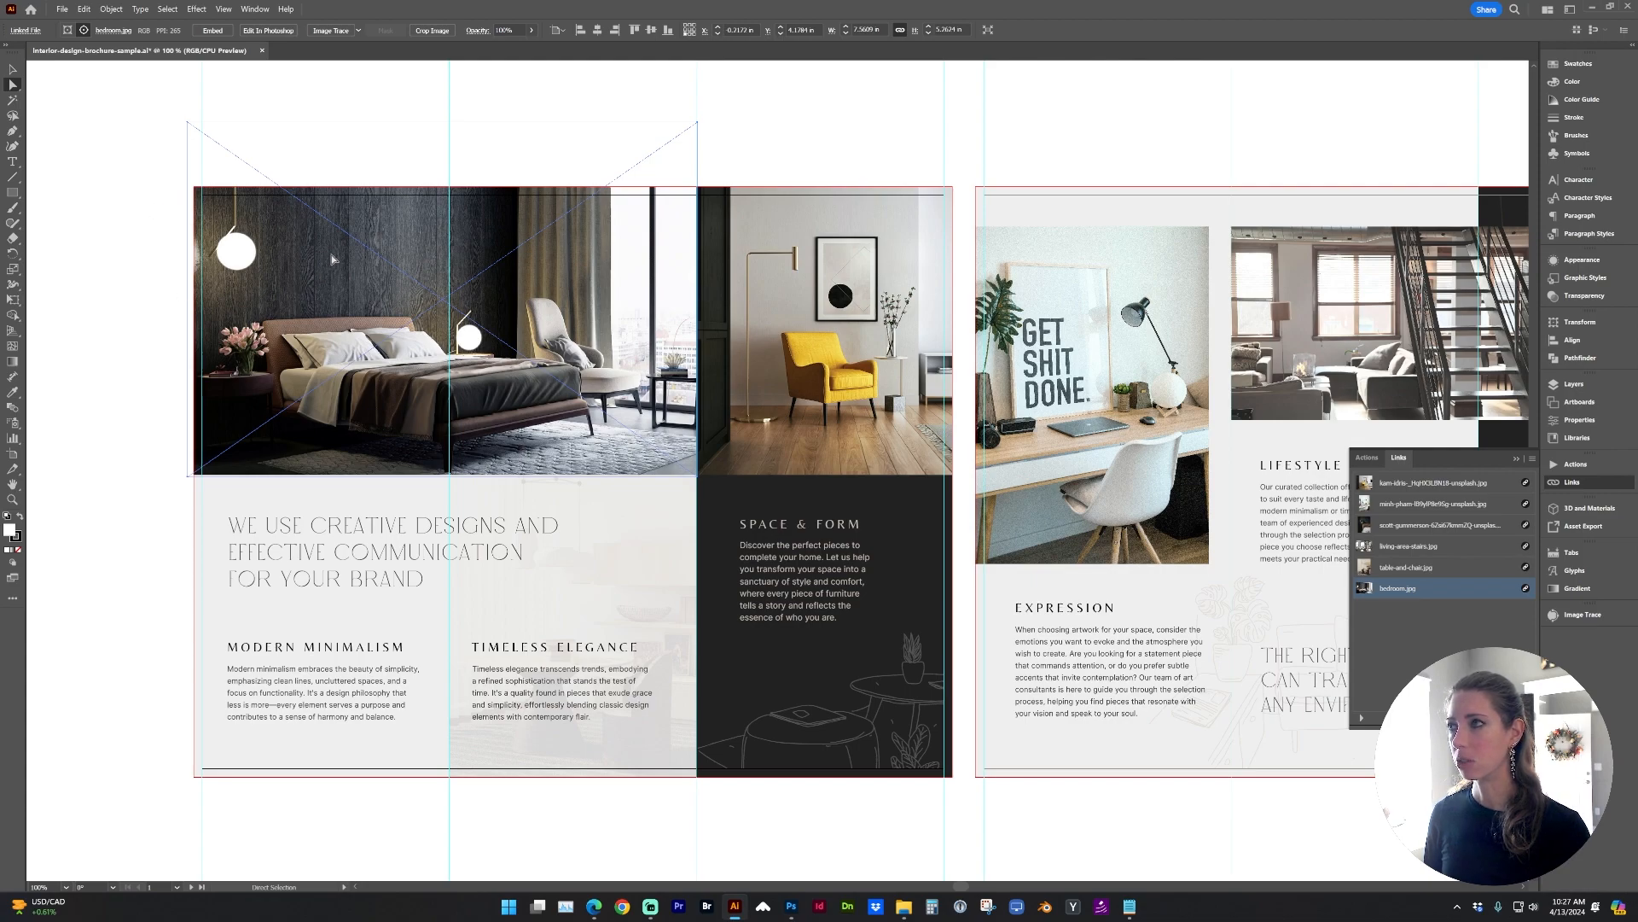
{"action": "left_click", "coordinate": [1530, 458]}
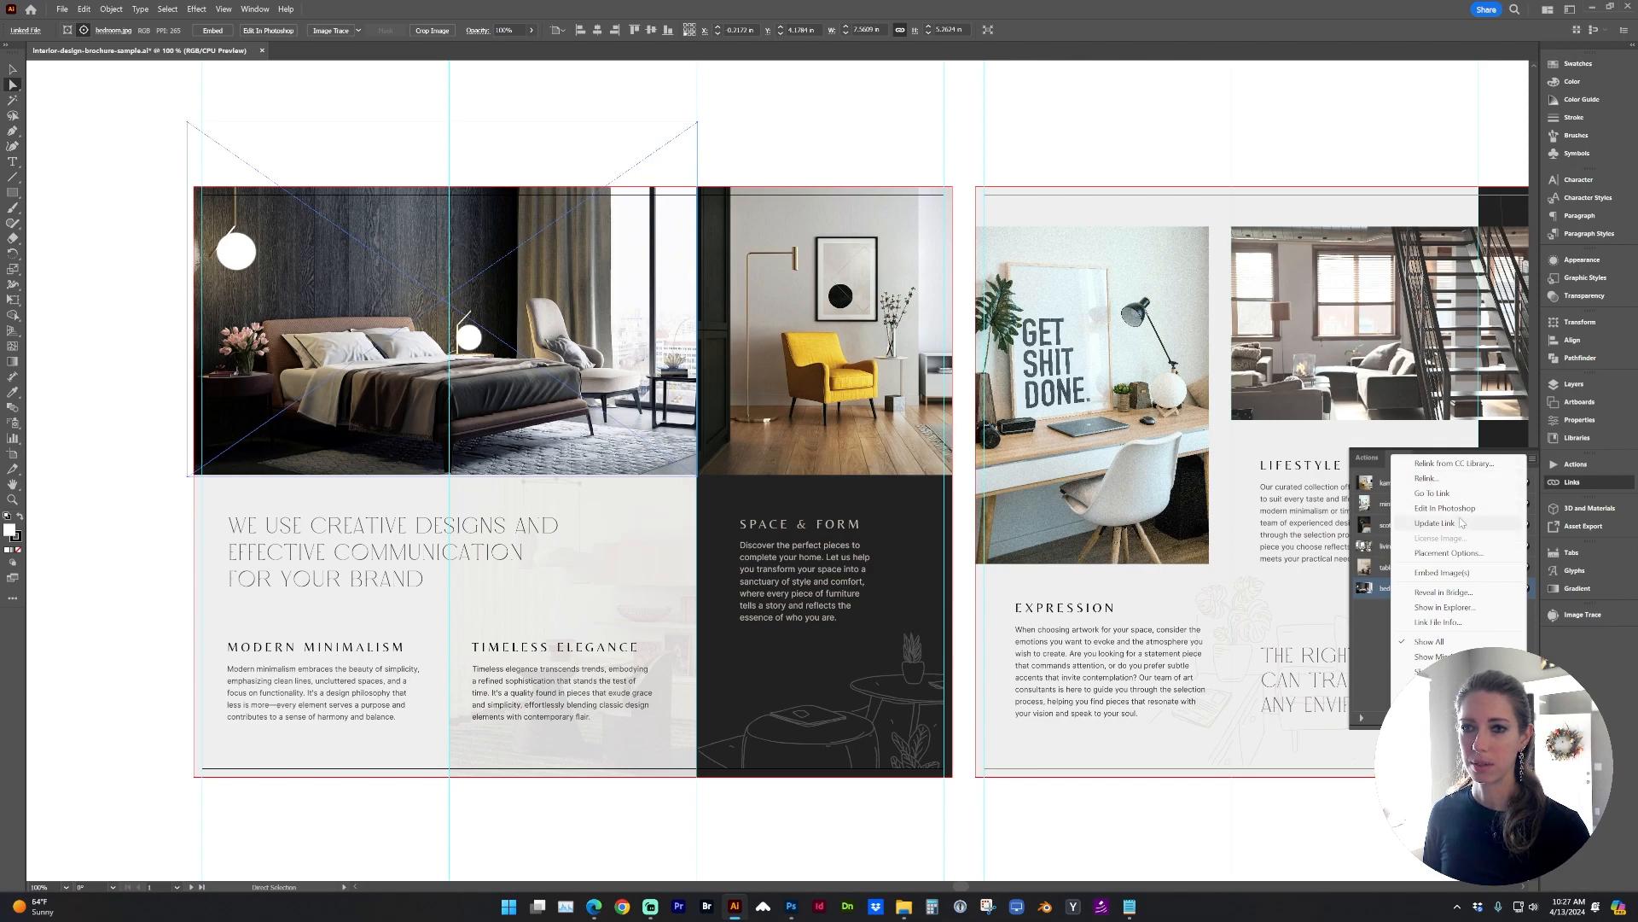
{"action": "left_click", "coordinate": [1444, 508]}
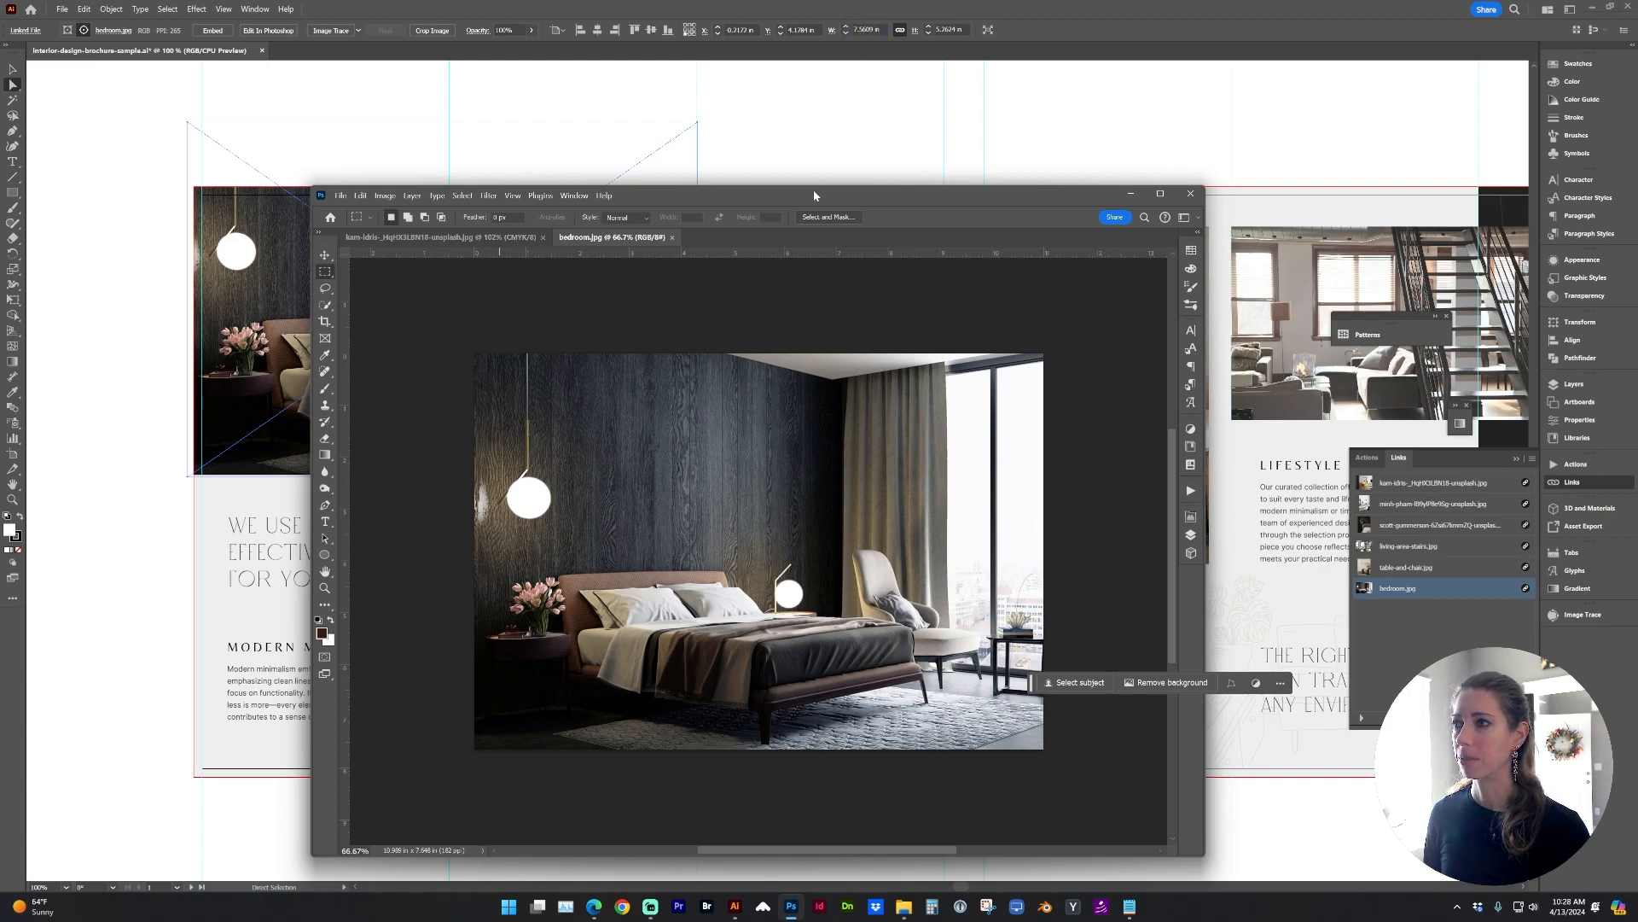
- Resize the bedroom photo to 8 inches wide at 300 ppi and convert it to CMYK
{"action": "left_click", "coordinate": [386, 195]}
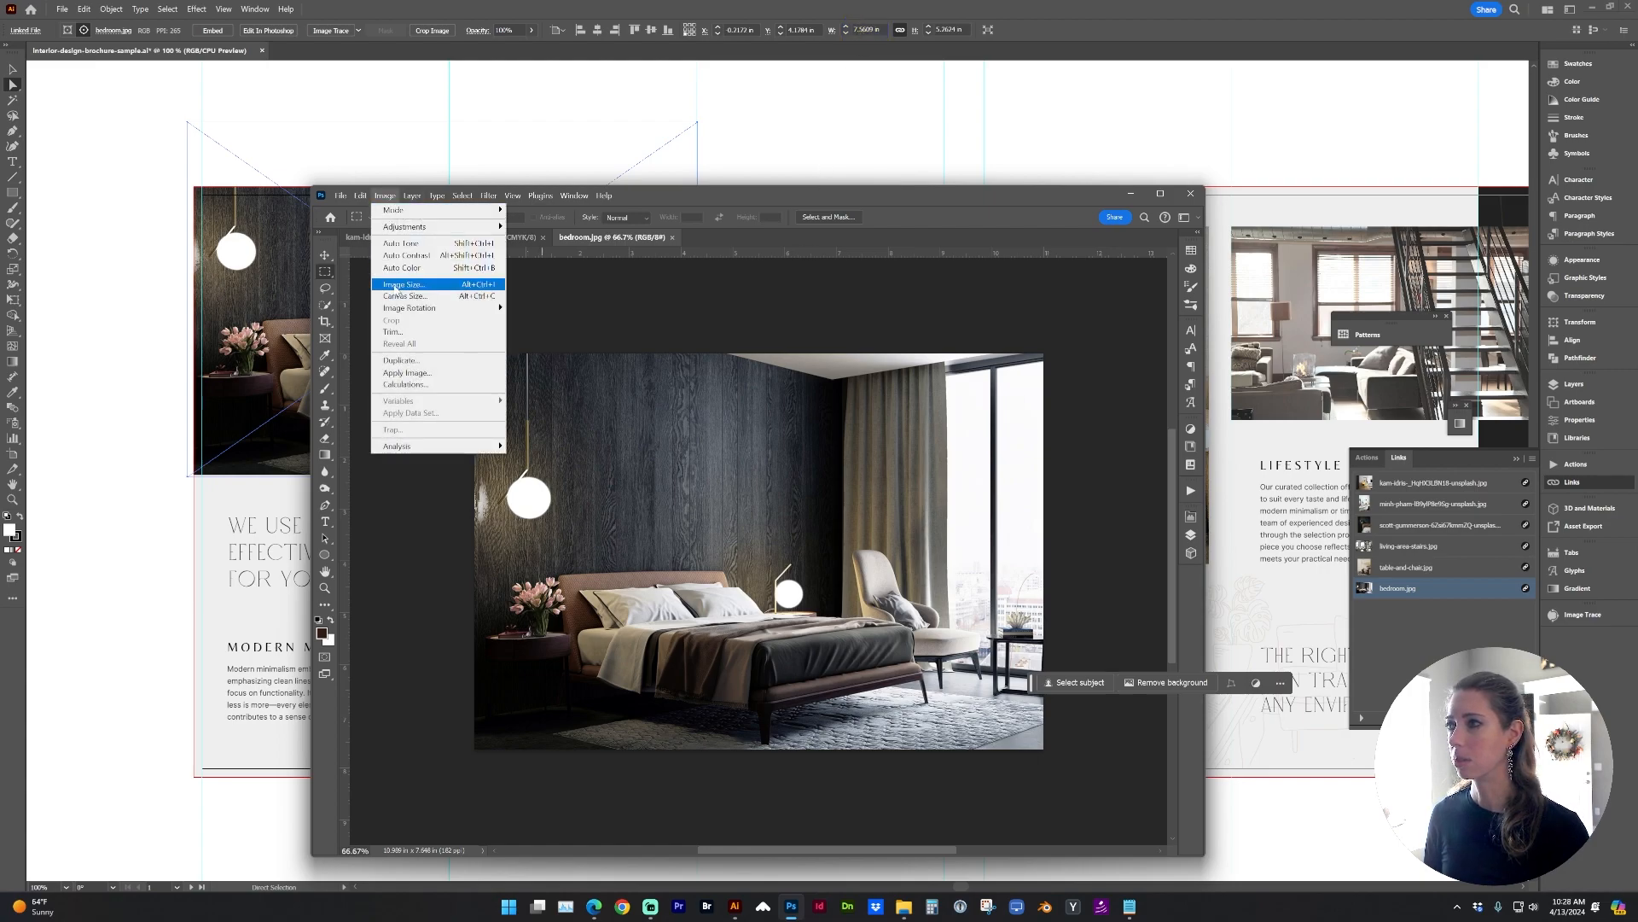
{"action": "left_click", "coordinate": [402, 283]}
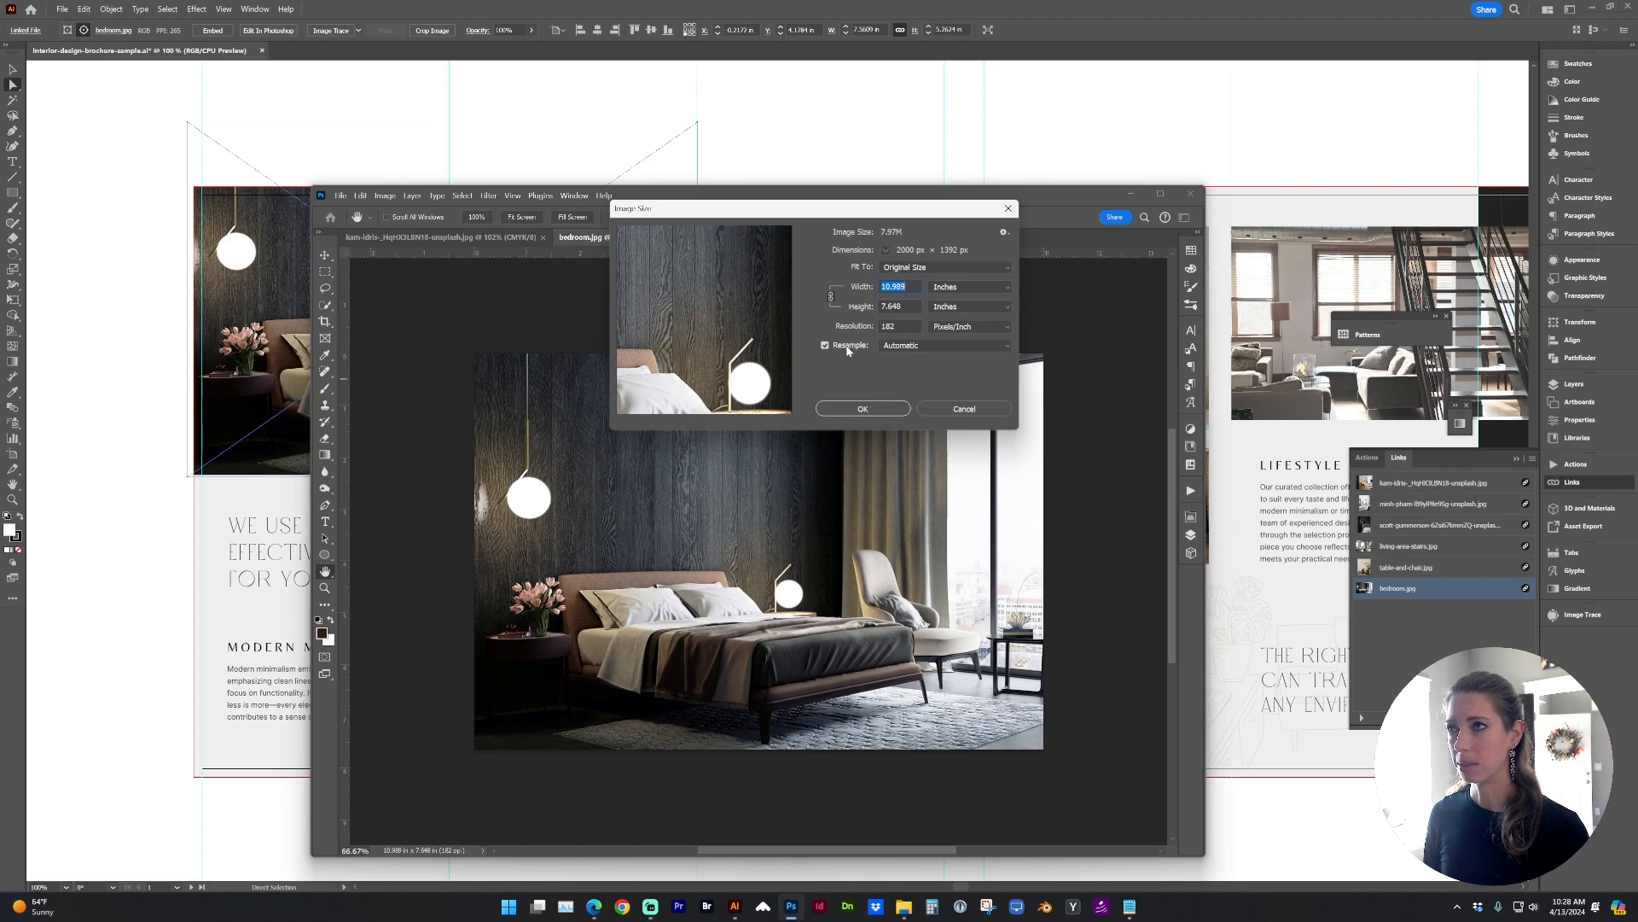
{"action": "mouse_move", "coordinate": [853, 344]}
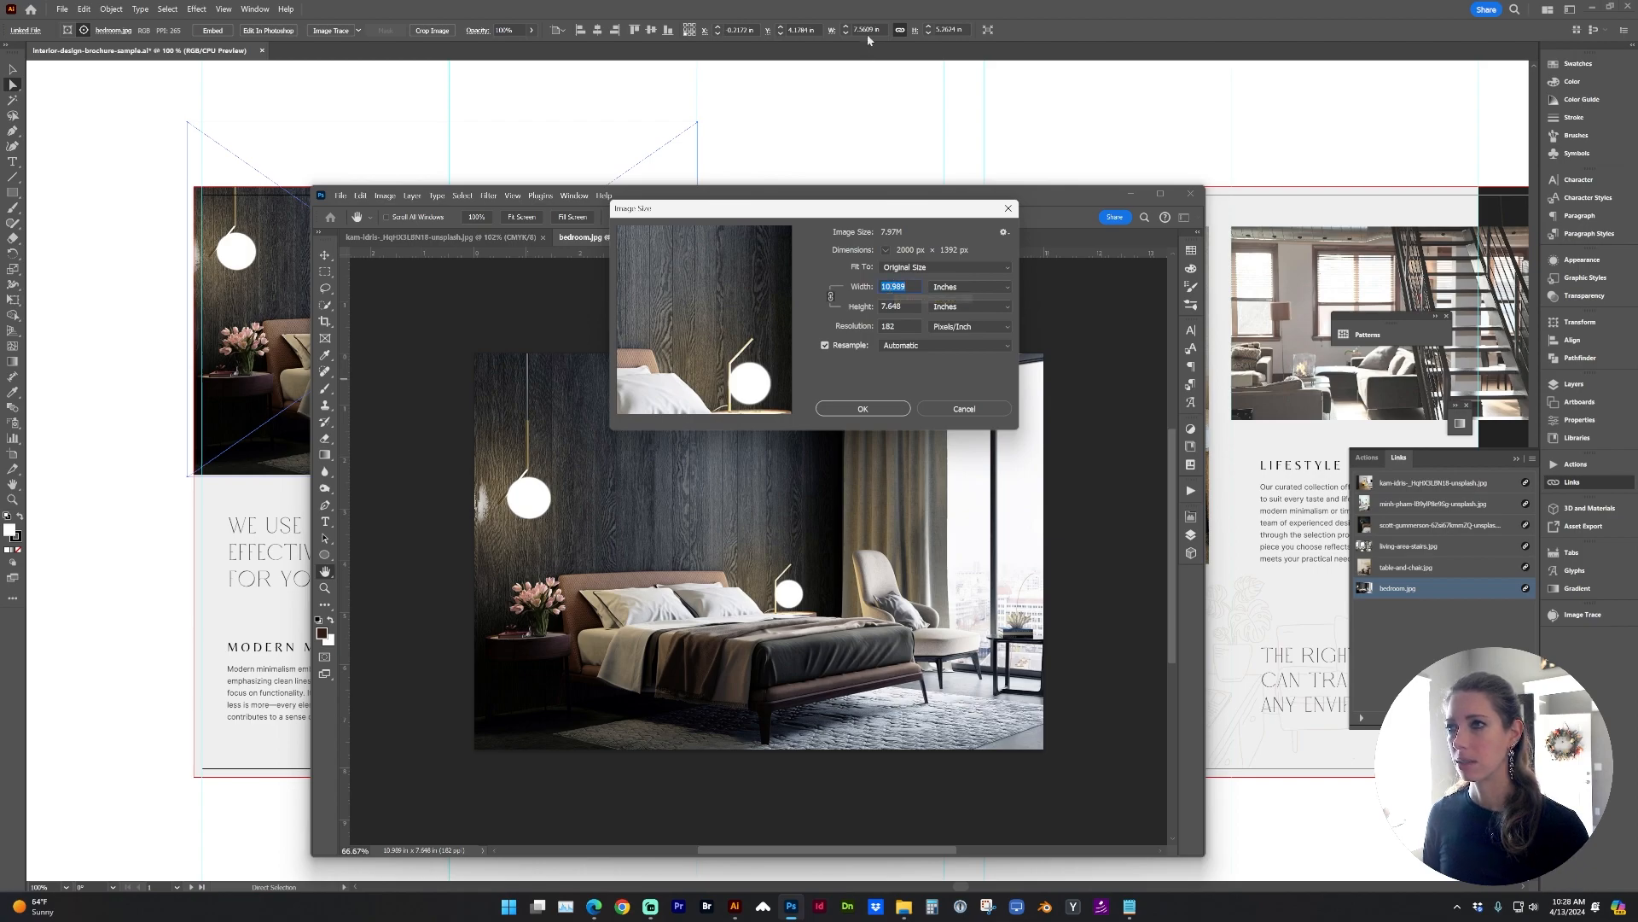
{"action": "mouse_move", "coordinate": [804, 275]}
{"action": "type", "text": "8"}
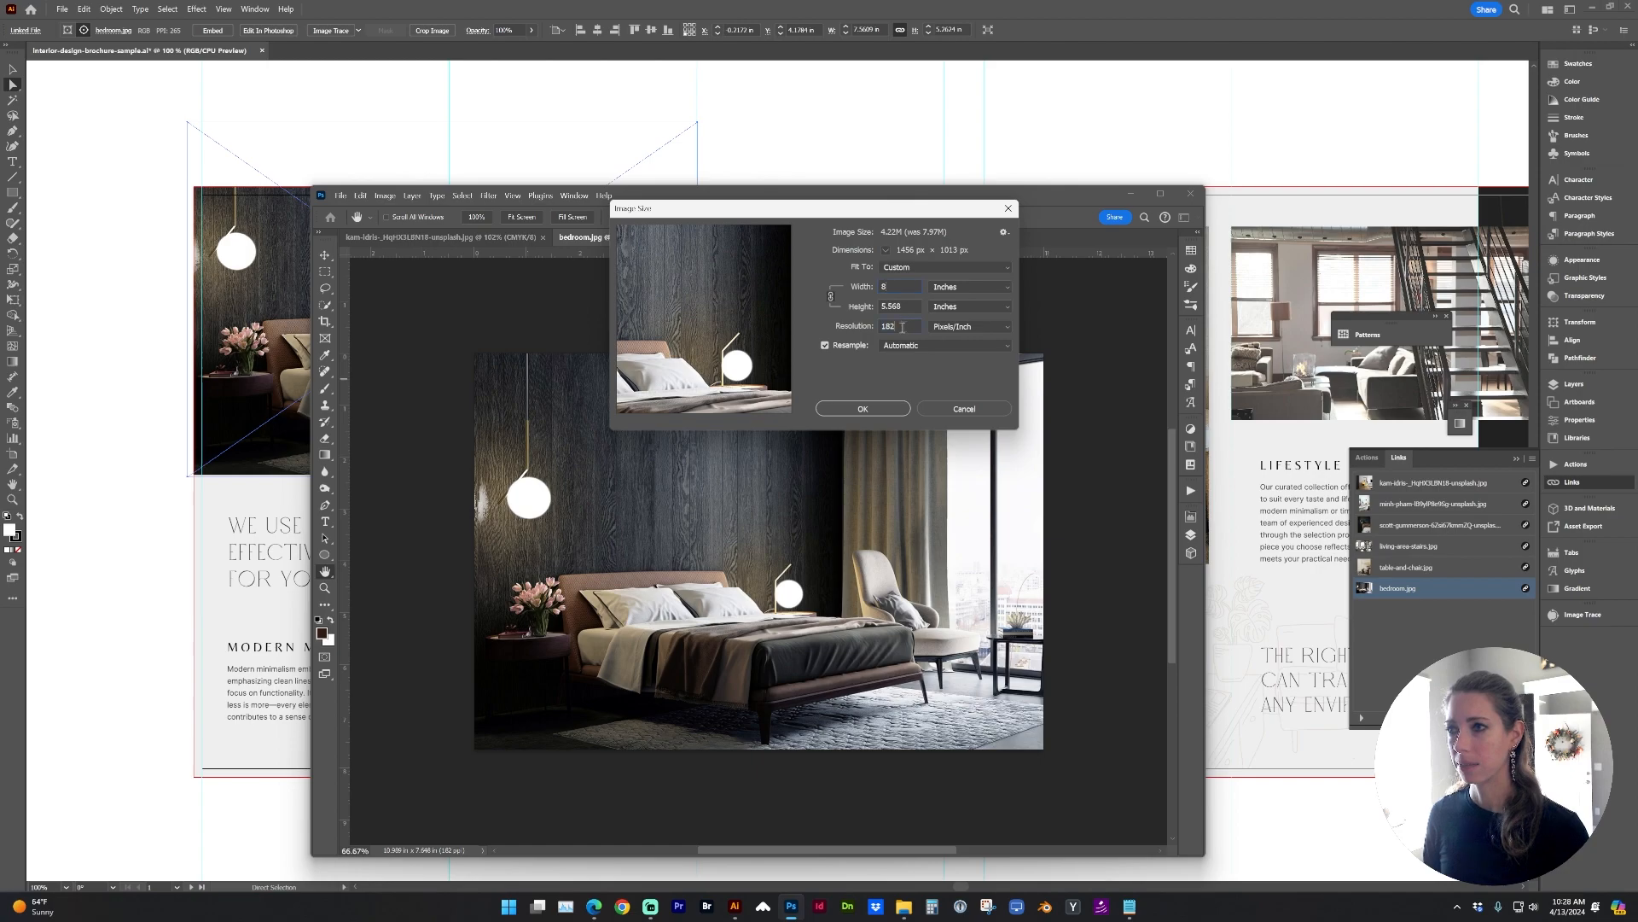
{"action": "type", "text": "300"}
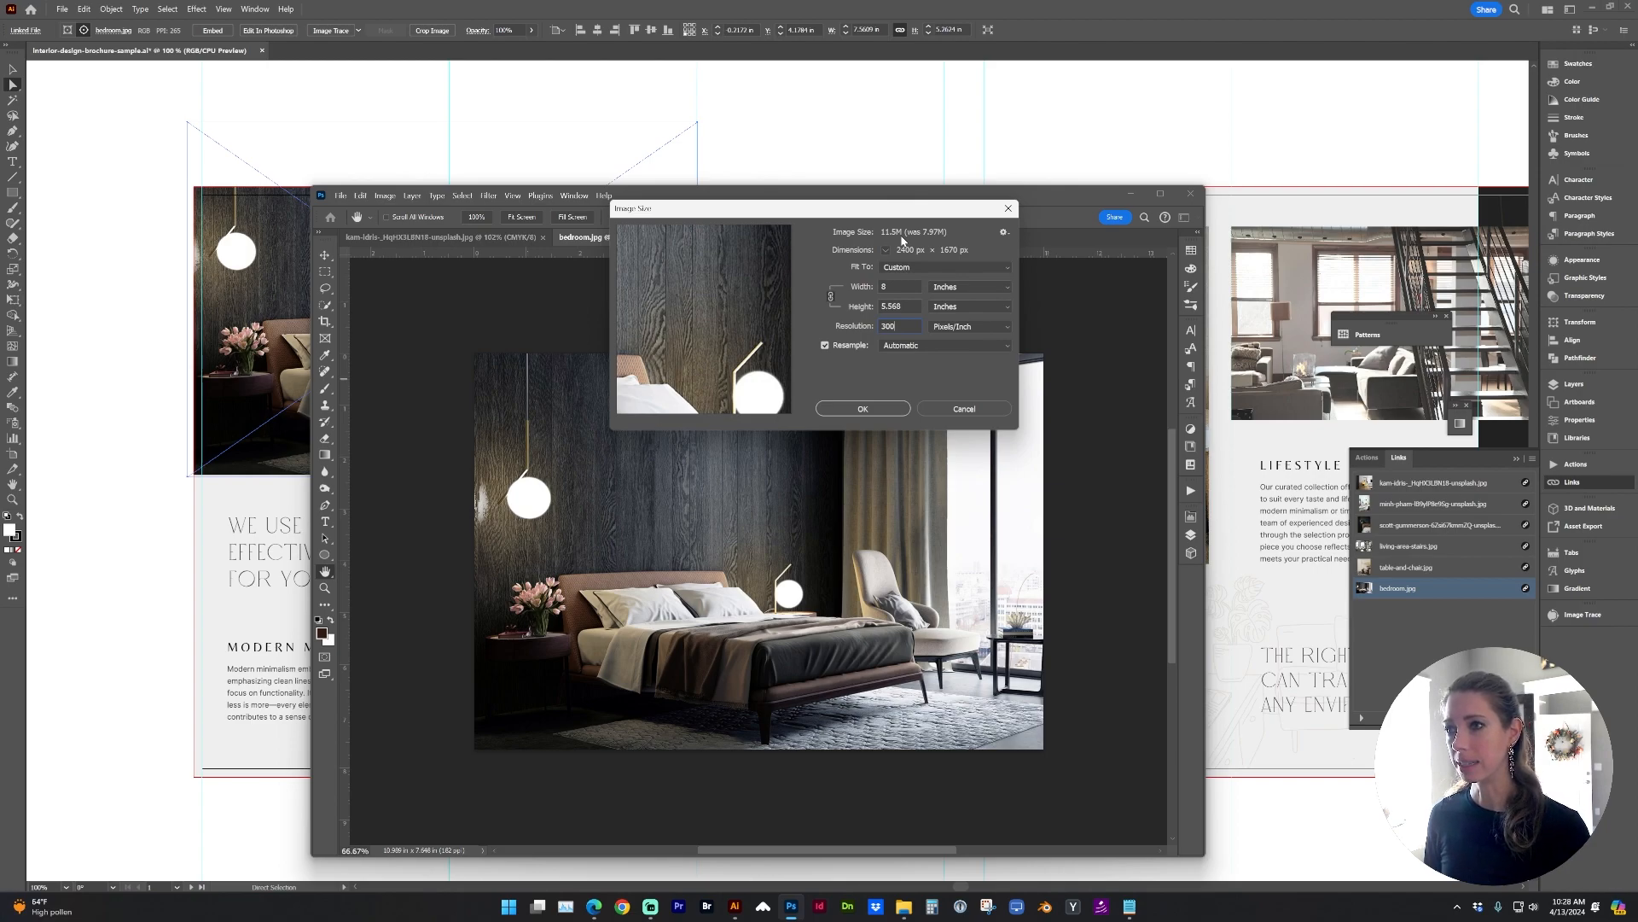
{"action": "left_click", "coordinate": [862, 408]}
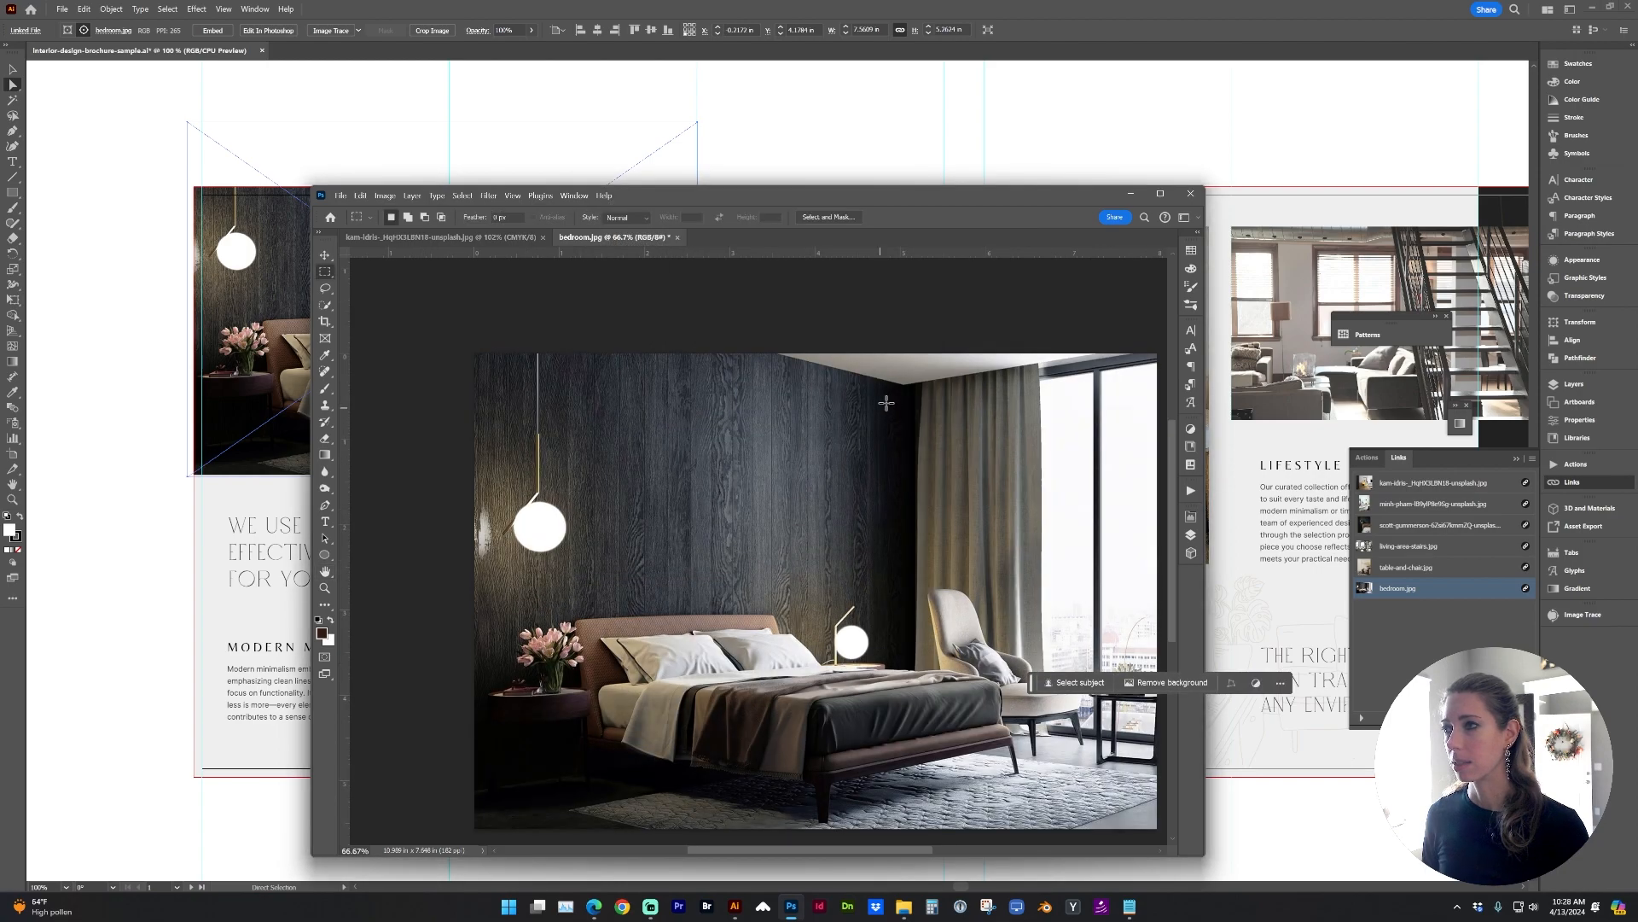
{"action": "left_click", "coordinate": [386, 195]}
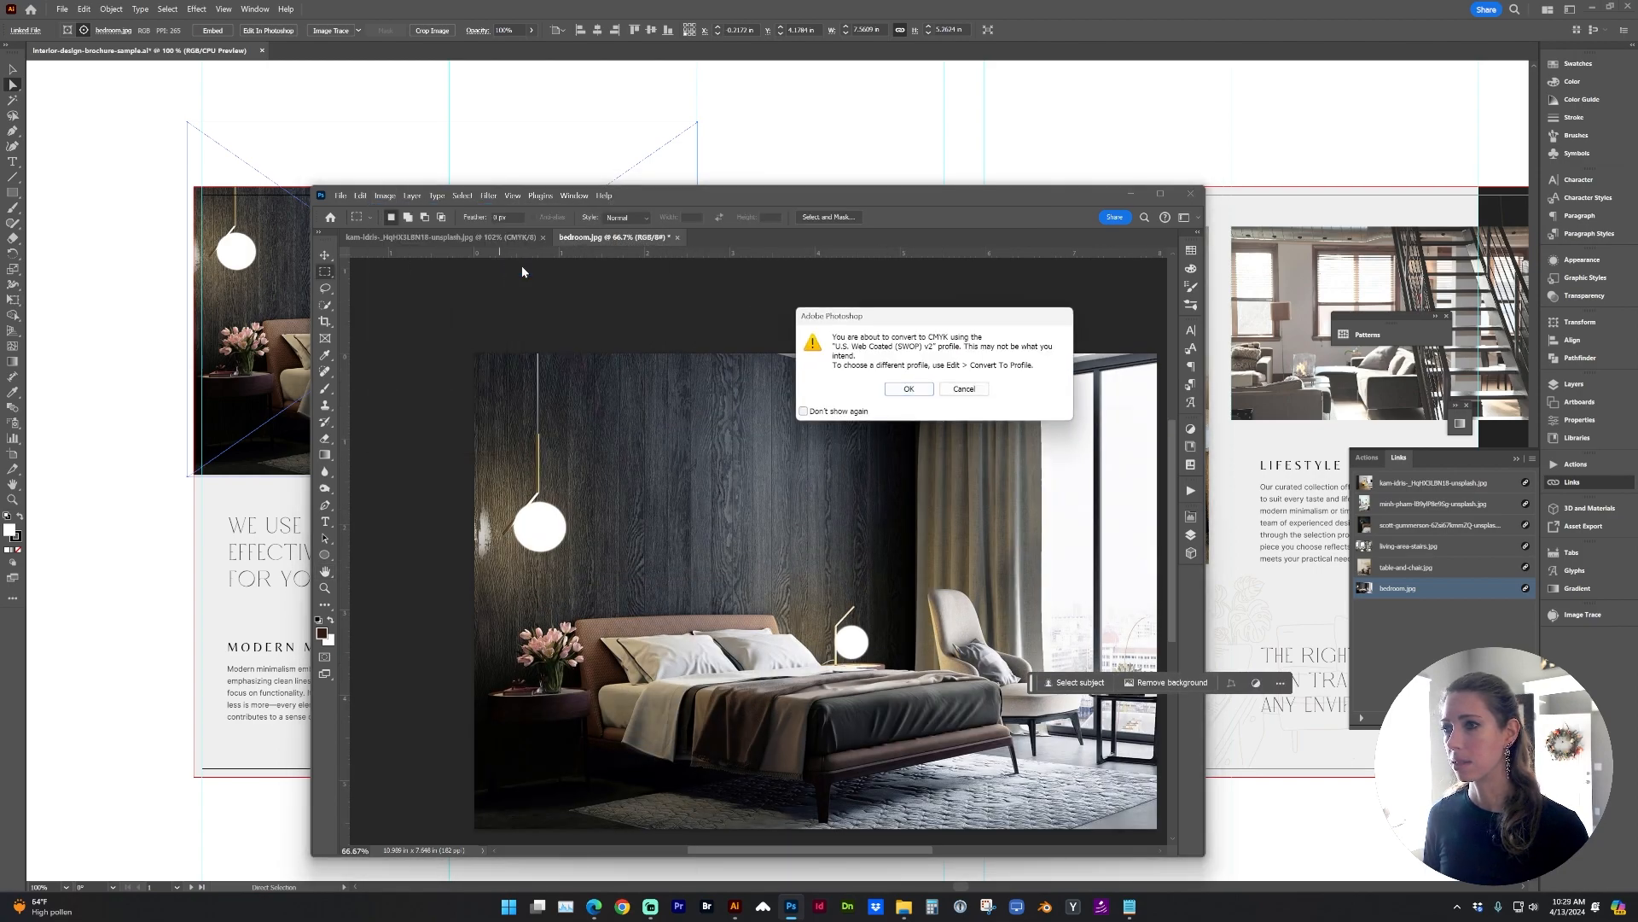
{"action": "left_click", "coordinate": [908, 390]}
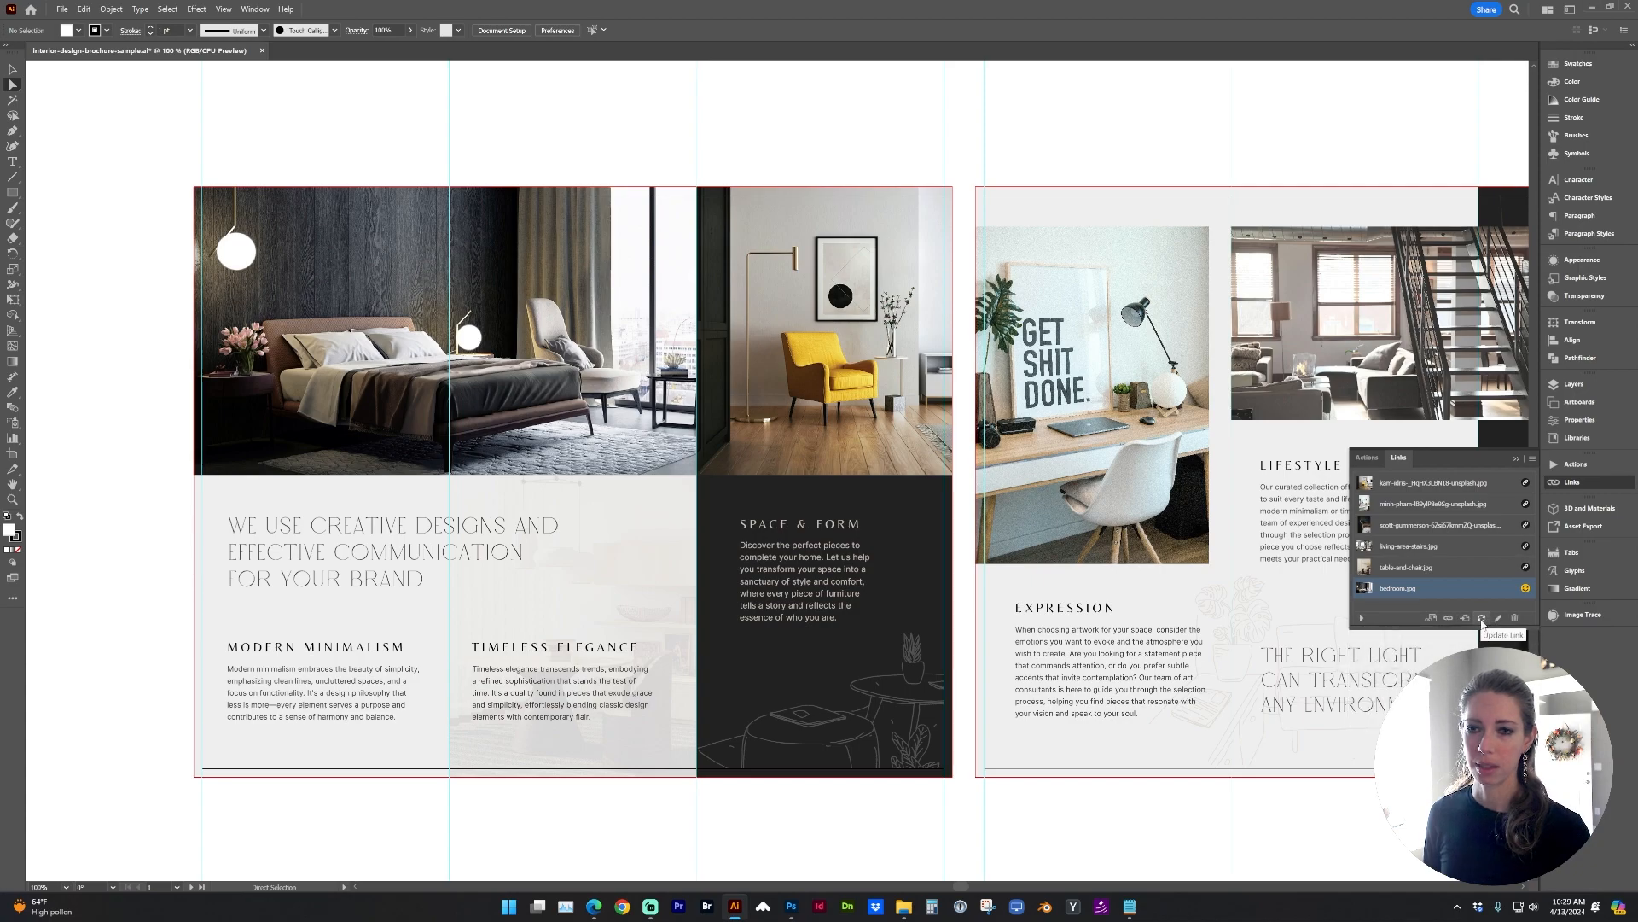
- Update the bedroom link and select the yellow-chair photo's clip group on the spread
{"action": "left_click", "coordinate": [1482, 618]}
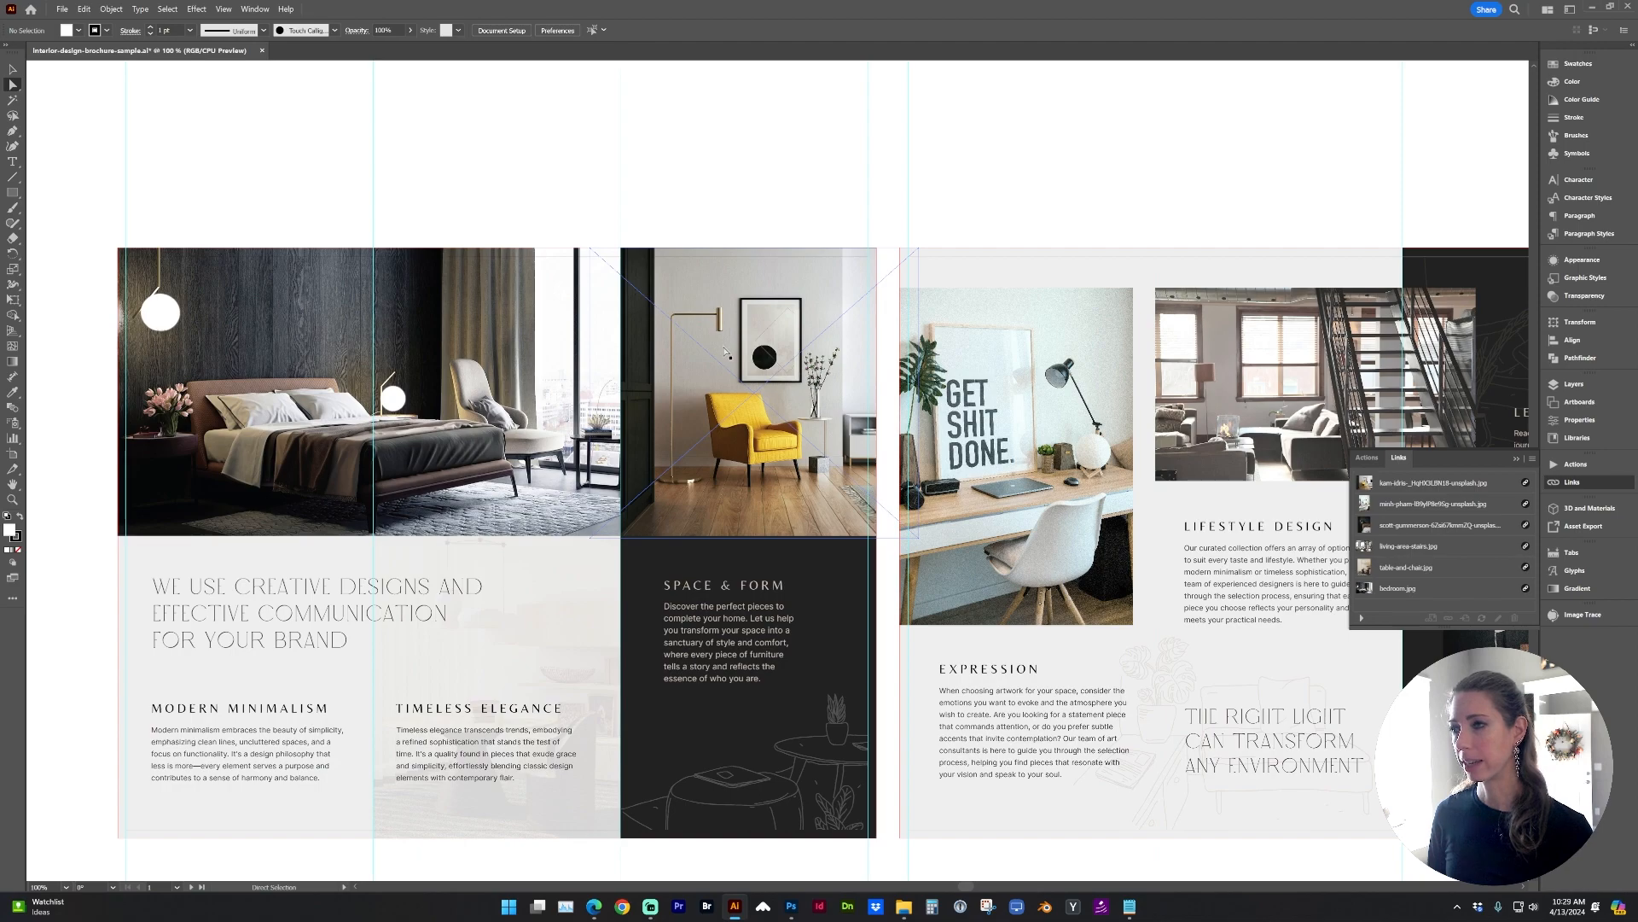
{"action": "left_click", "coordinate": [1437, 481]}
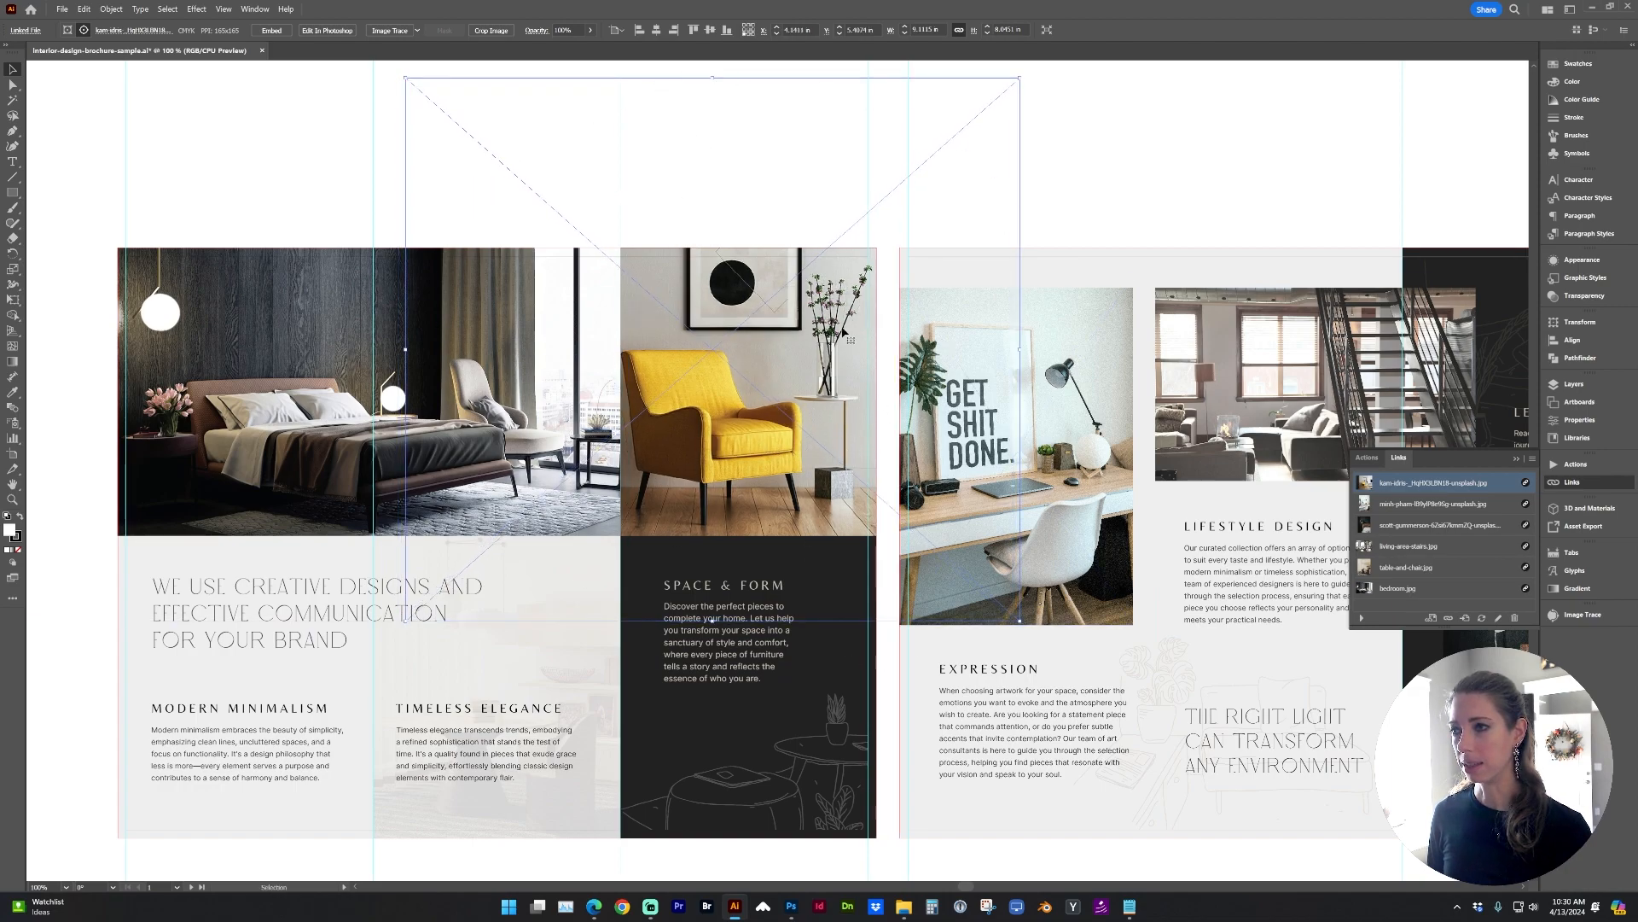
{"action": "mouse_move", "coordinate": [806, 389]}
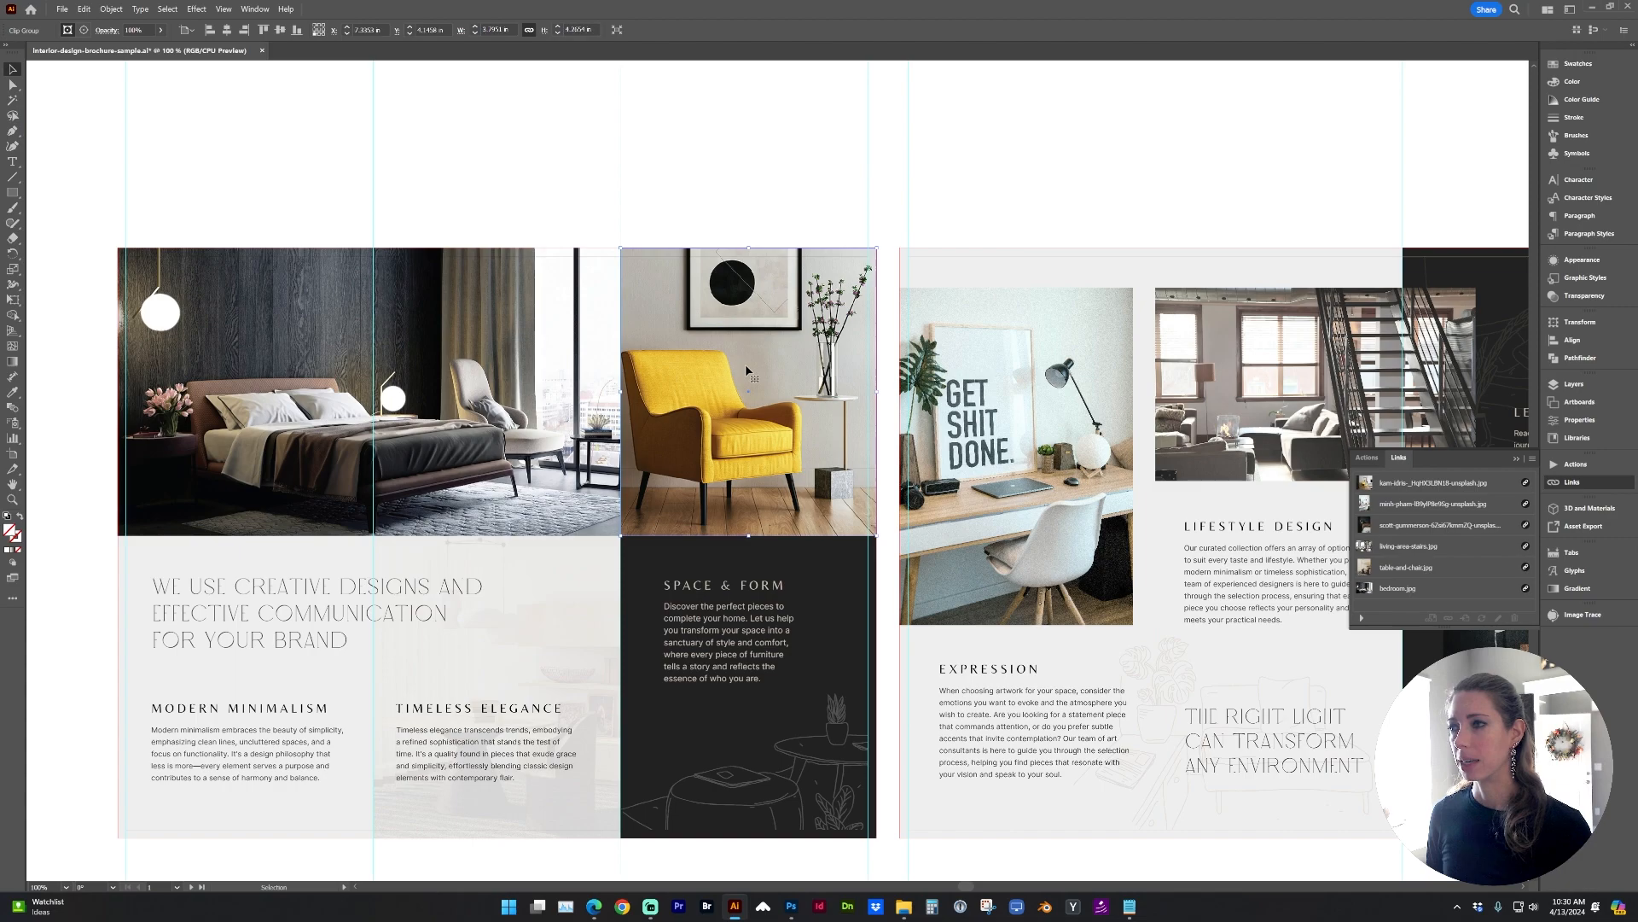
{"action": "left_click", "coordinate": [1444, 481]}
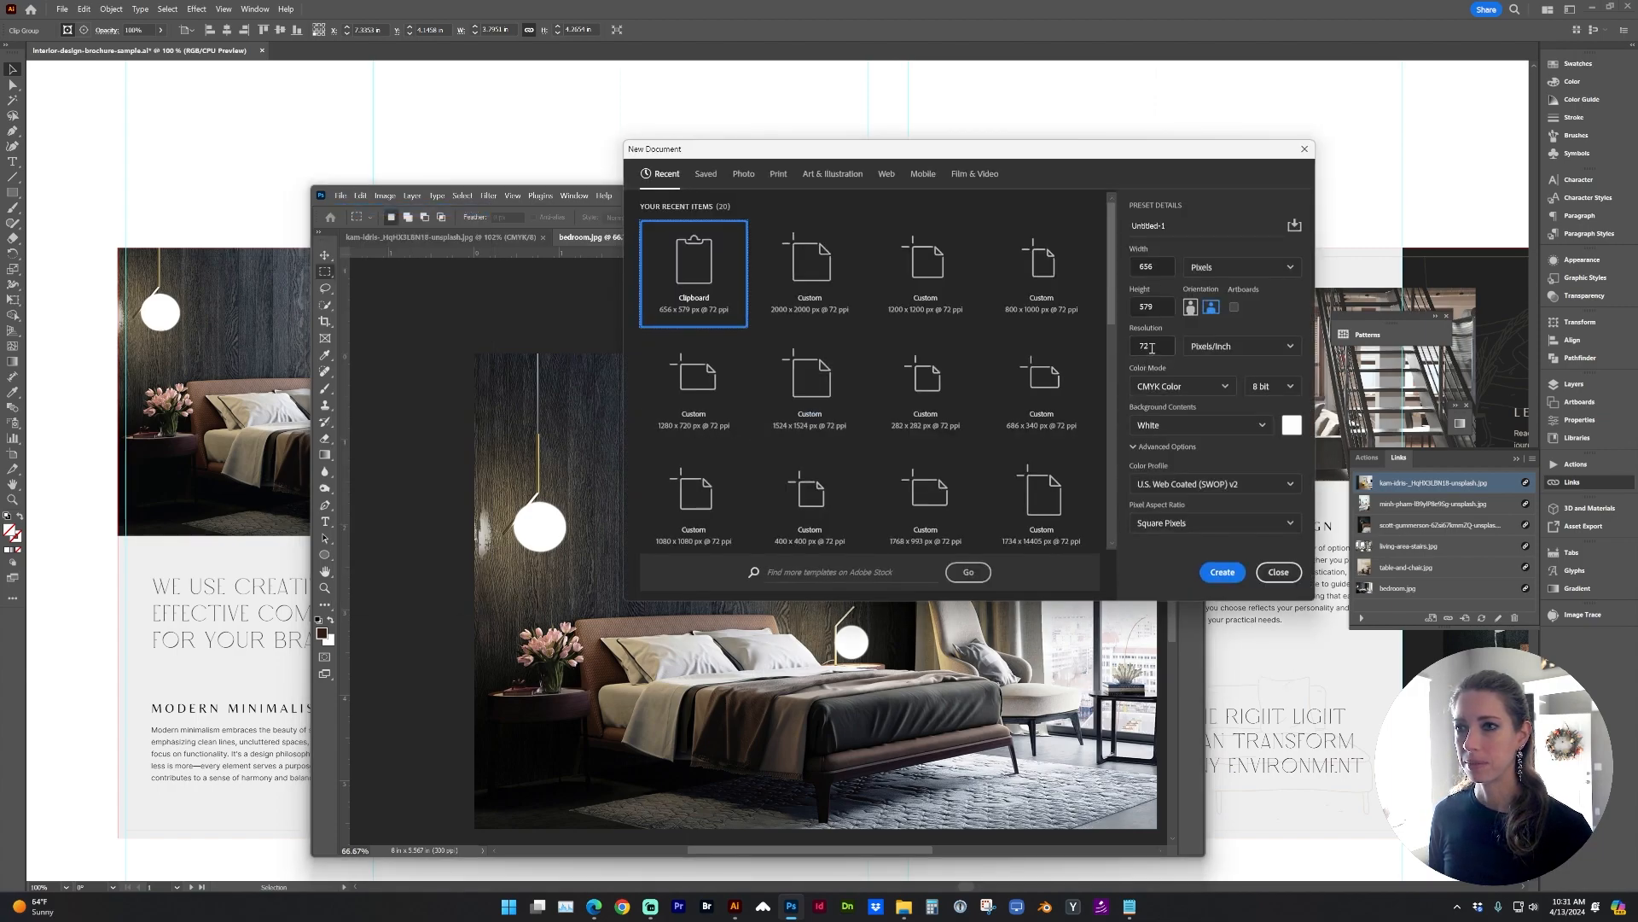
- Create a new 300 ppi CMYK Photoshop document sized in inches
{"action": "left_click", "coordinate": [1150, 344]}
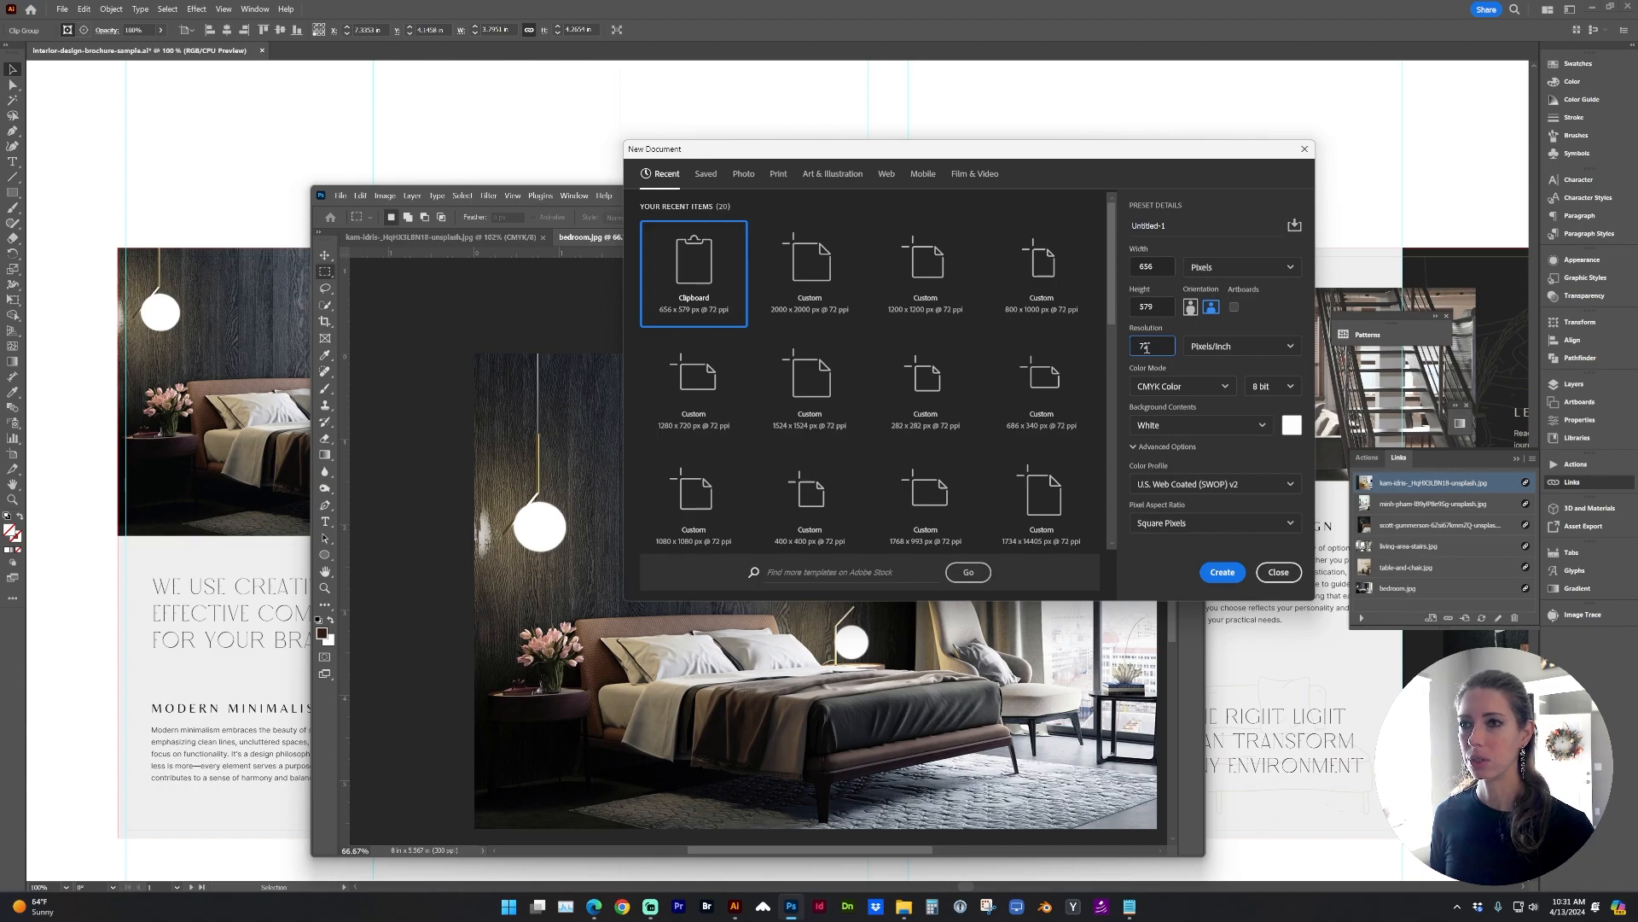
{"action": "type", "text": "300"}
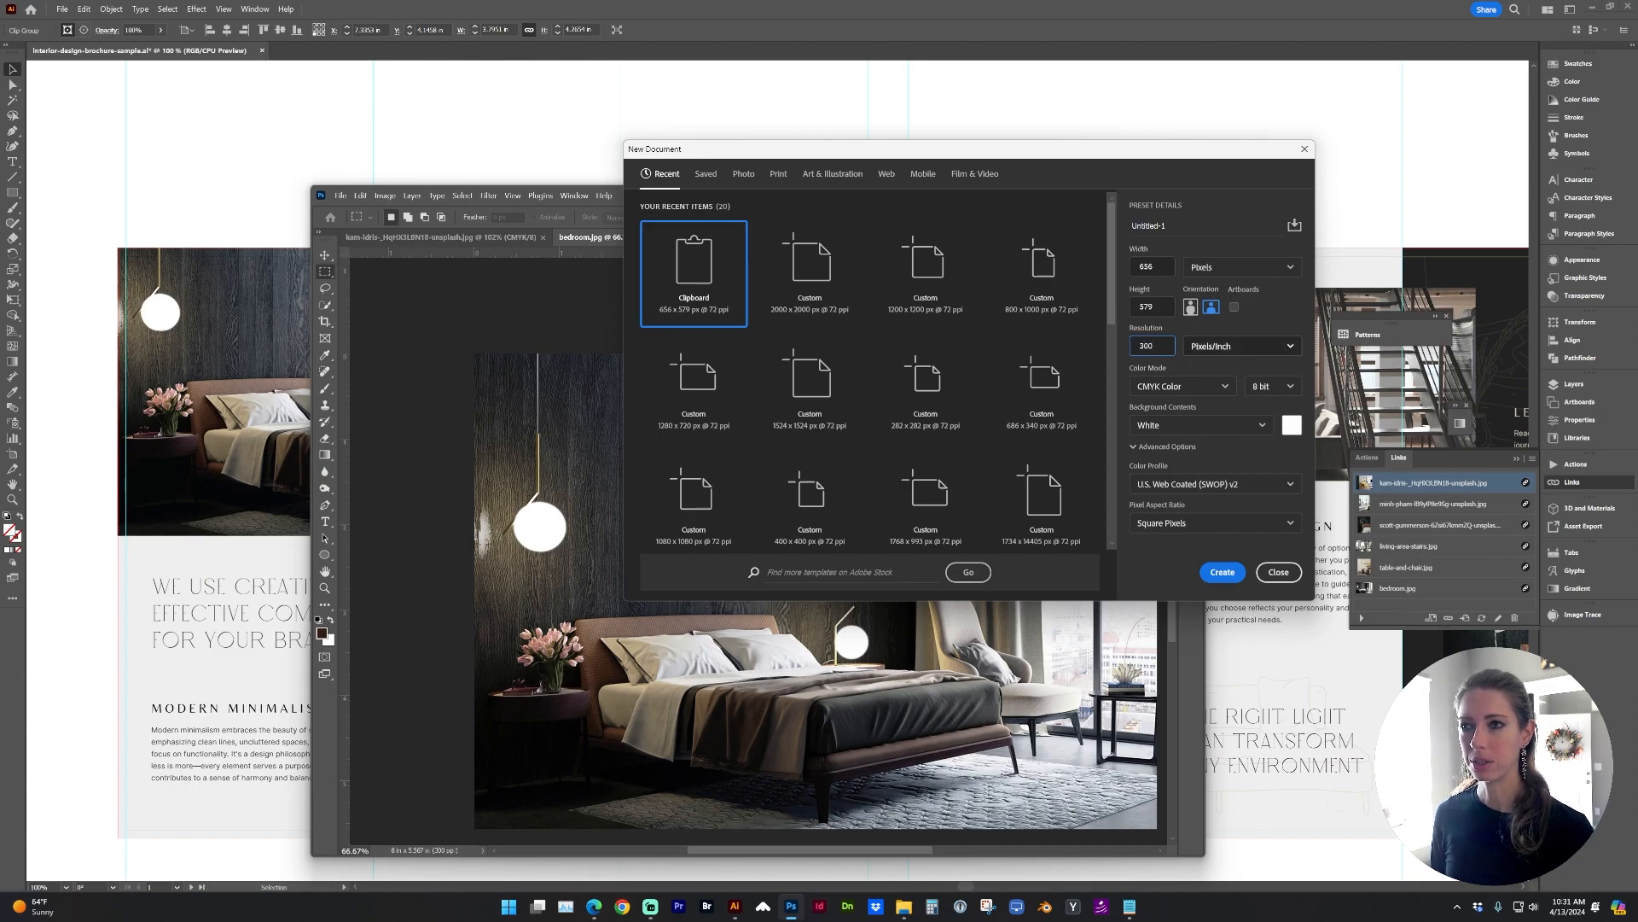
{"action": "left_click", "coordinate": [1242, 266]}
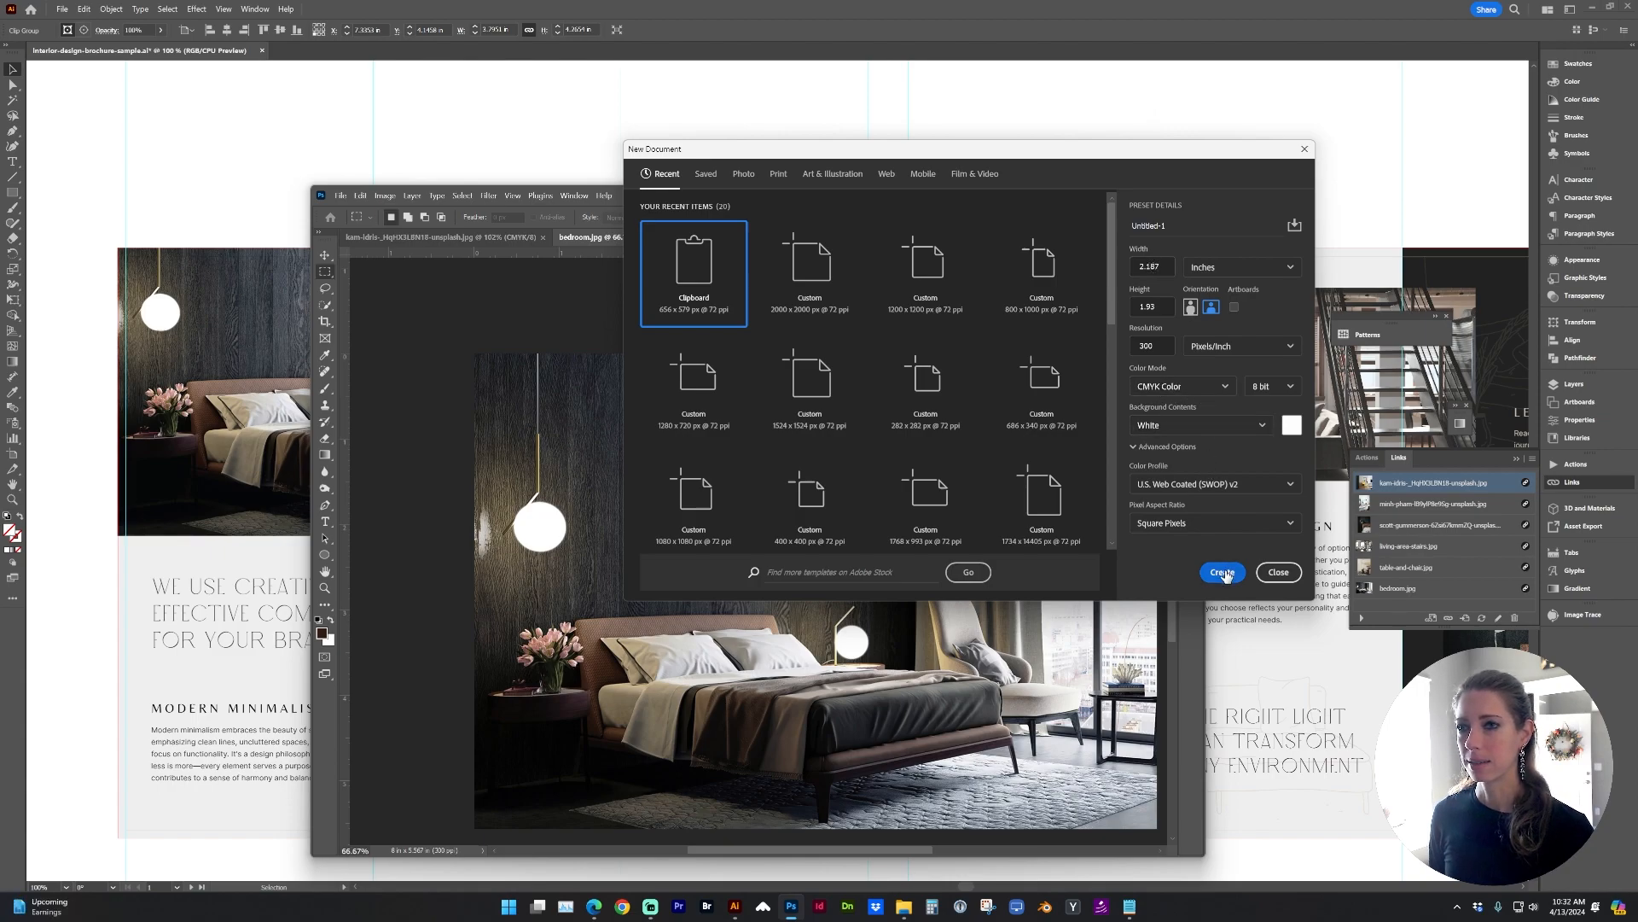
{"action": "left_click", "coordinate": [1222, 572]}
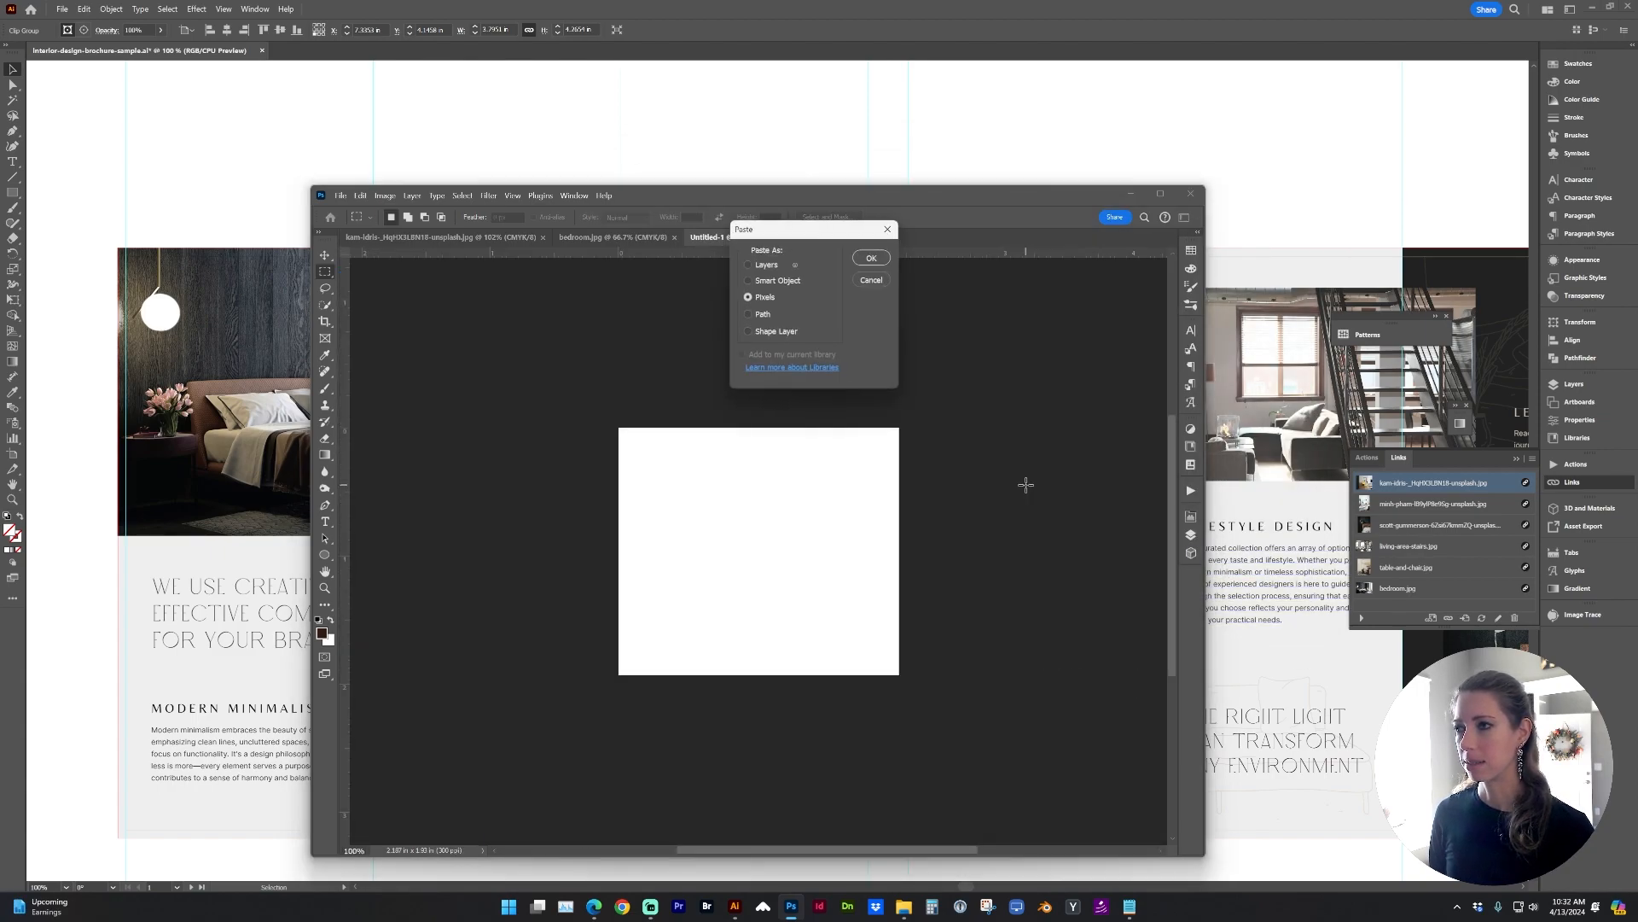
- Copy the yellow chair image from the brochure and paste it as a smart object layer
{"action": "left_click", "coordinate": [747, 280]}
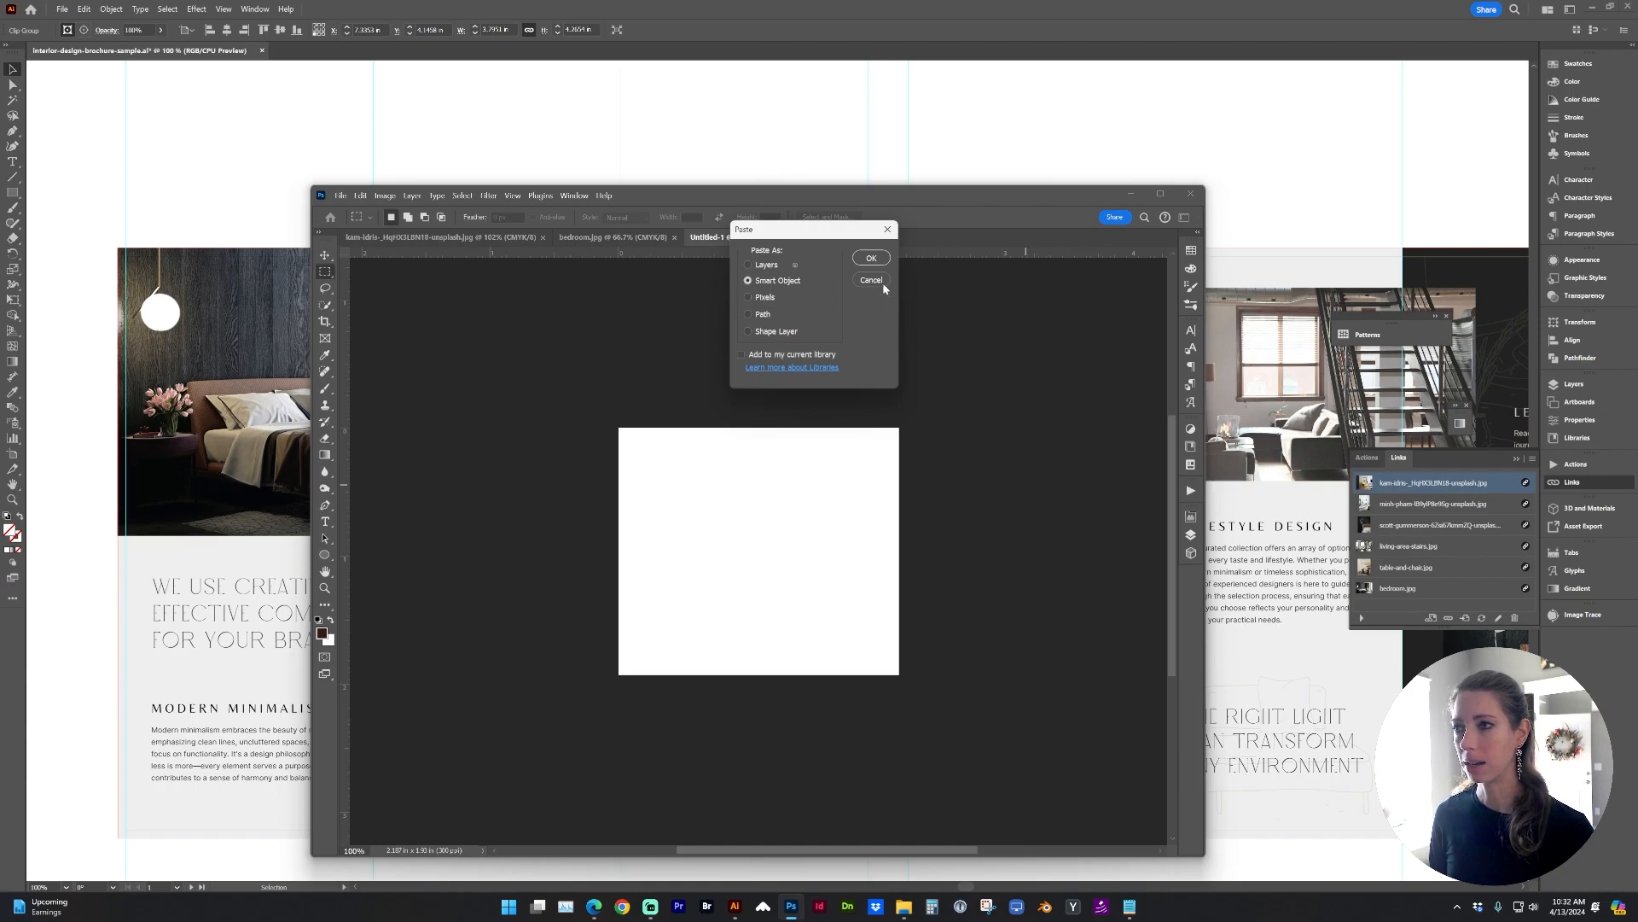
{"action": "left_click", "coordinate": [871, 256]}
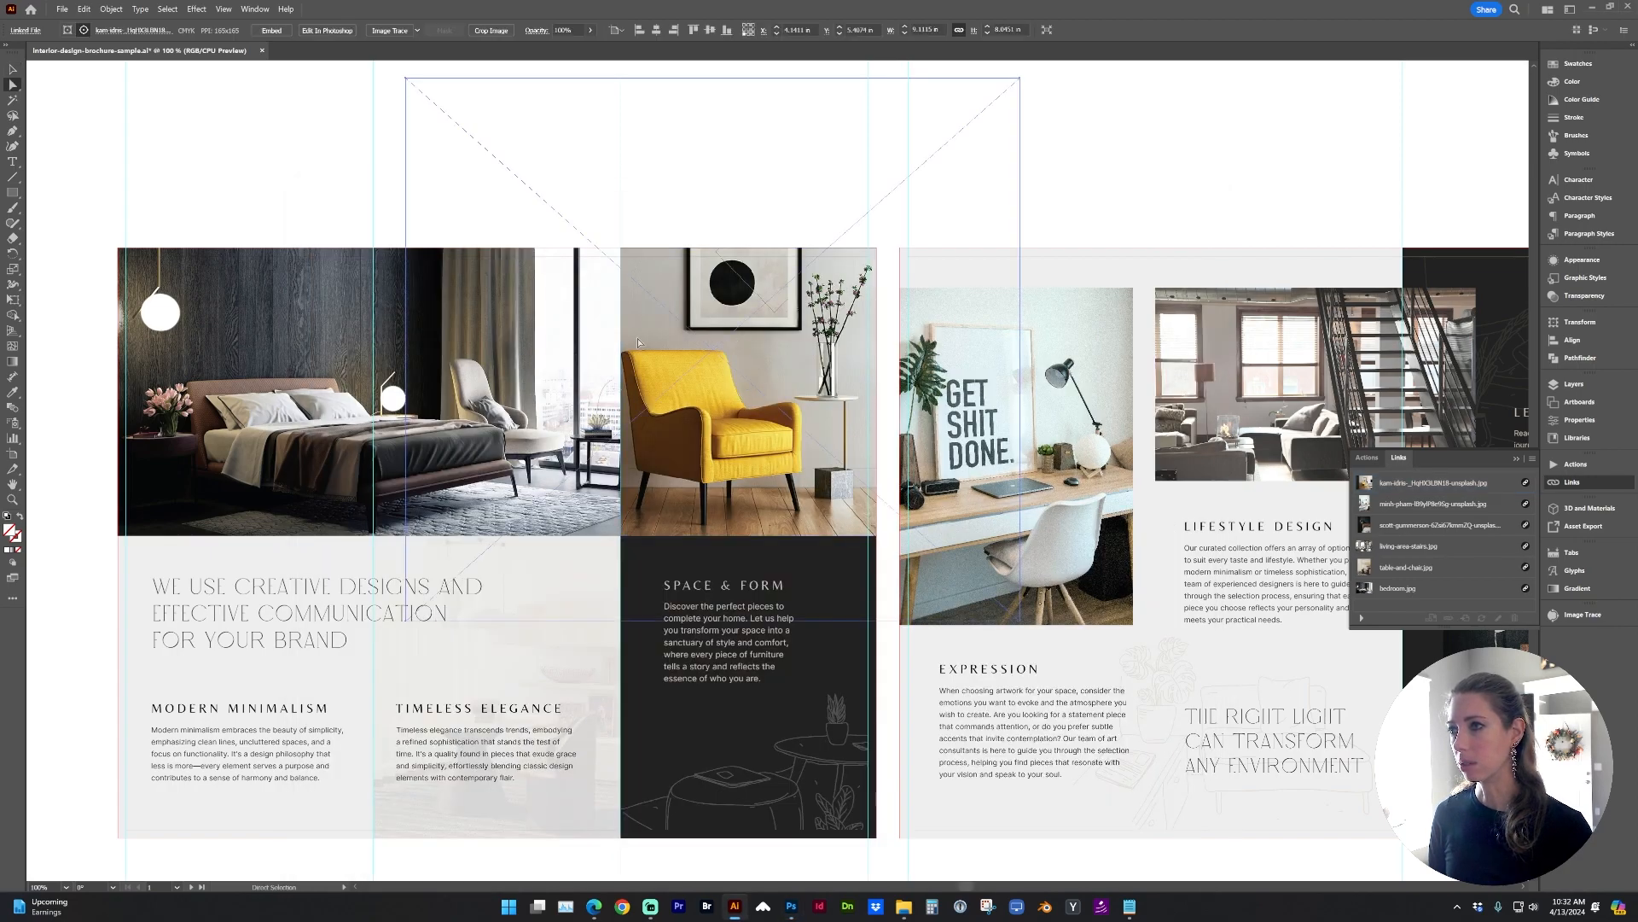
{"action": "left_click", "coordinate": [1442, 481]}
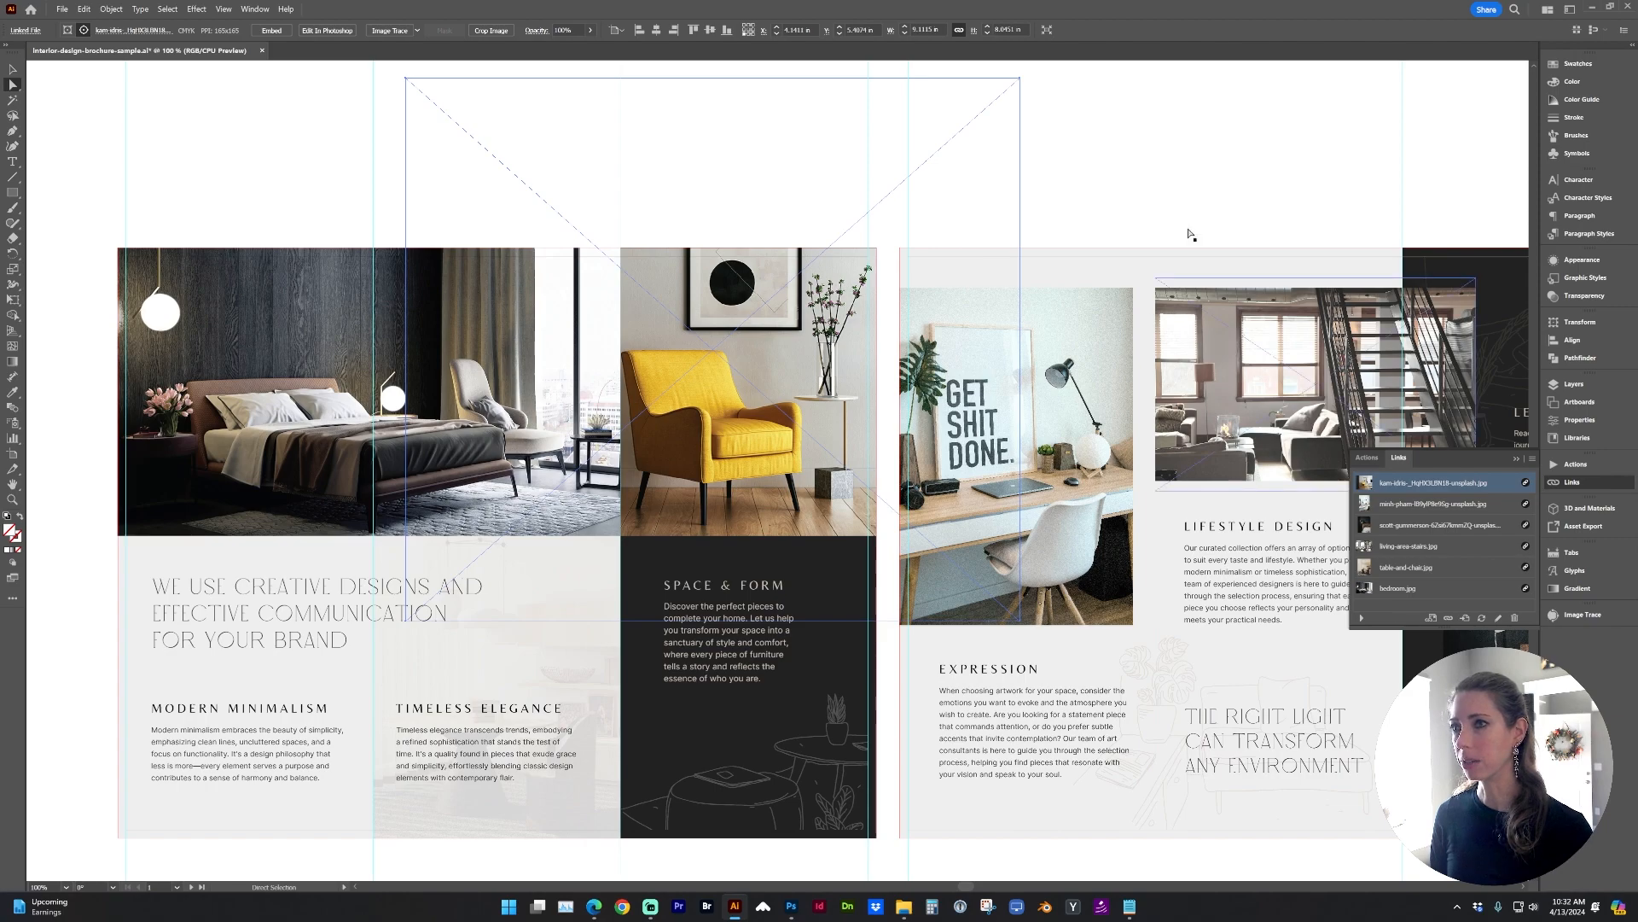
{"action": "left_click", "coordinate": [792, 904]}
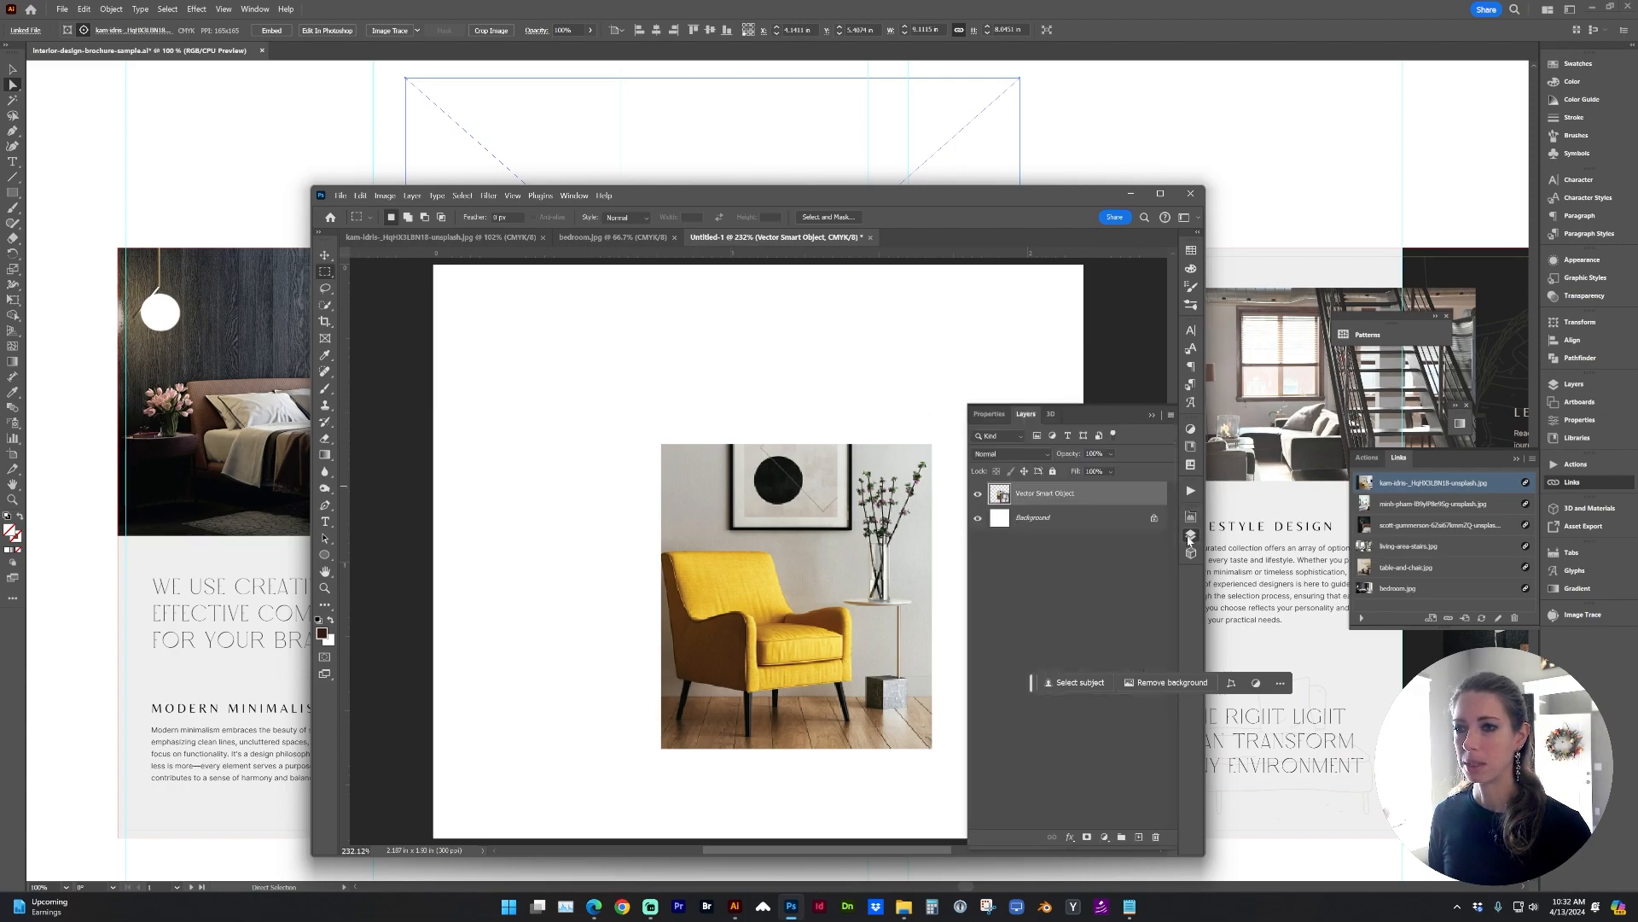
- Hide the white Background layer and trim the canvas to the armchair's transparent edges
{"action": "left_click", "coordinate": [1160, 193]}
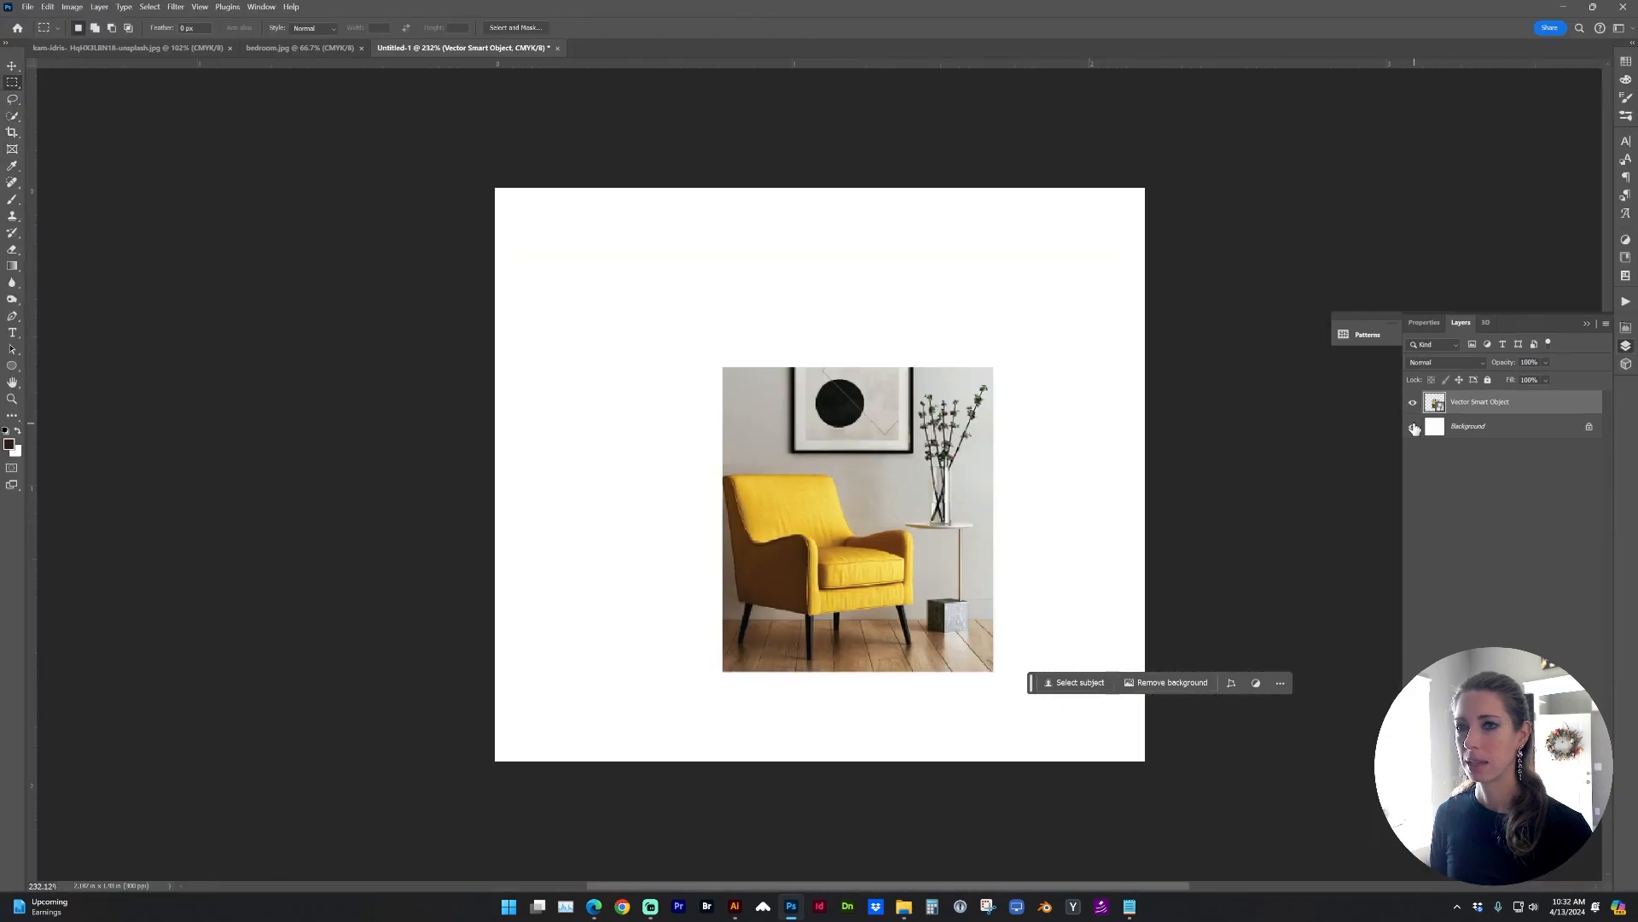
{"action": "left_click", "coordinate": [1413, 426]}
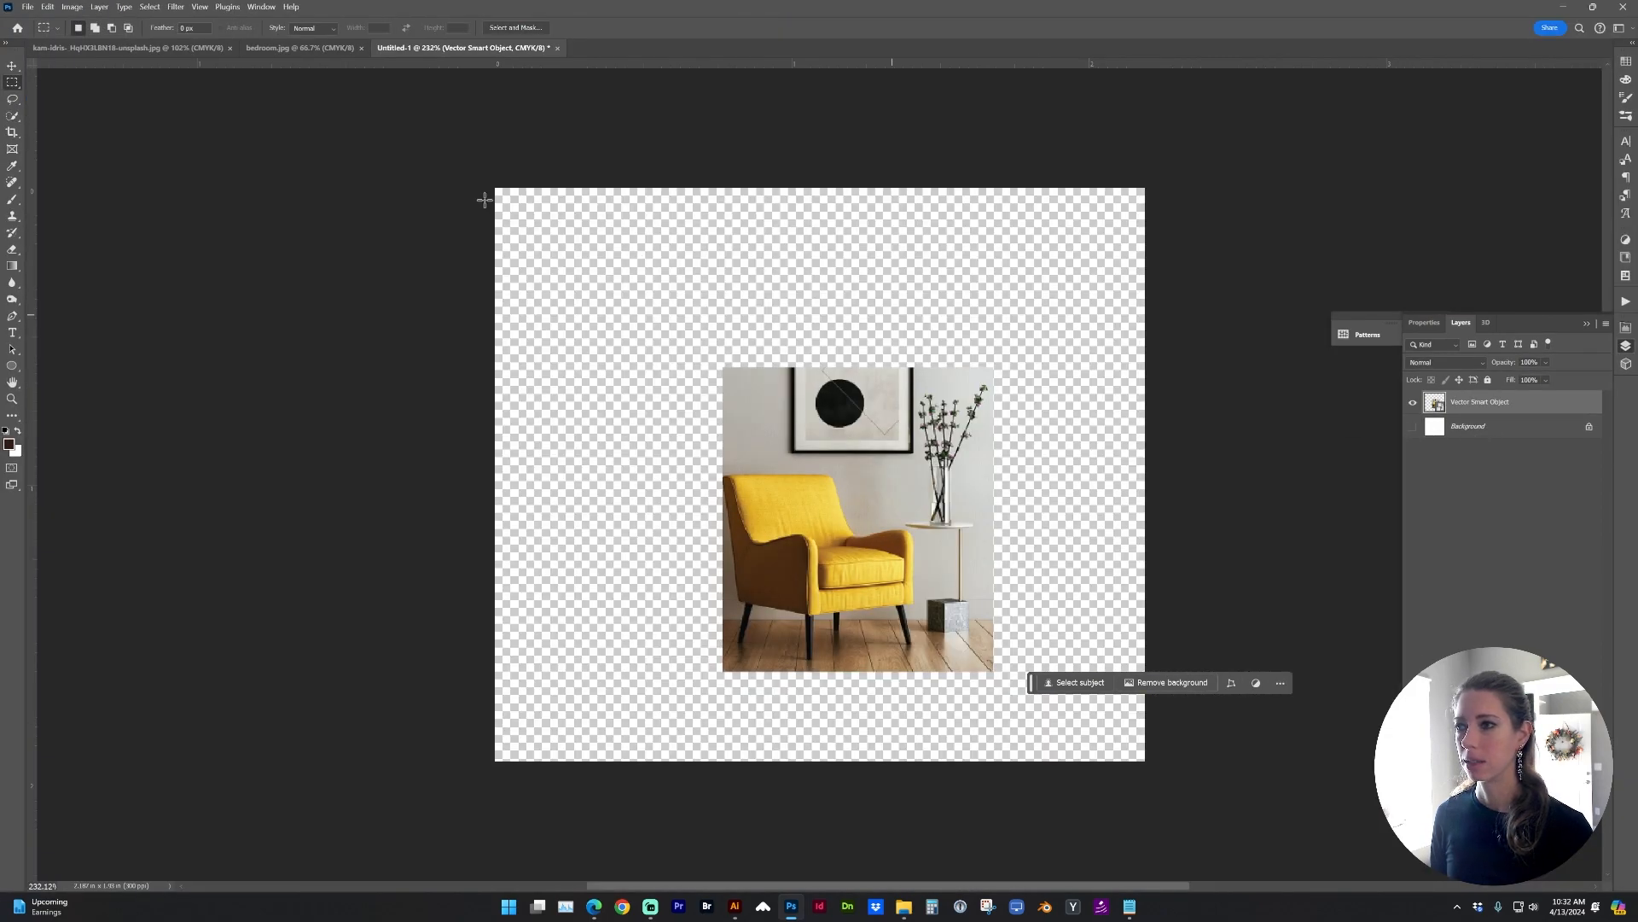
{"action": "left_click", "coordinate": [71, 7]}
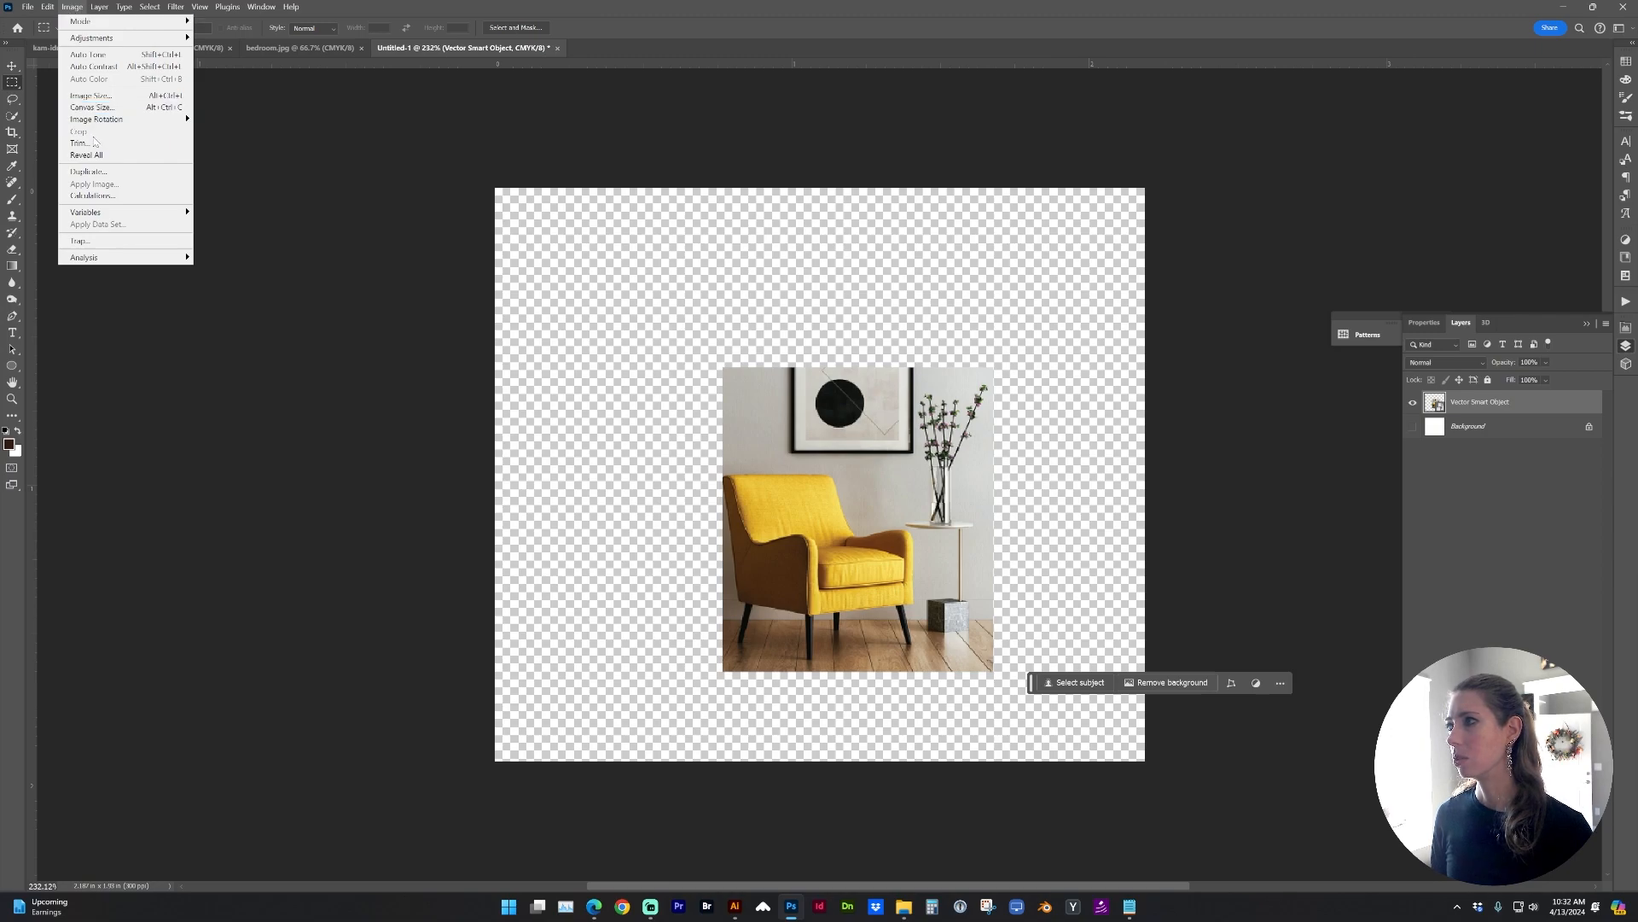
{"action": "left_click", "coordinate": [78, 144]}
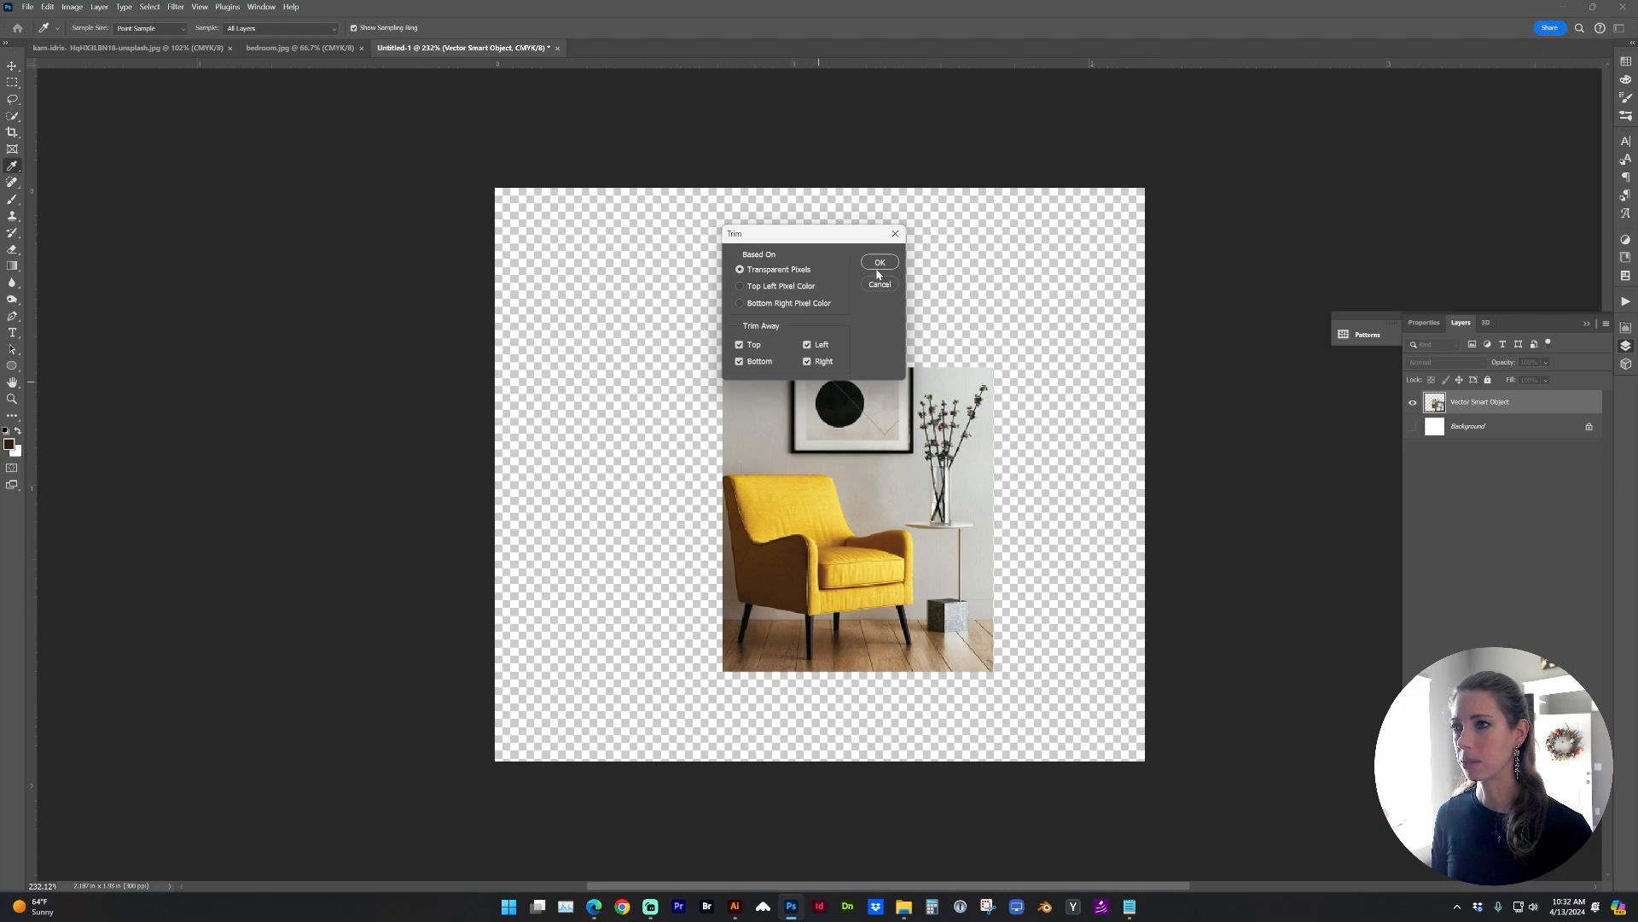
{"action": "left_click", "coordinate": [880, 263]}
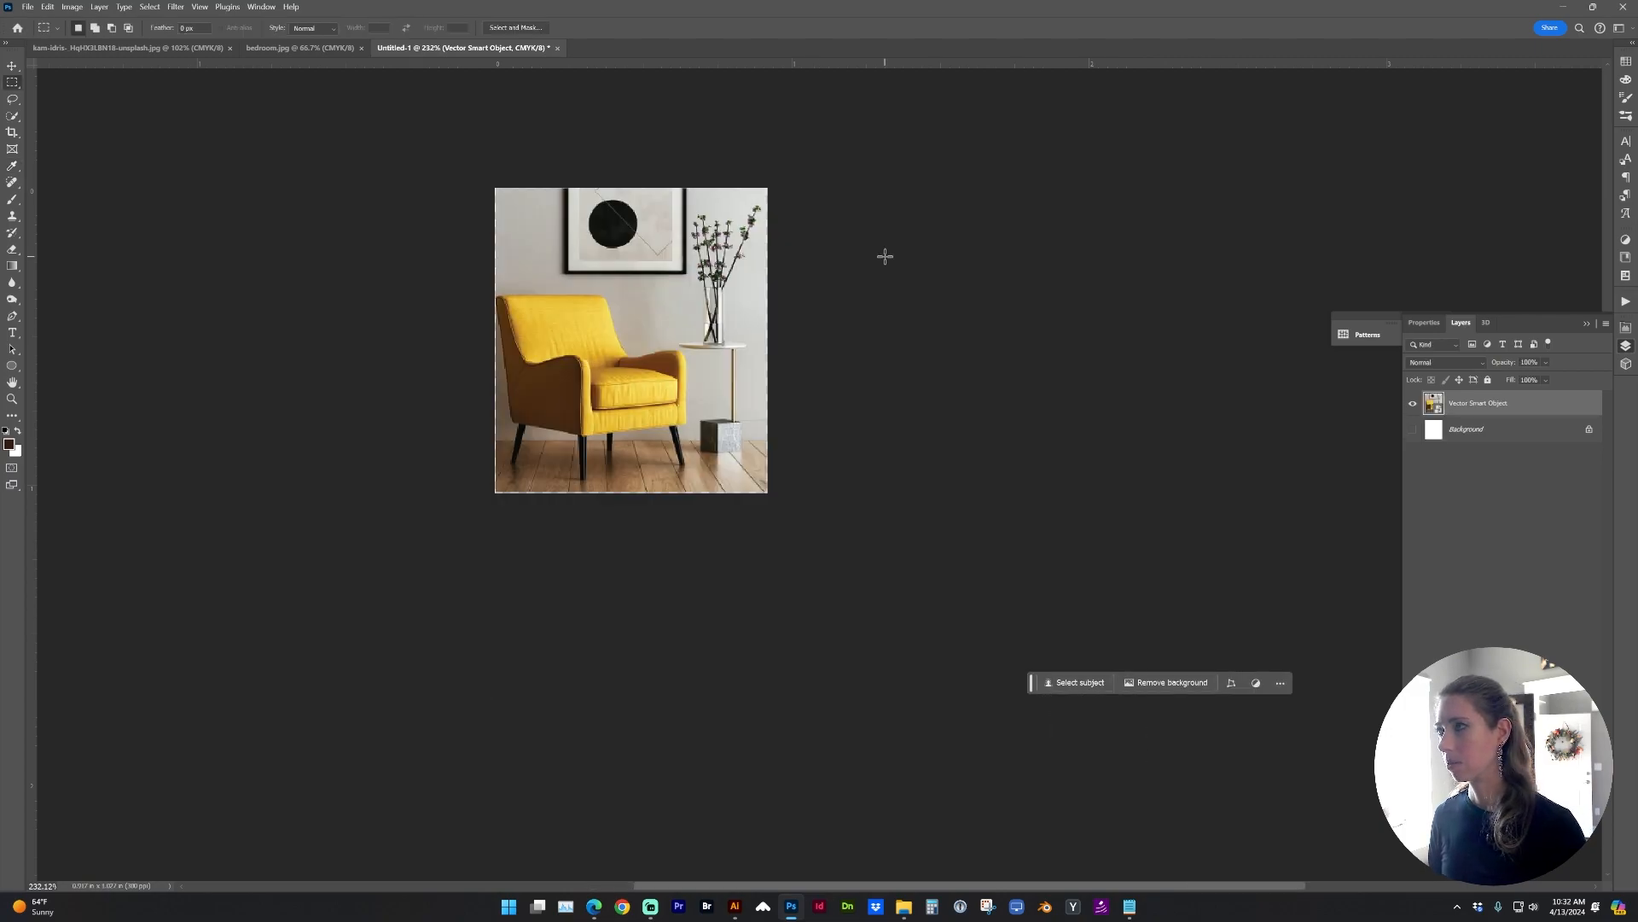
- Resize the image to about 4 × 4.5 inches at 300 ppi via Image Size
{"action": "left_click", "coordinate": [75, 7]}
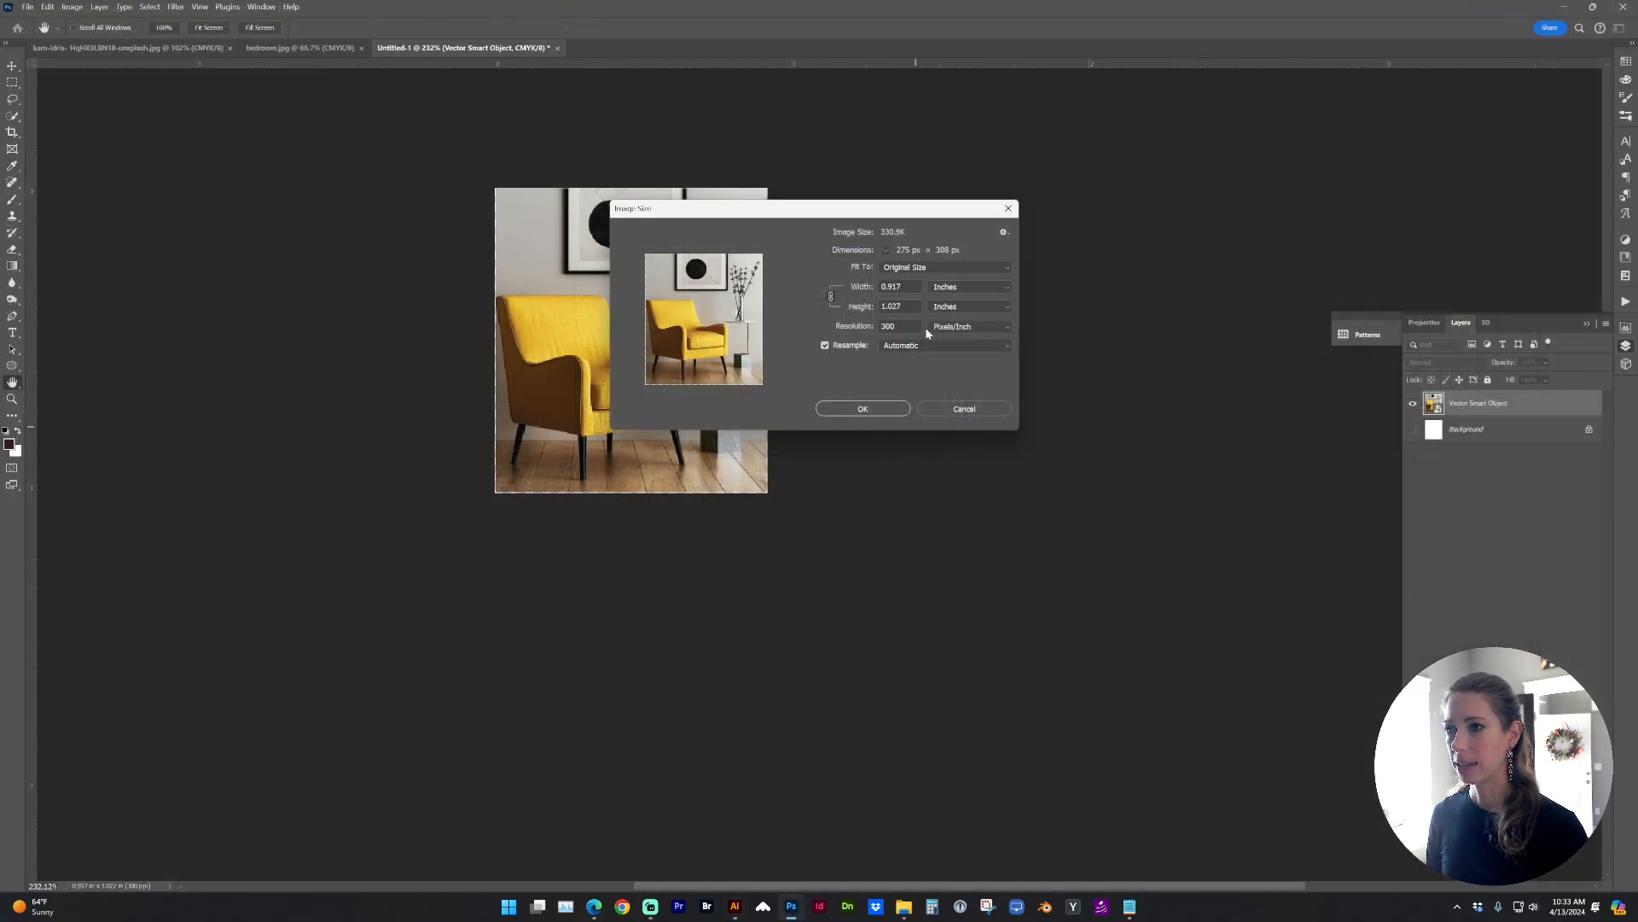
{"action": "left_click", "coordinate": [898, 305]}
{"action": "type", "text": "4.5"}
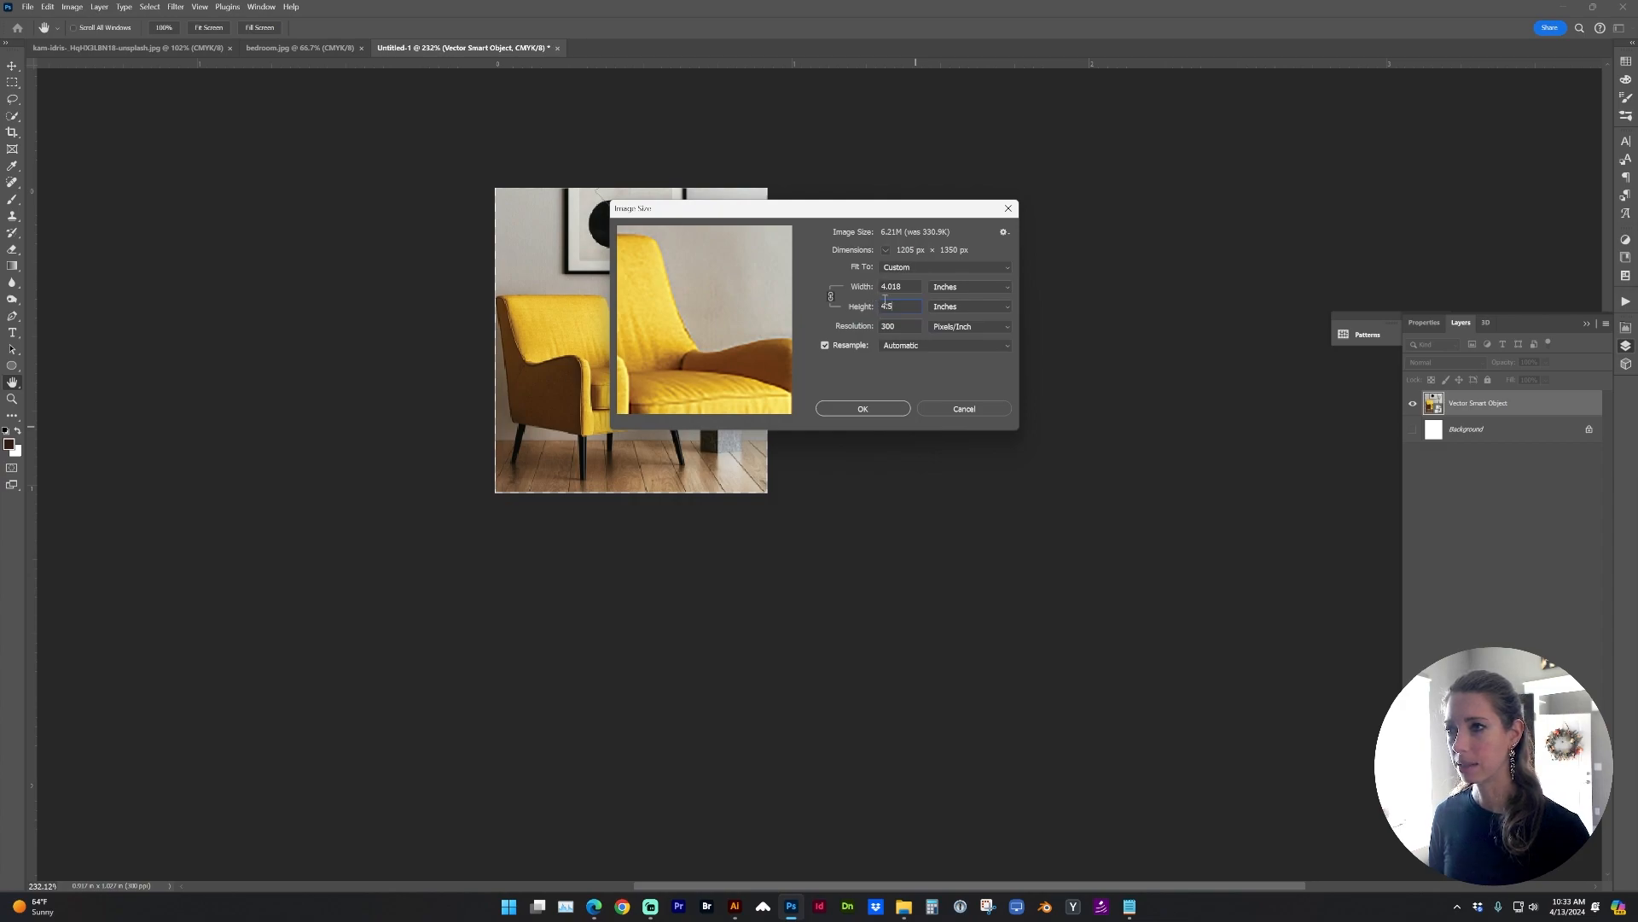
{"action": "left_click", "coordinate": [862, 408]}
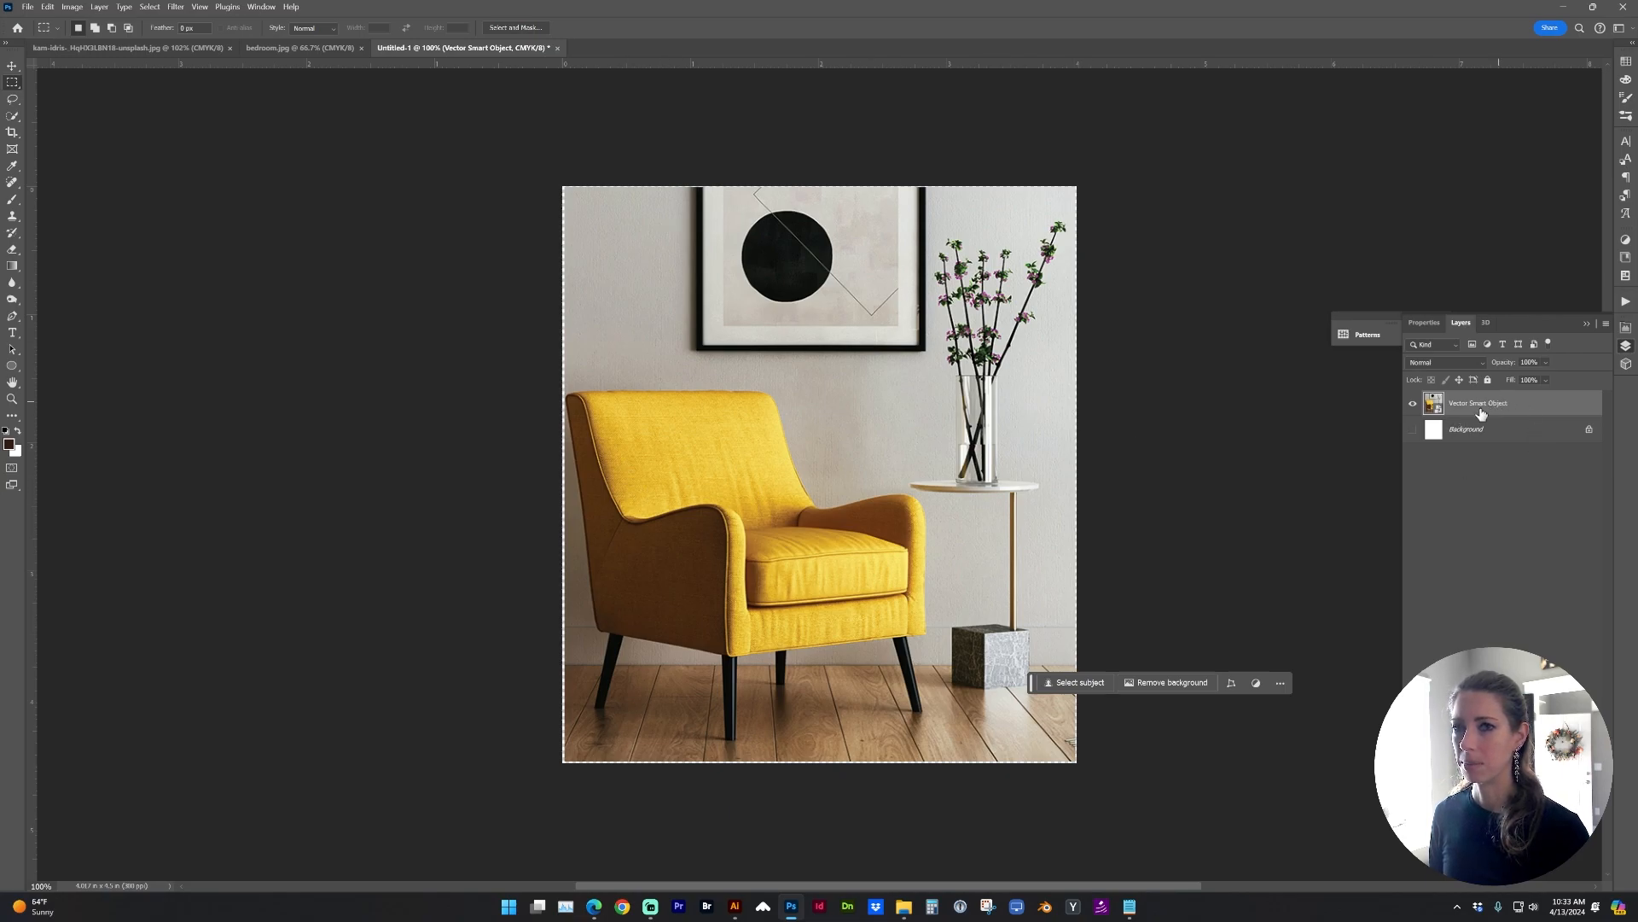
{"action": "mouse_move", "coordinate": [1546, 409]}
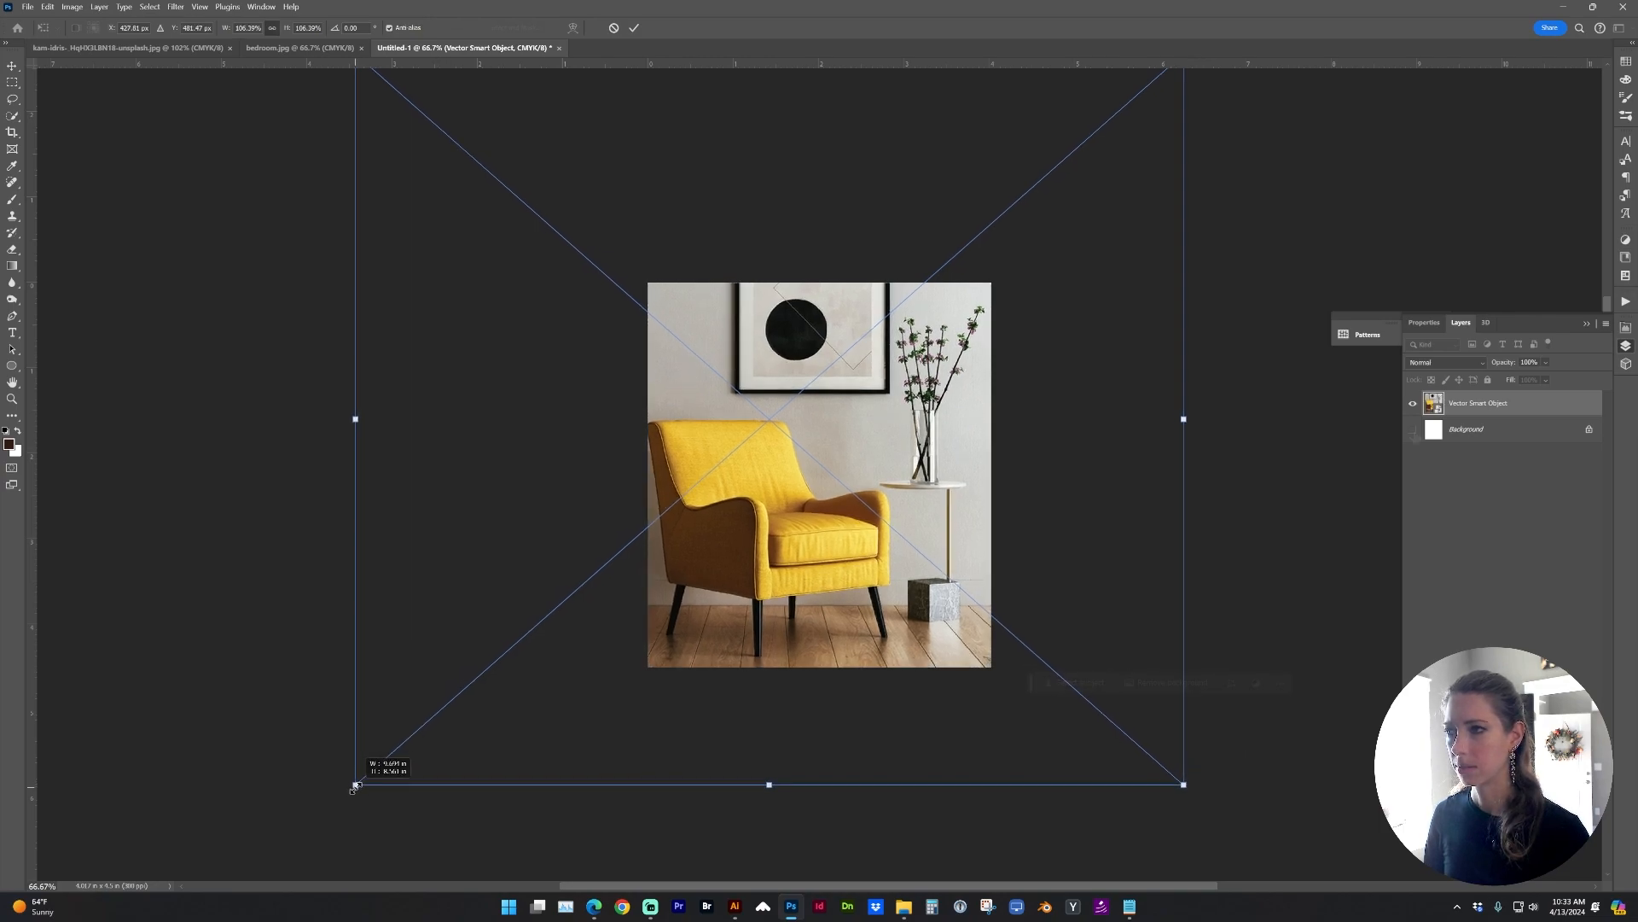
{"action": "left_click", "coordinate": [29, 7]}
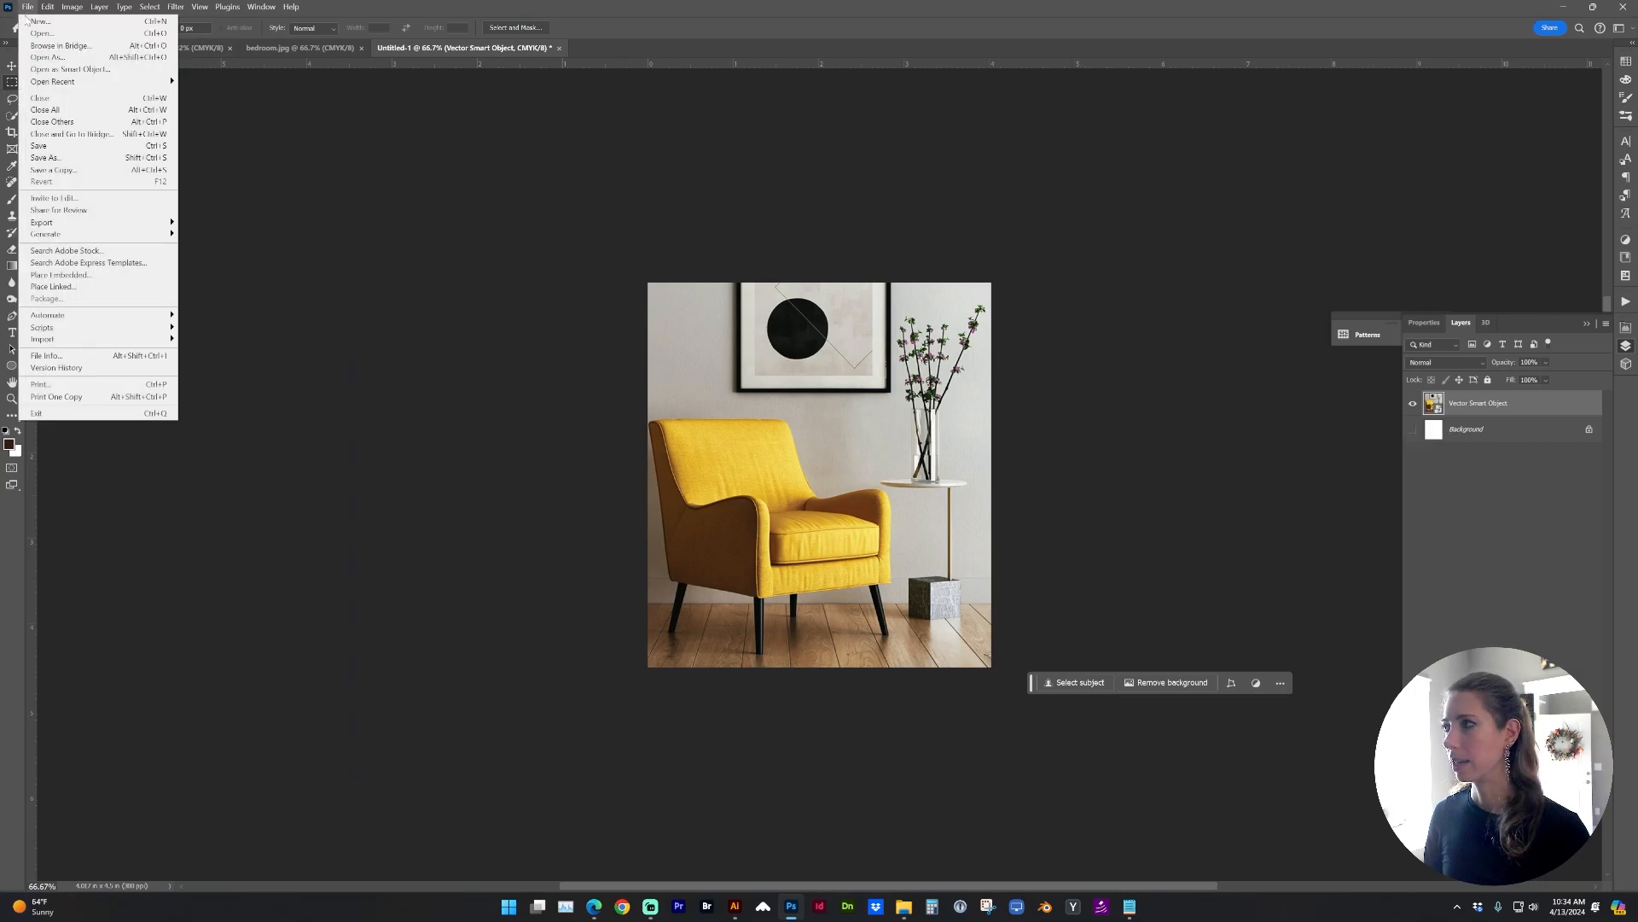
- Save the chair image as a JPEG in the Links folder under the original chair file name
{"action": "left_click", "coordinate": [45, 157]}
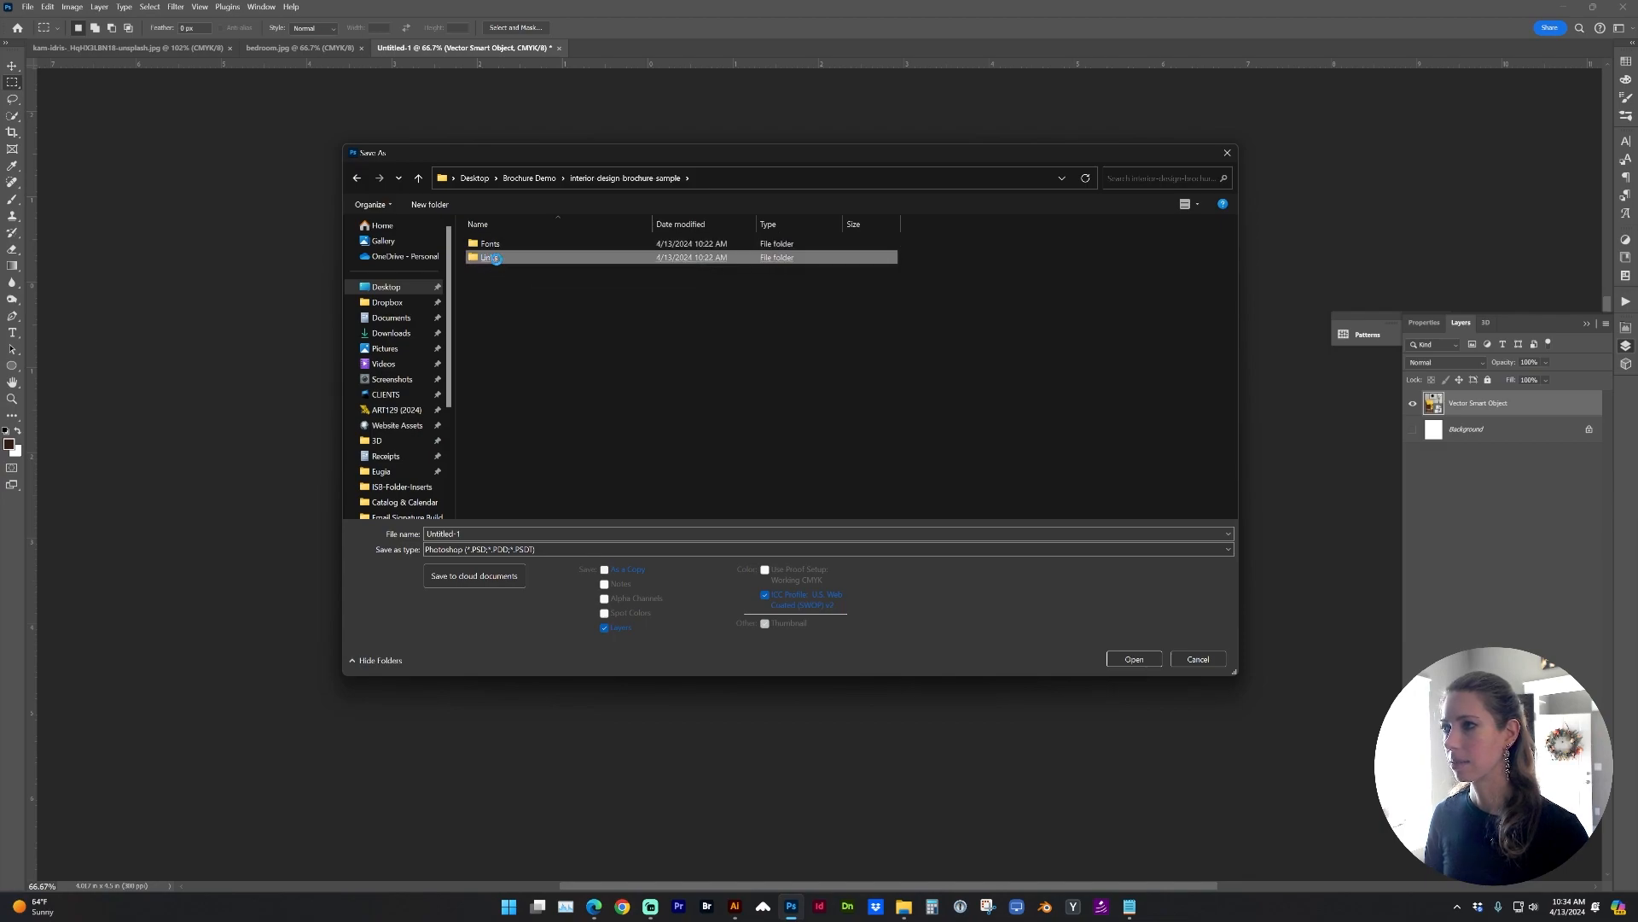
{"action": "double_click", "coordinate": [488, 256]}
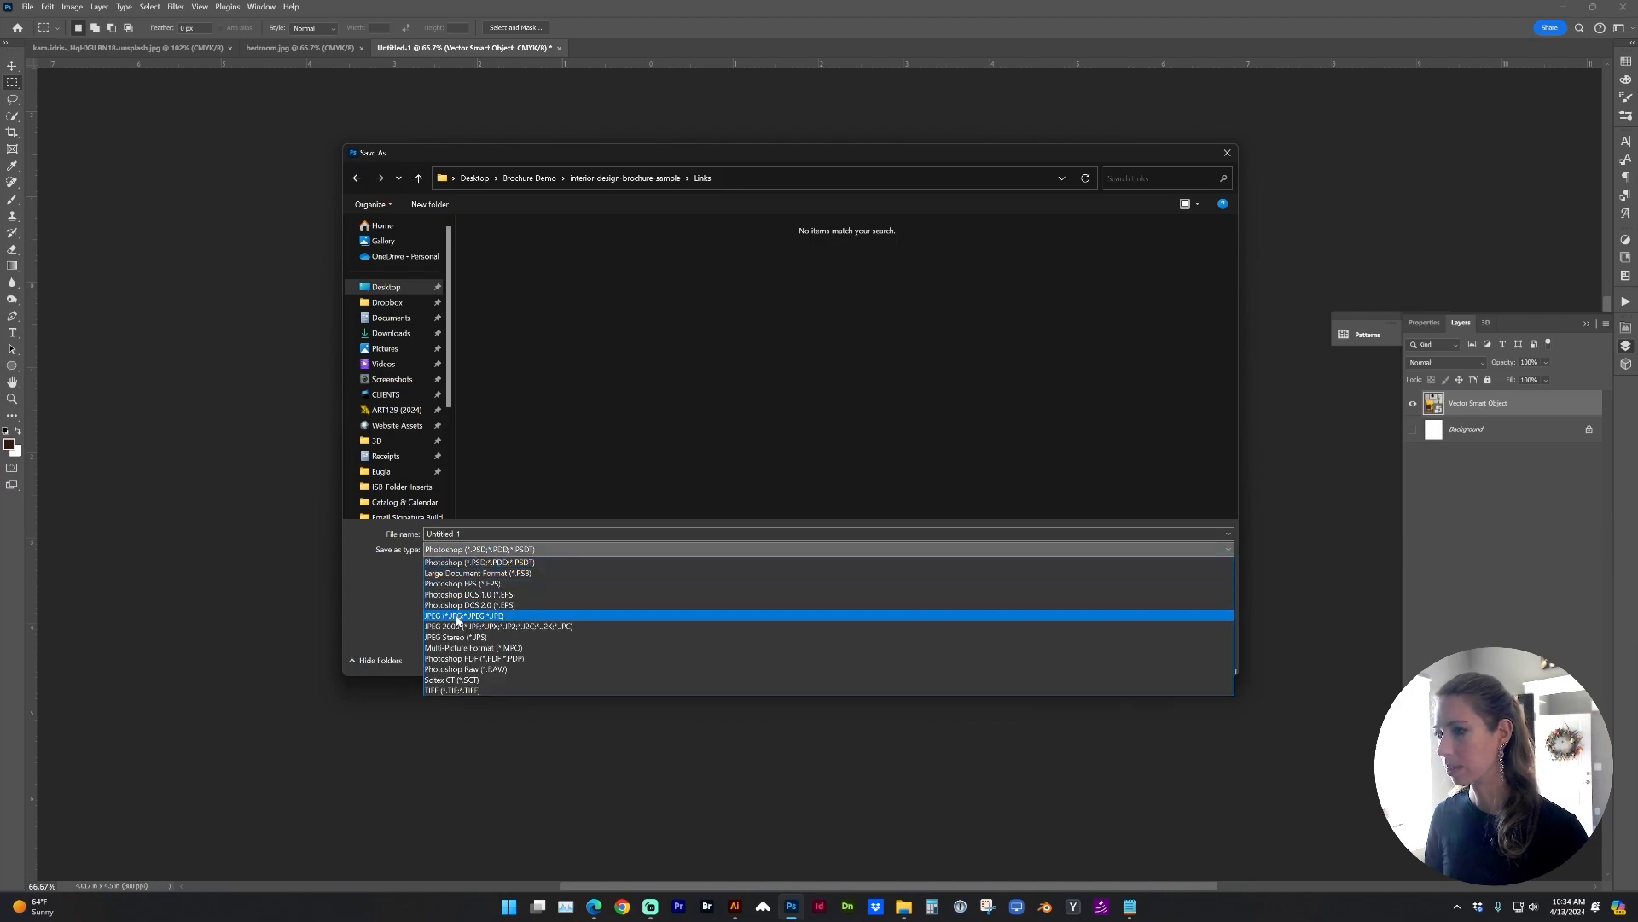
{"action": "left_click", "coordinate": [462, 614]}
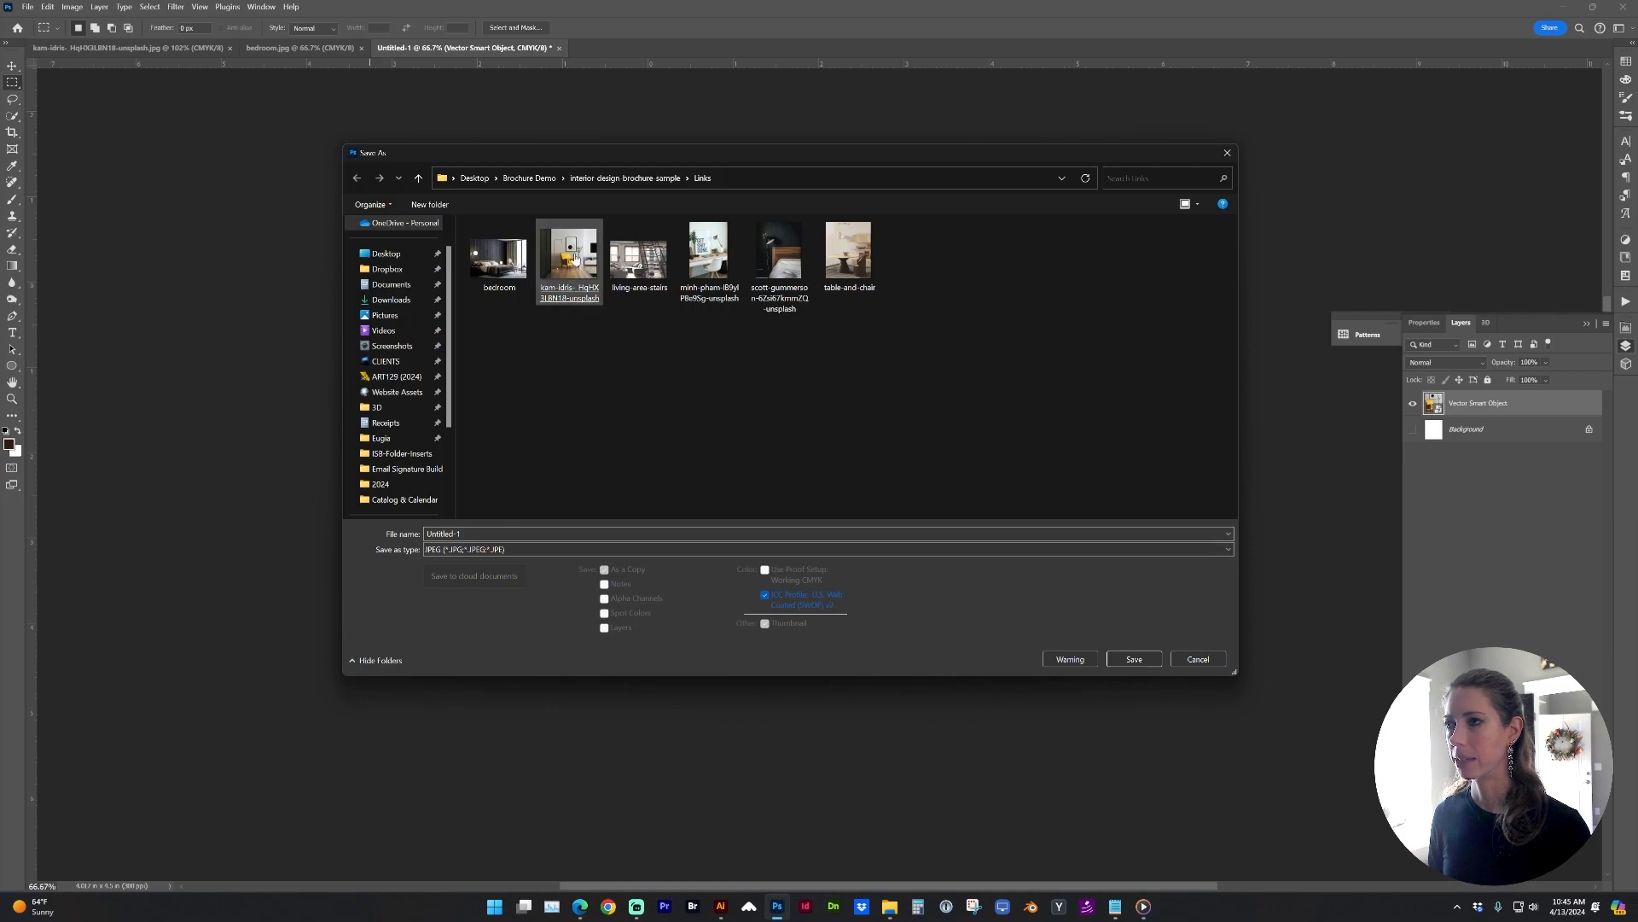
{"action": "left_click", "coordinate": [570, 252]}
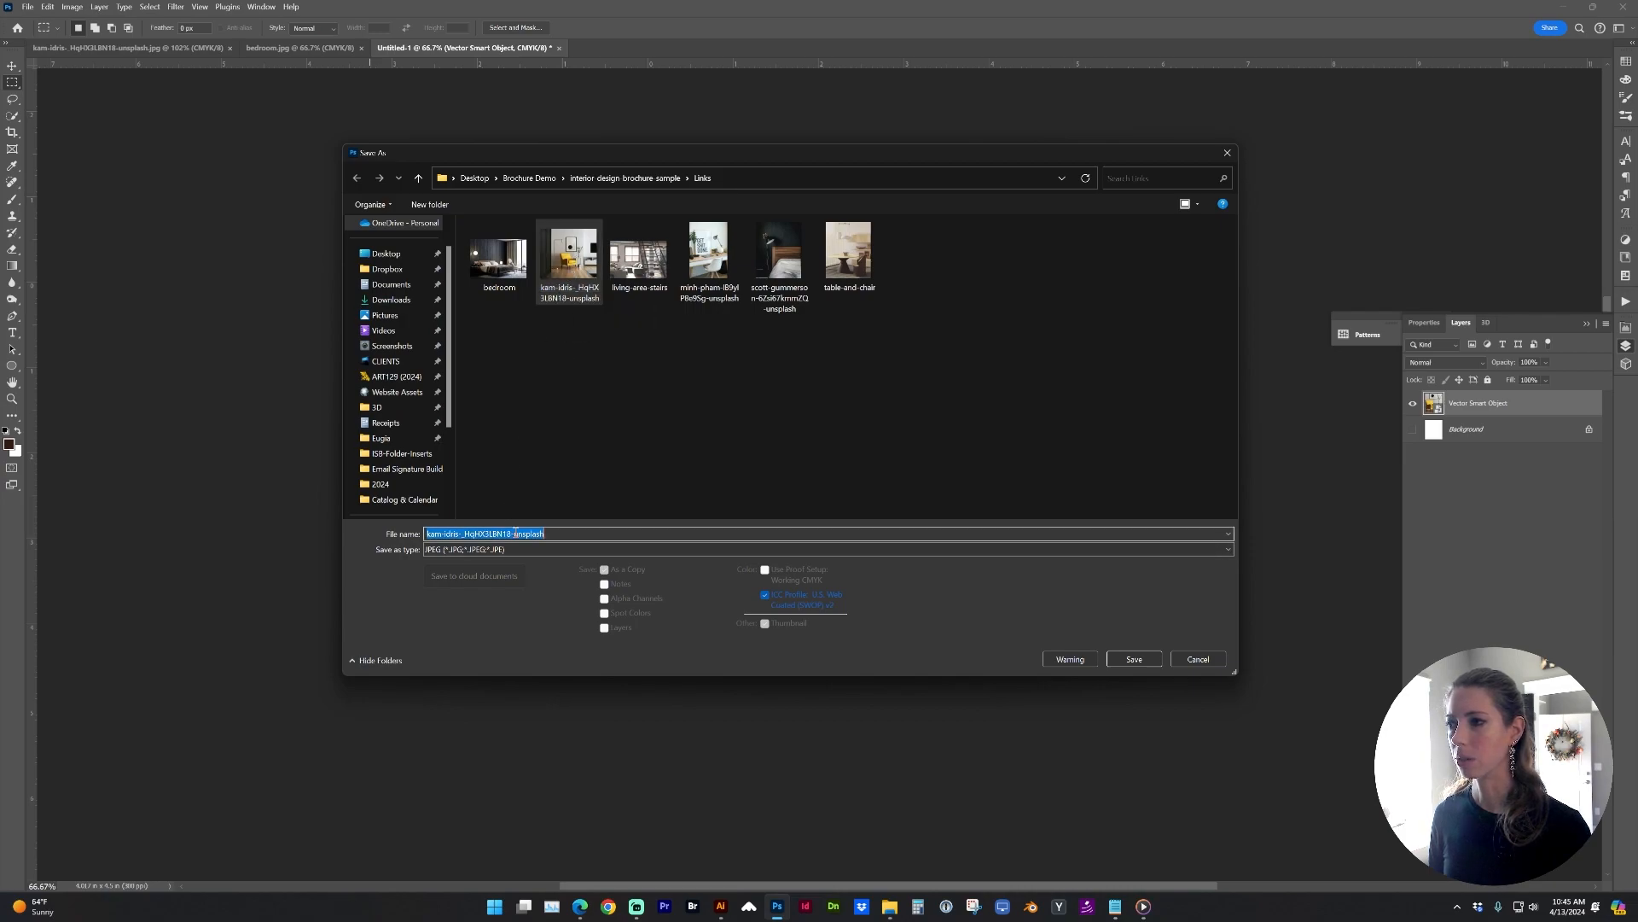
{"action": "left_click", "coordinate": [553, 534]}
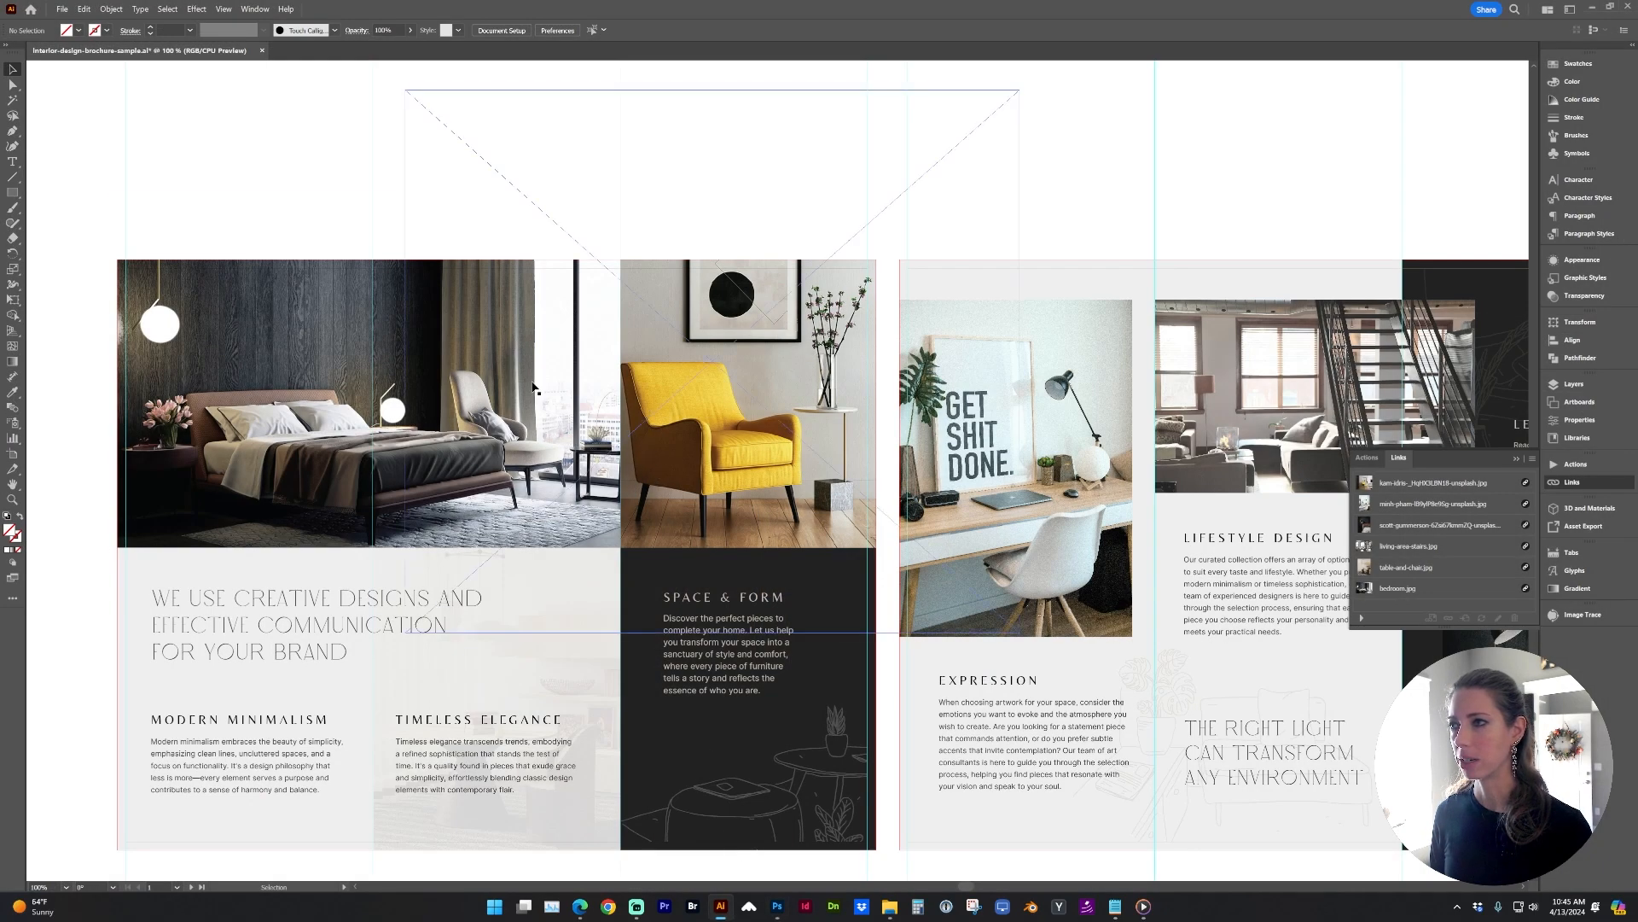
- Delete the old chair photo from its clip group above the Space & Form panel
{"action": "left_click", "coordinate": [85, 9]}
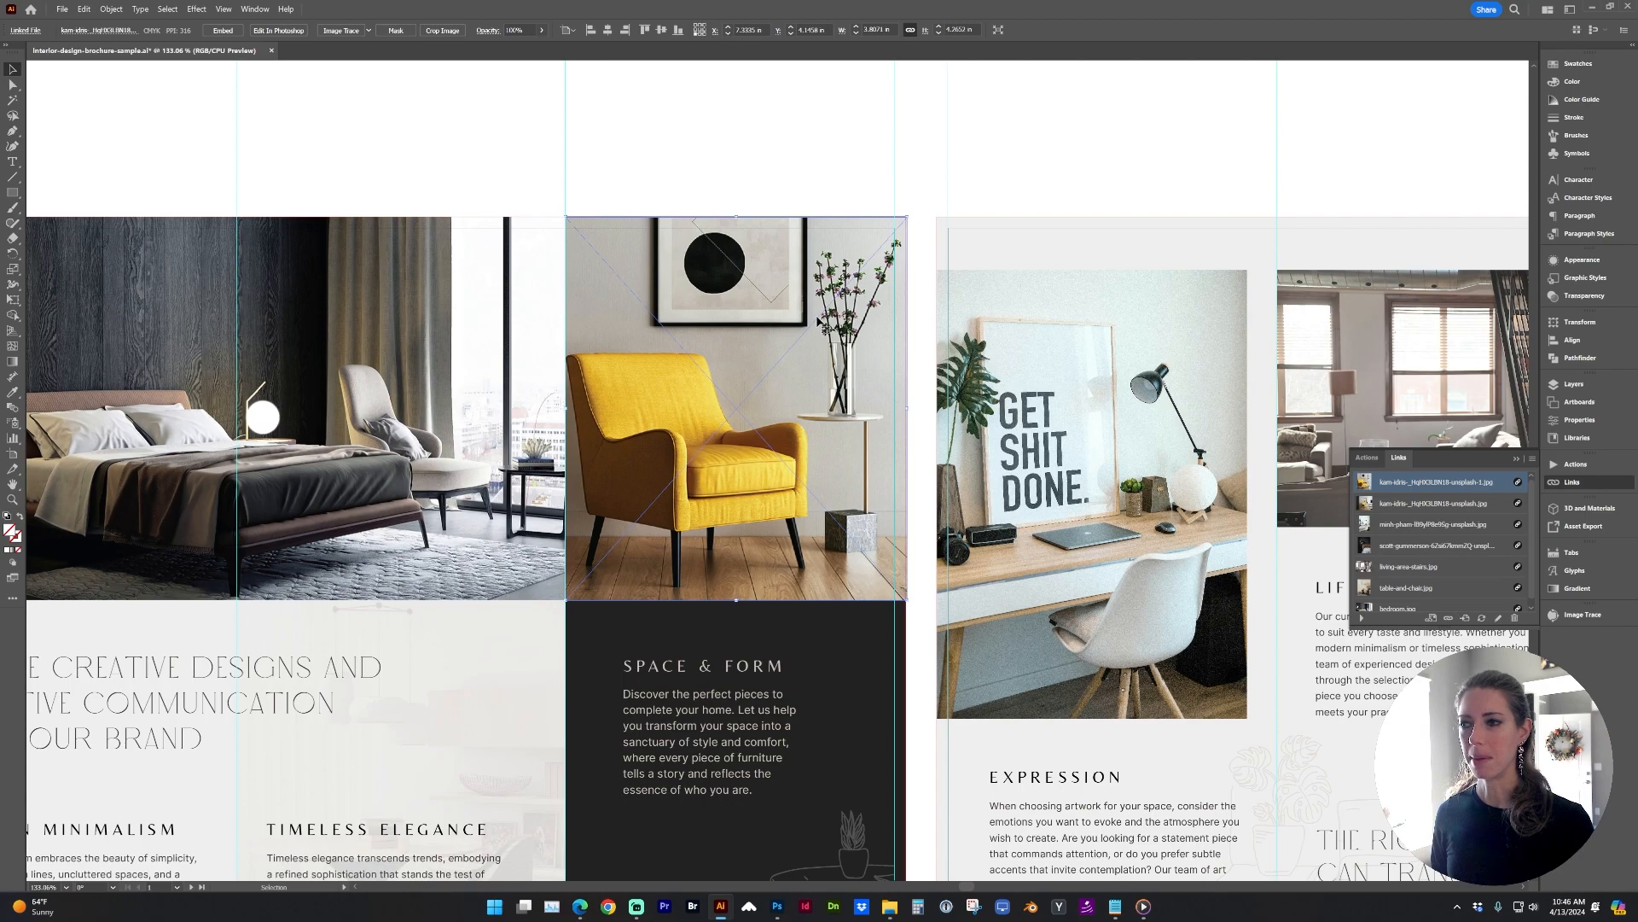
{"action": "mouse_move", "coordinate": [686, 300]}
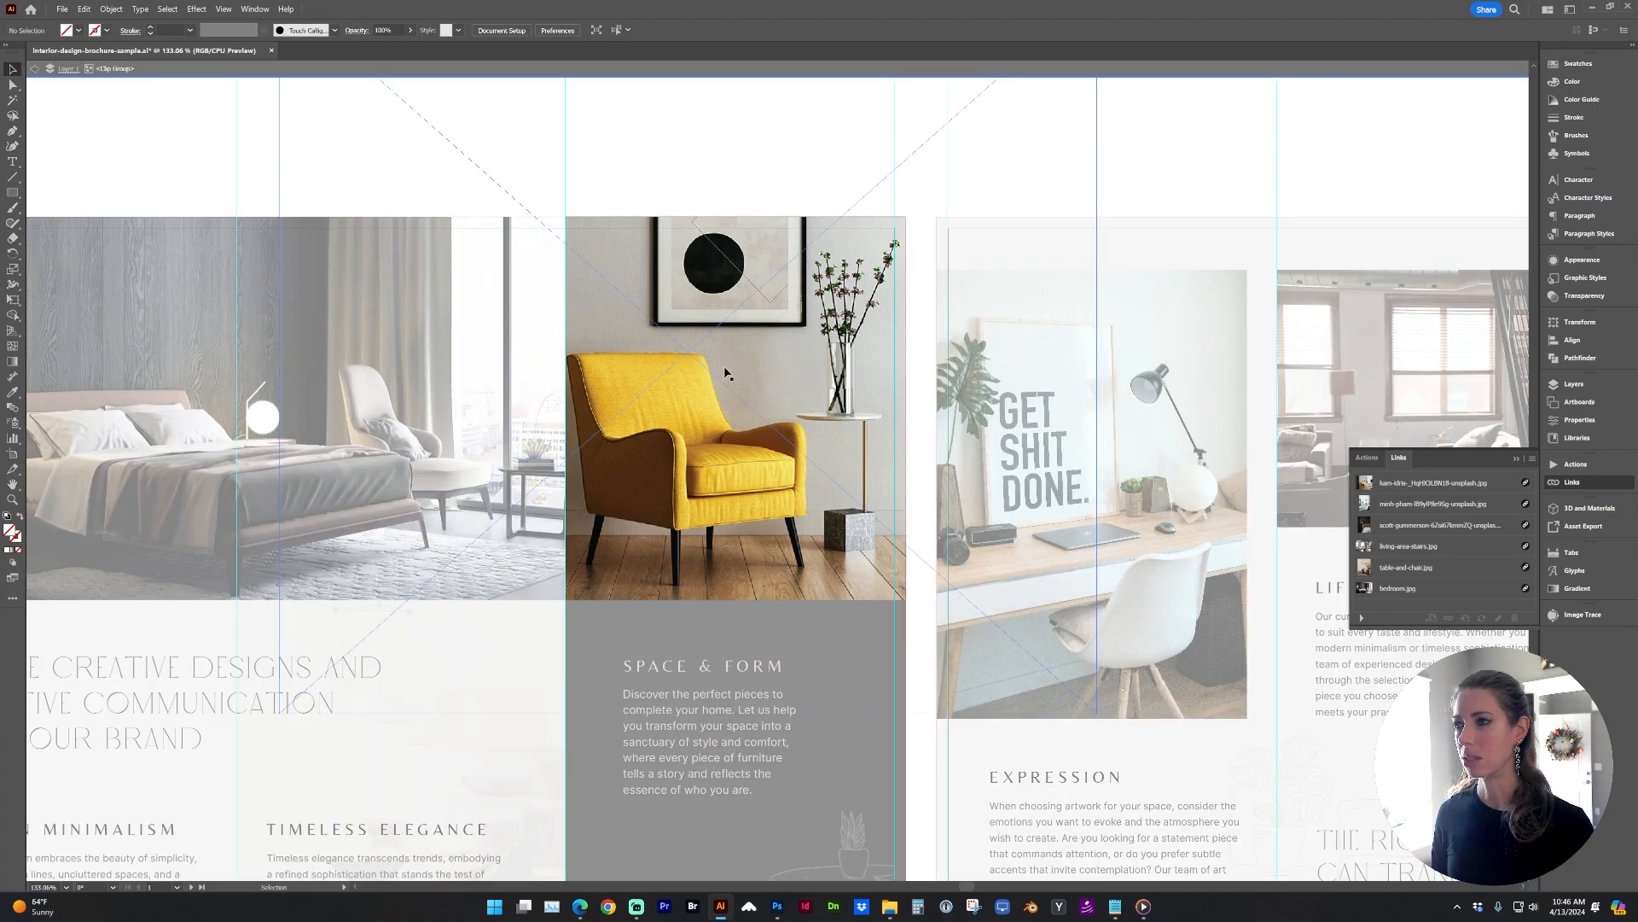
{"action": "left_click", "coordinate": [1434, 481]}
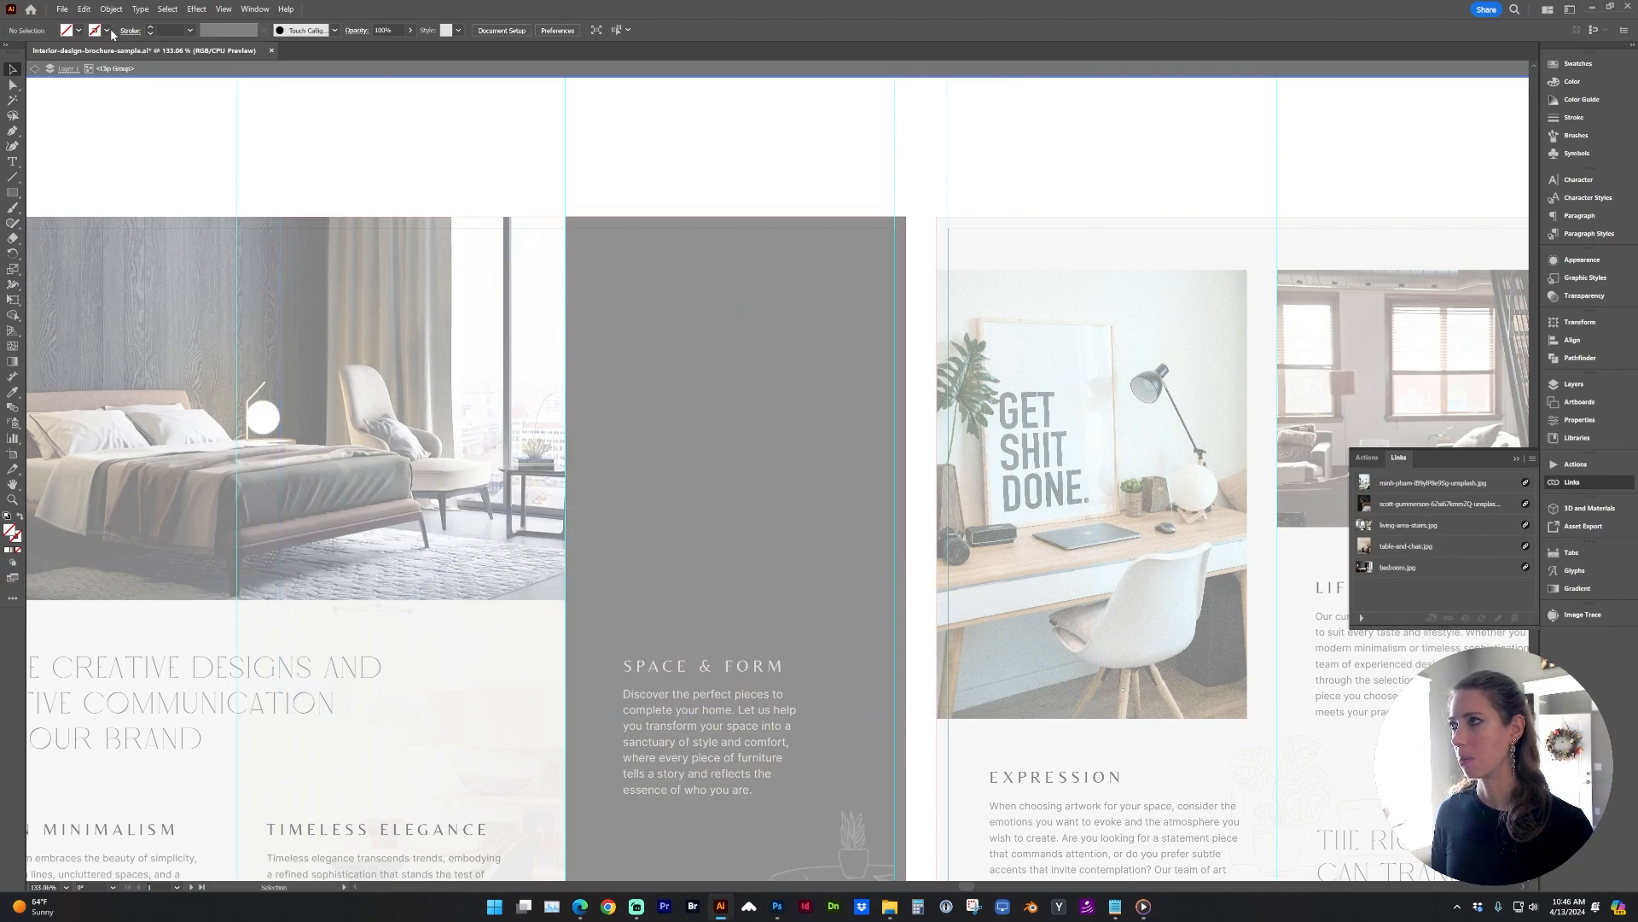
{"action": "left_click", "coordinate": [106, 8]}
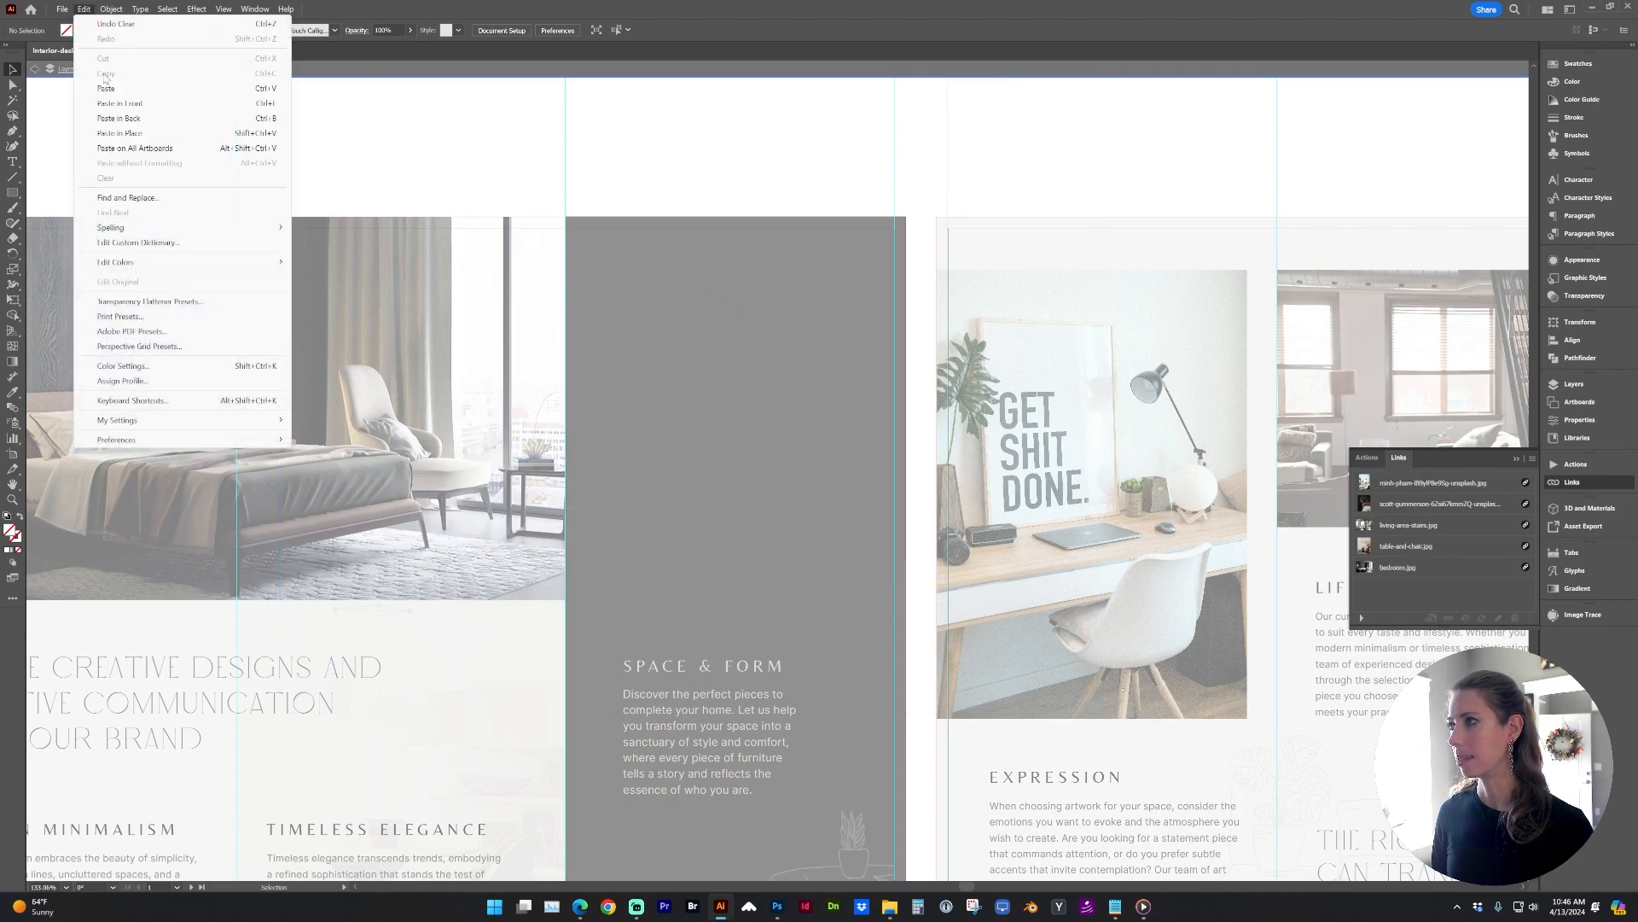